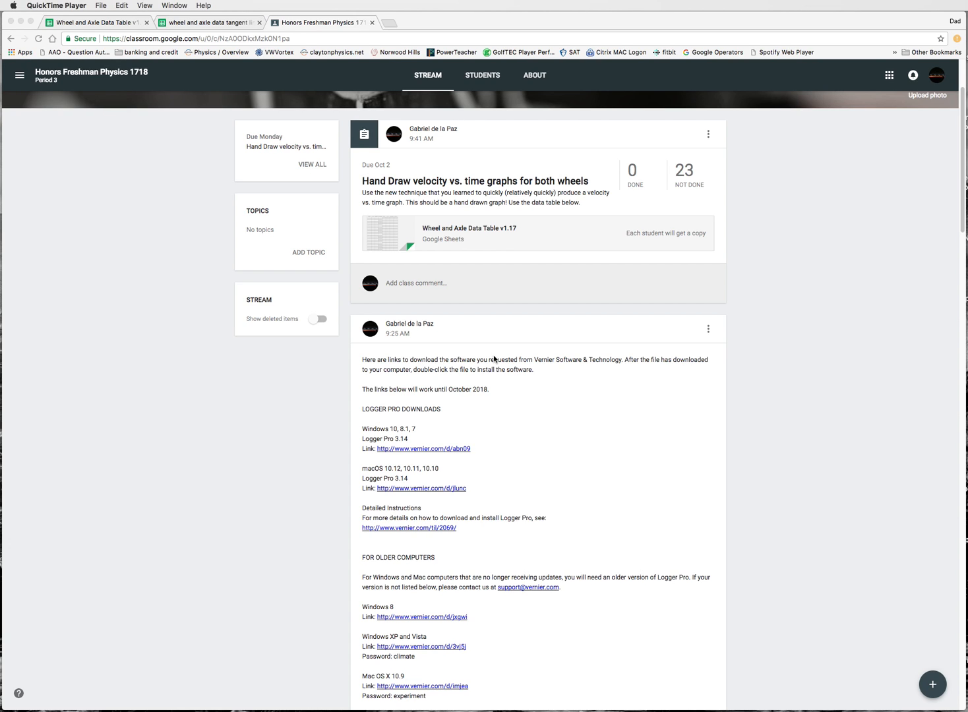
mouse_move(539, 278)
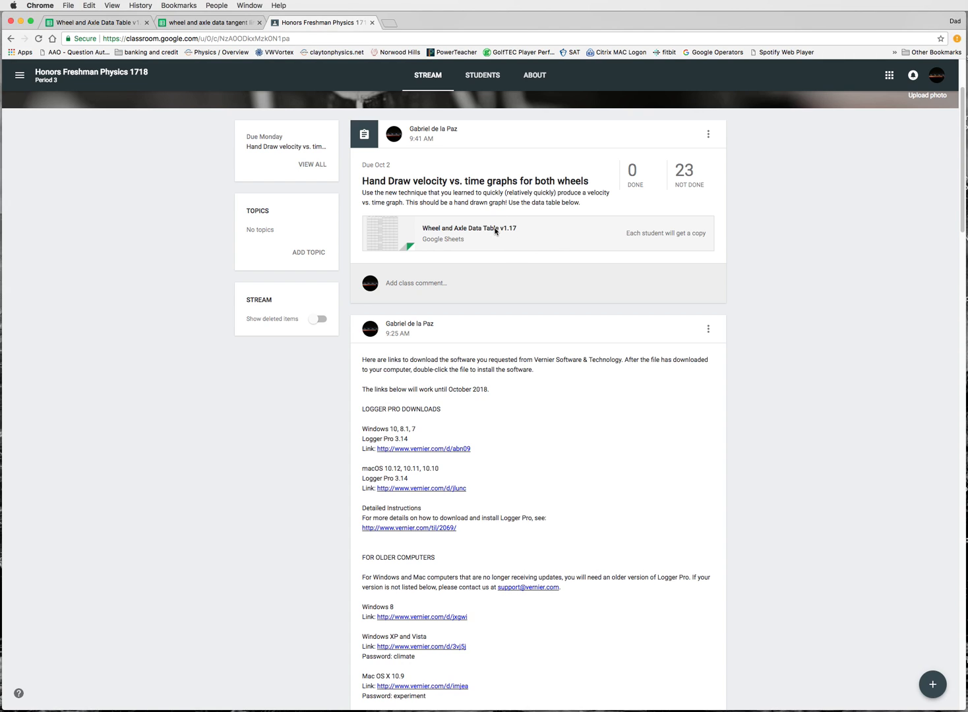
Open the attached Wheel and Axle Data Table v1.17 spreadsheet from the assignment post.
left_click(469, 233)
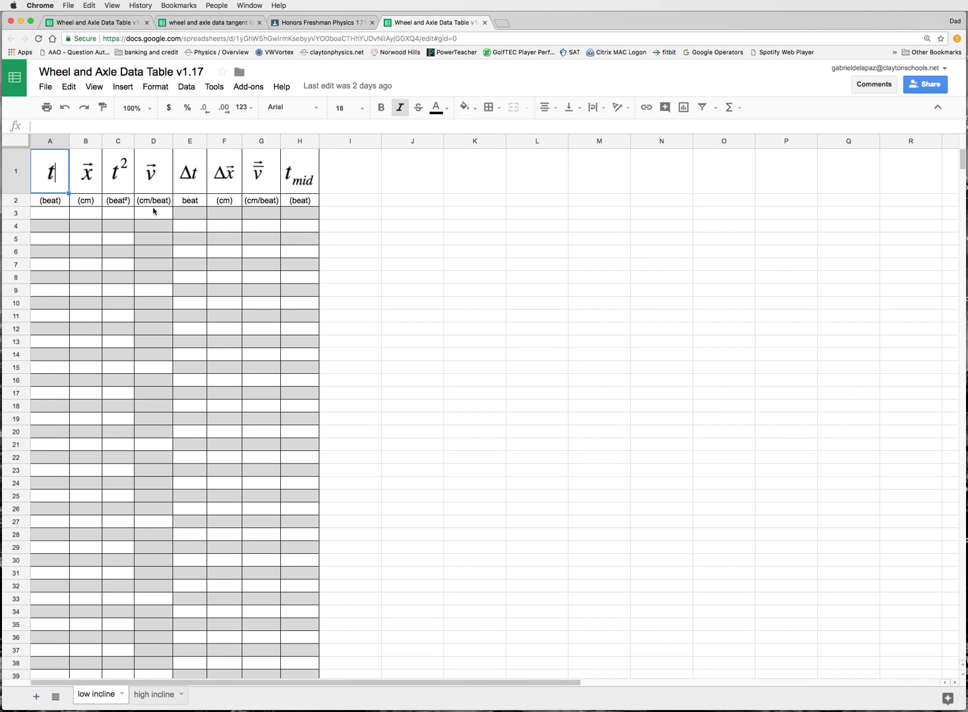
mouse_move(165, 419)
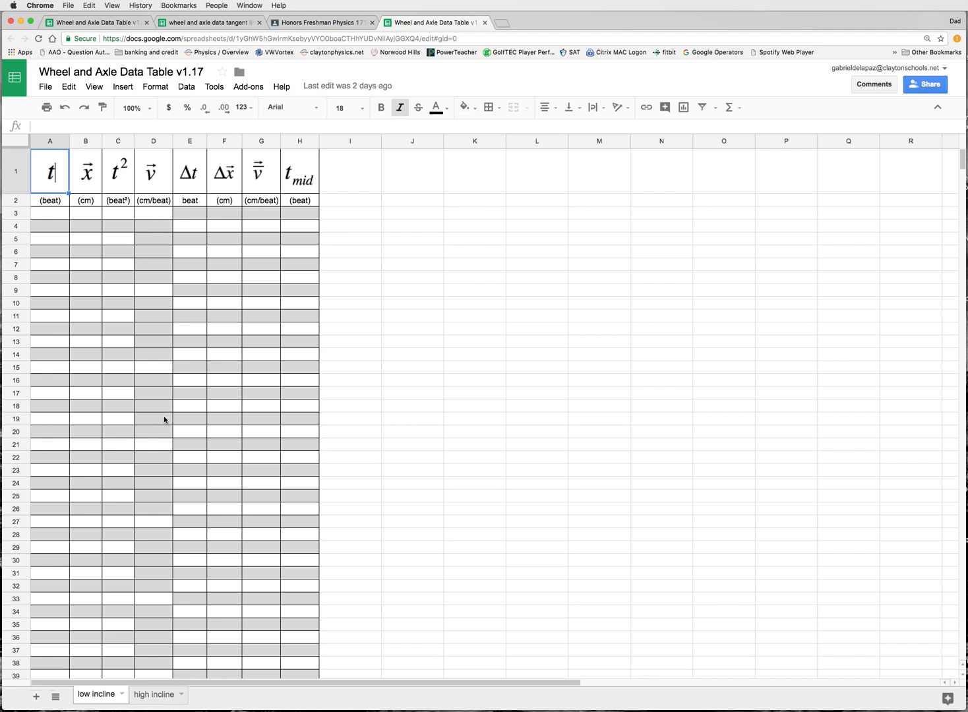
mouse_move(148, 250)
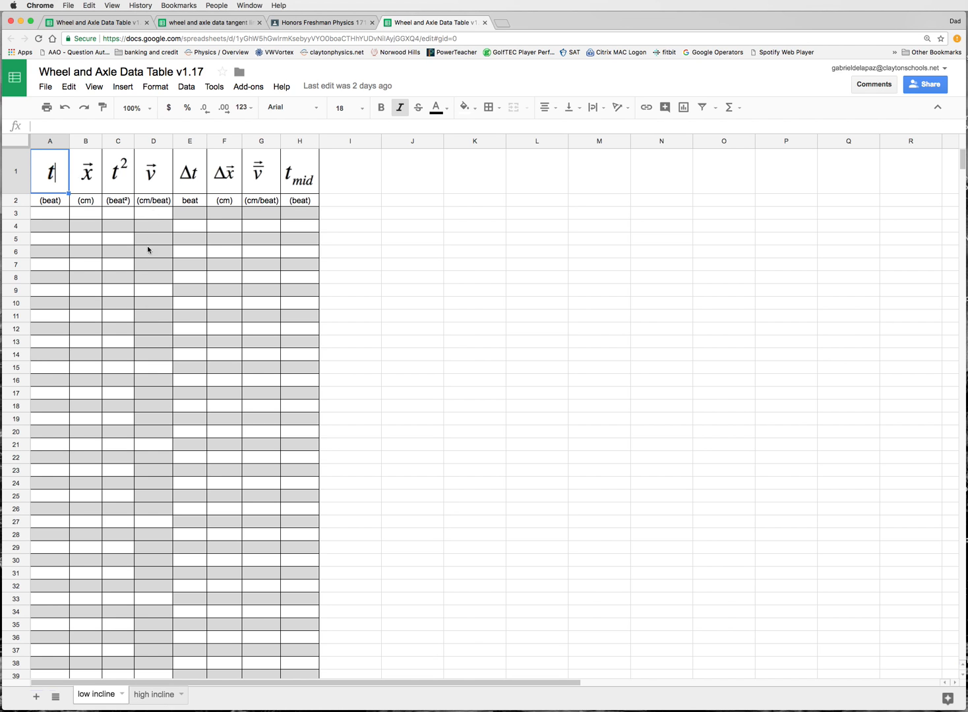
mouse_move(167, 237)
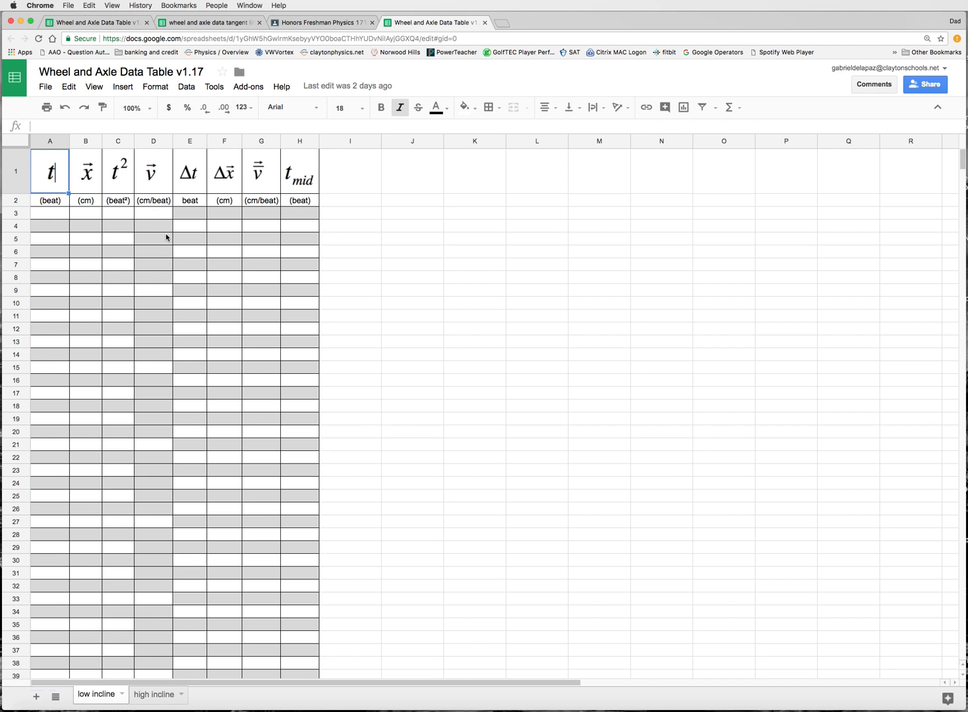
mouse_move(160, 217)
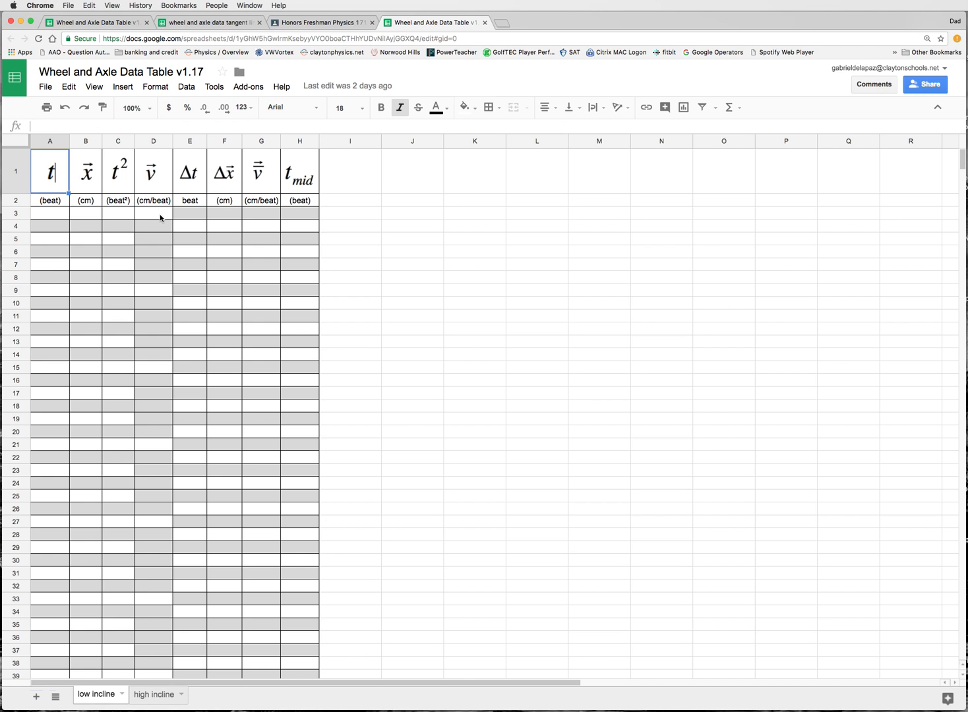
mouse_move(253, 213)
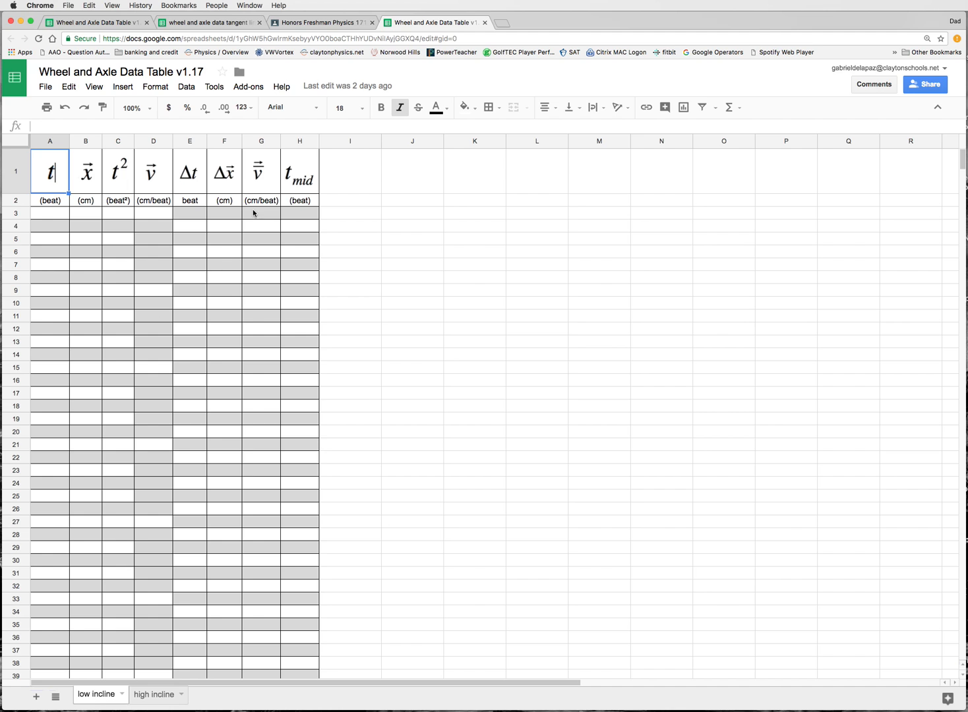
mouse_move(183, 224)
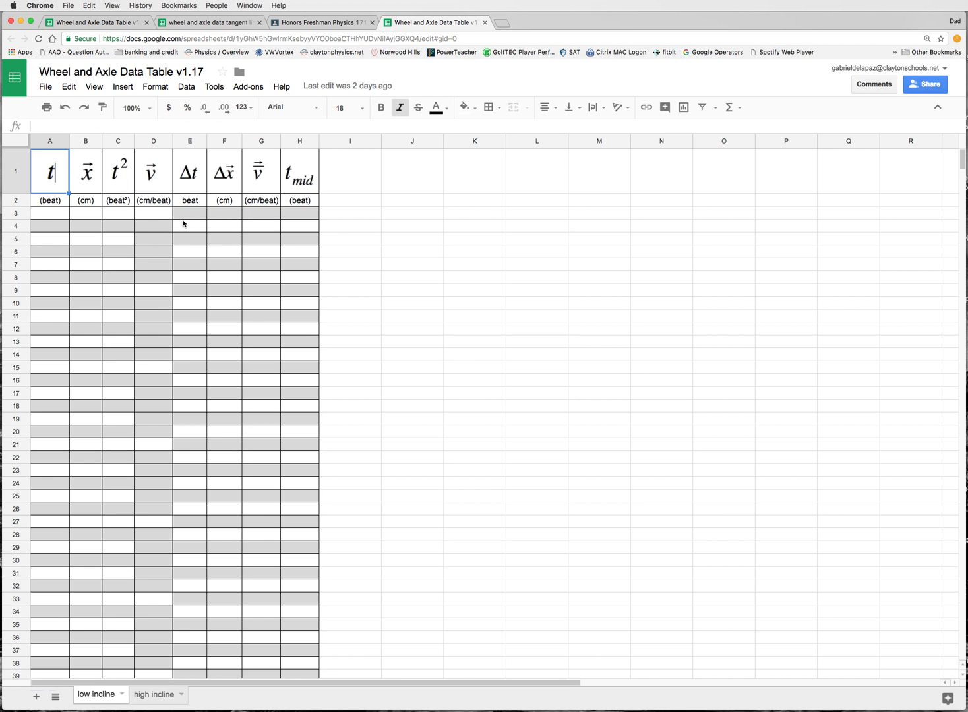
mouse_move(242, 228)
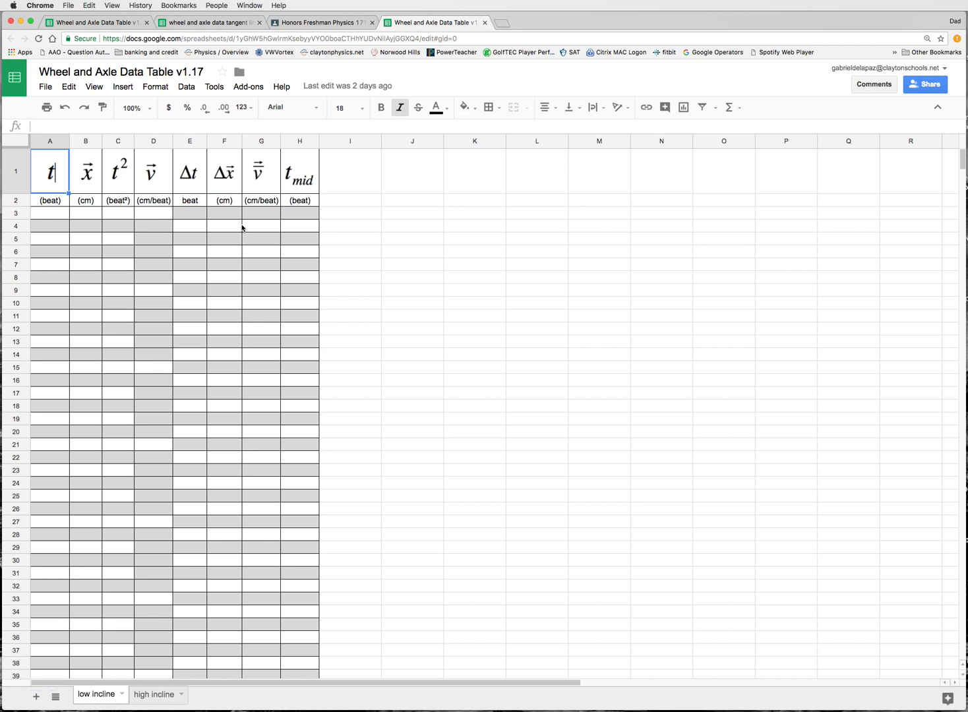
mouse_move(266, 229)
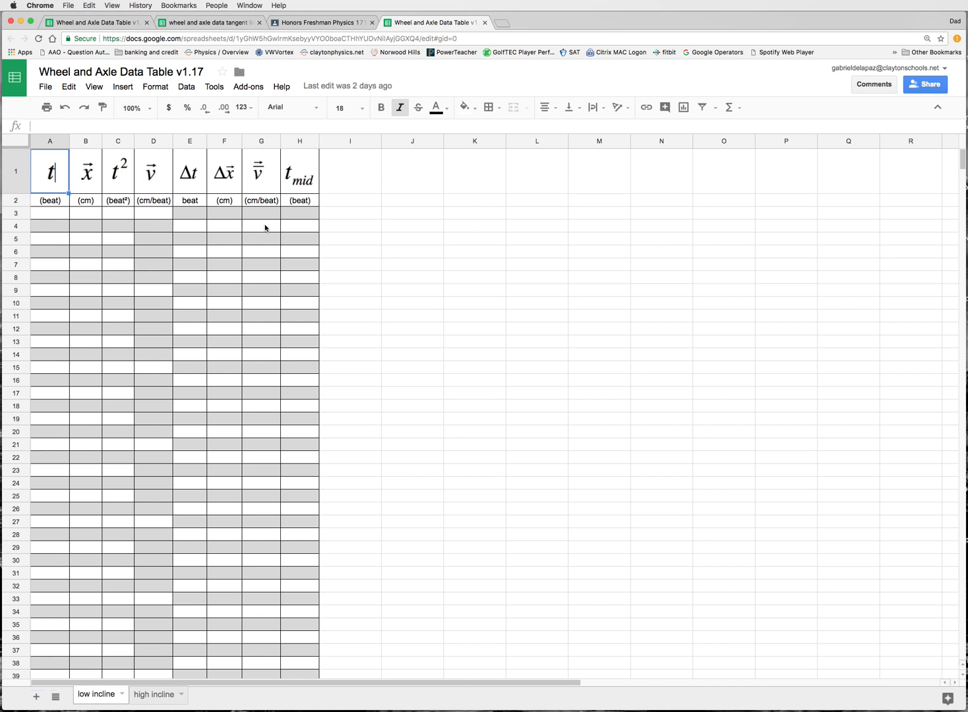
mouse_move(482, 71)
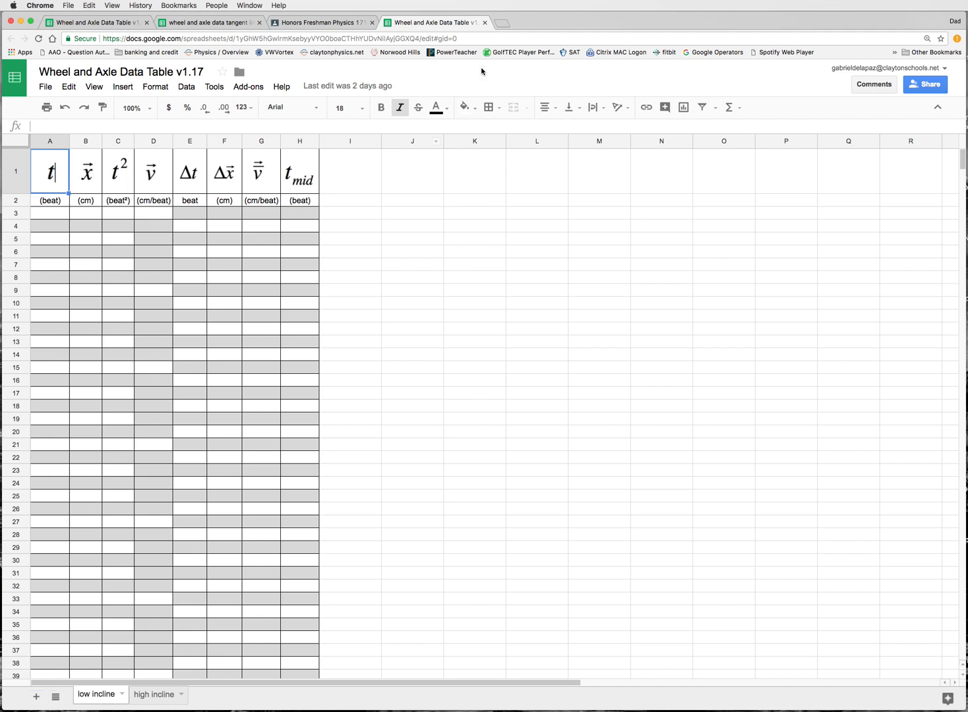
mouse_move(189, 236)
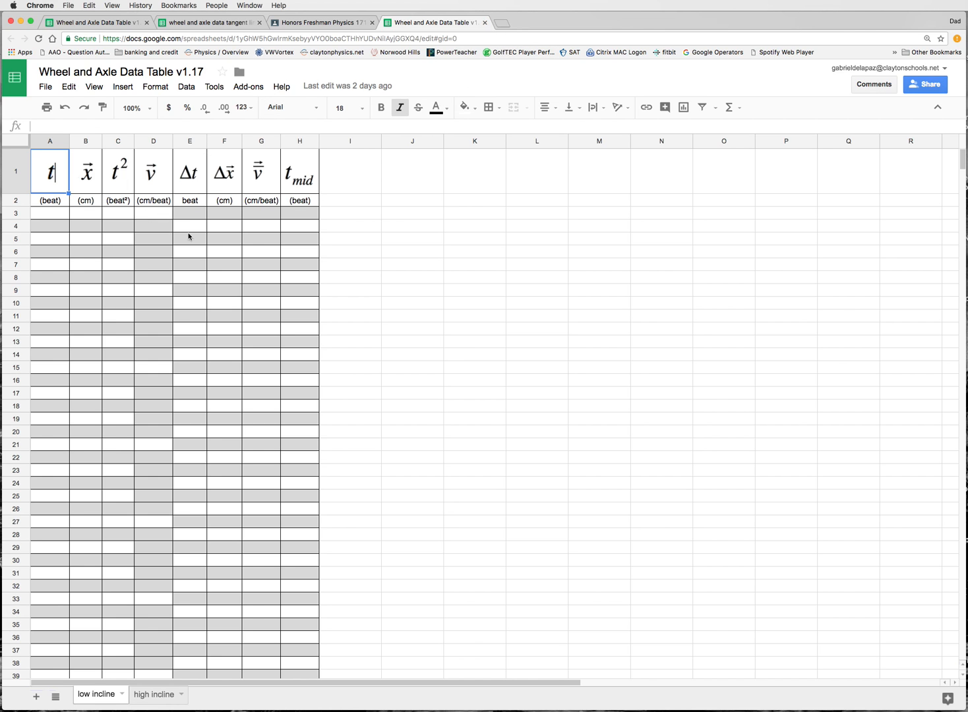
mouse_move(312, 184)
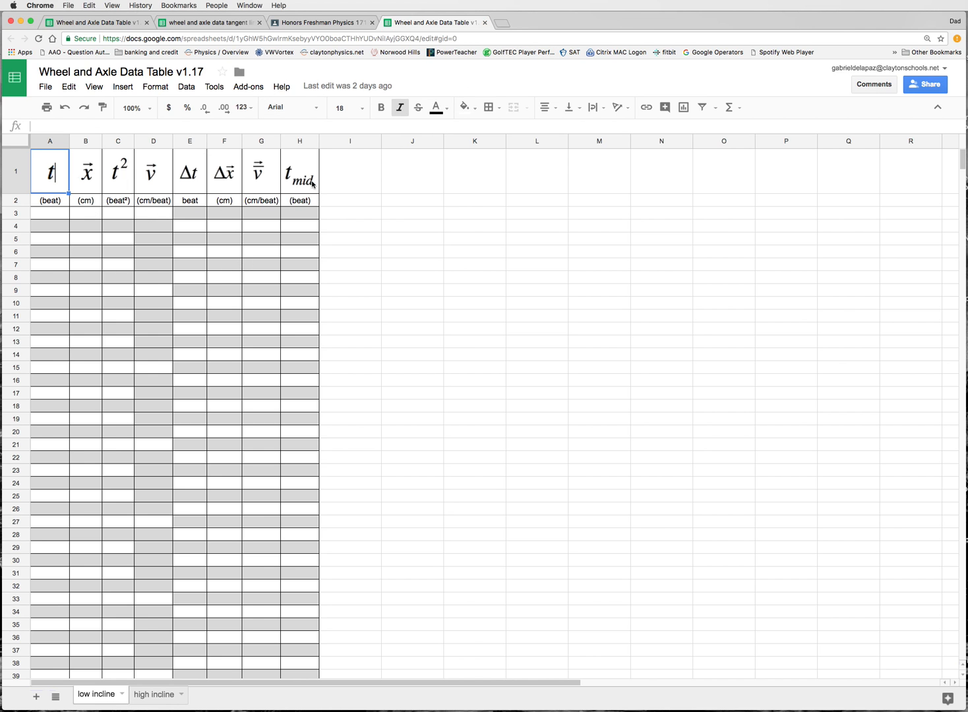
mouse_move(225, 237)
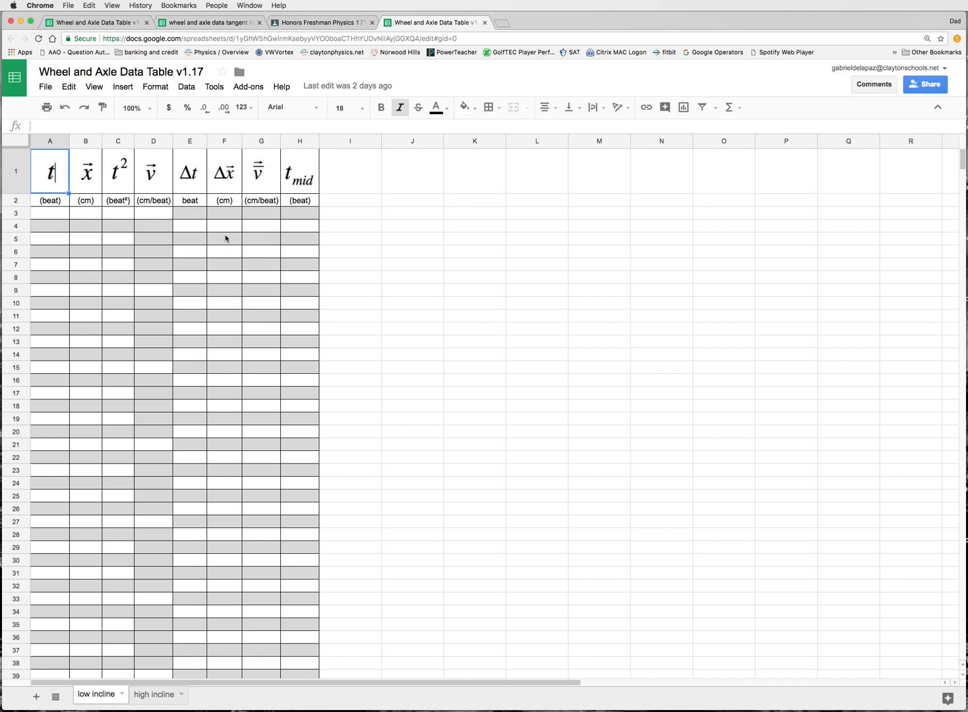
mouse_move(322, 229)
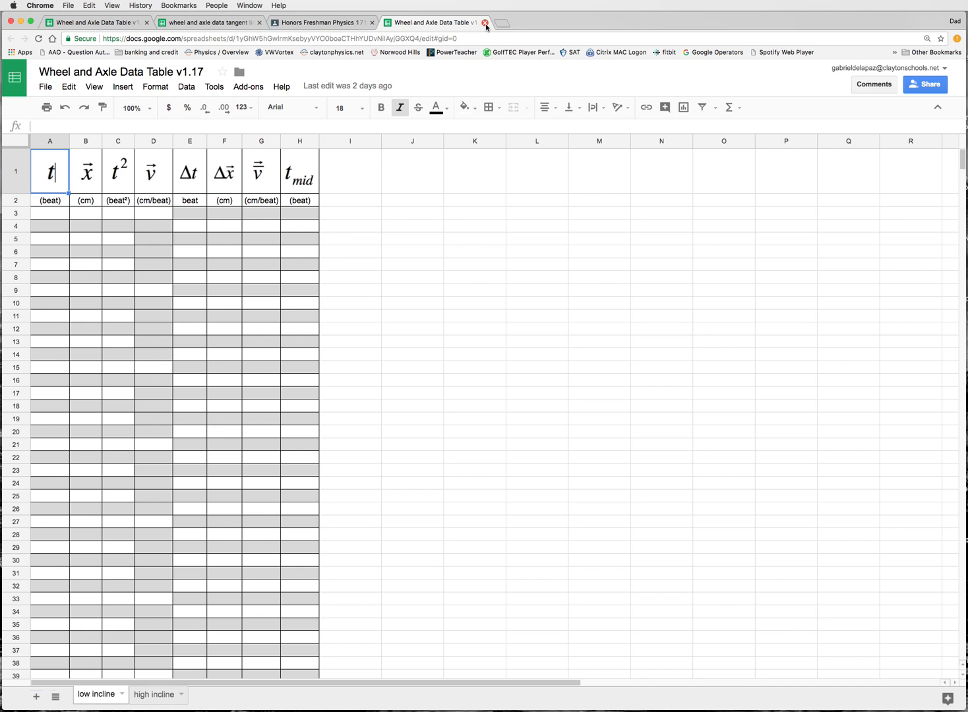
mouse_move(485, 26)
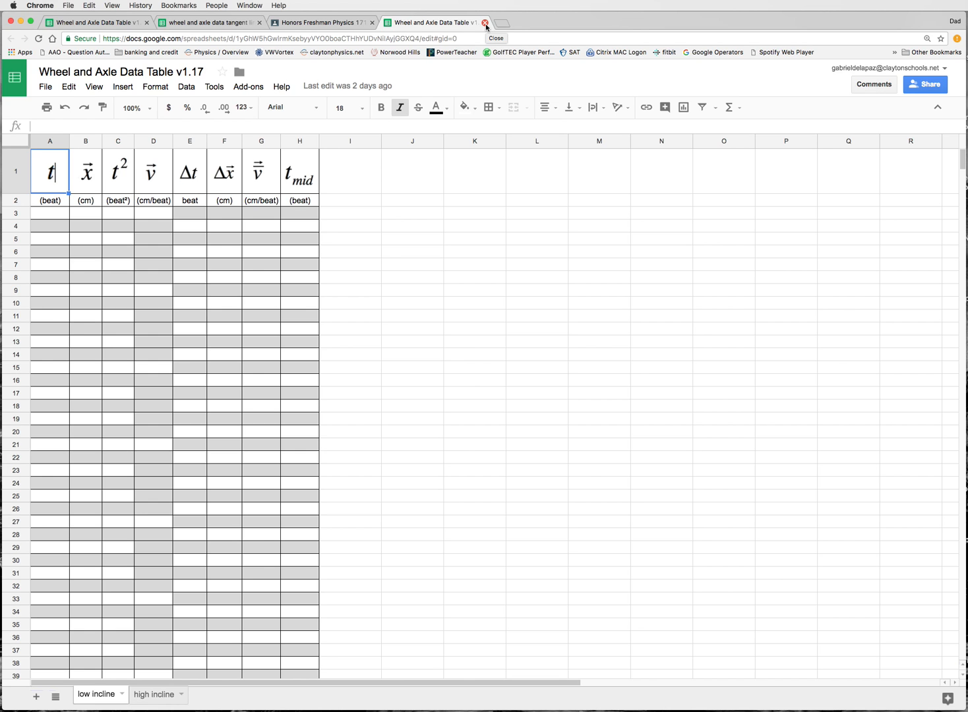
mouse_move(476, 37)
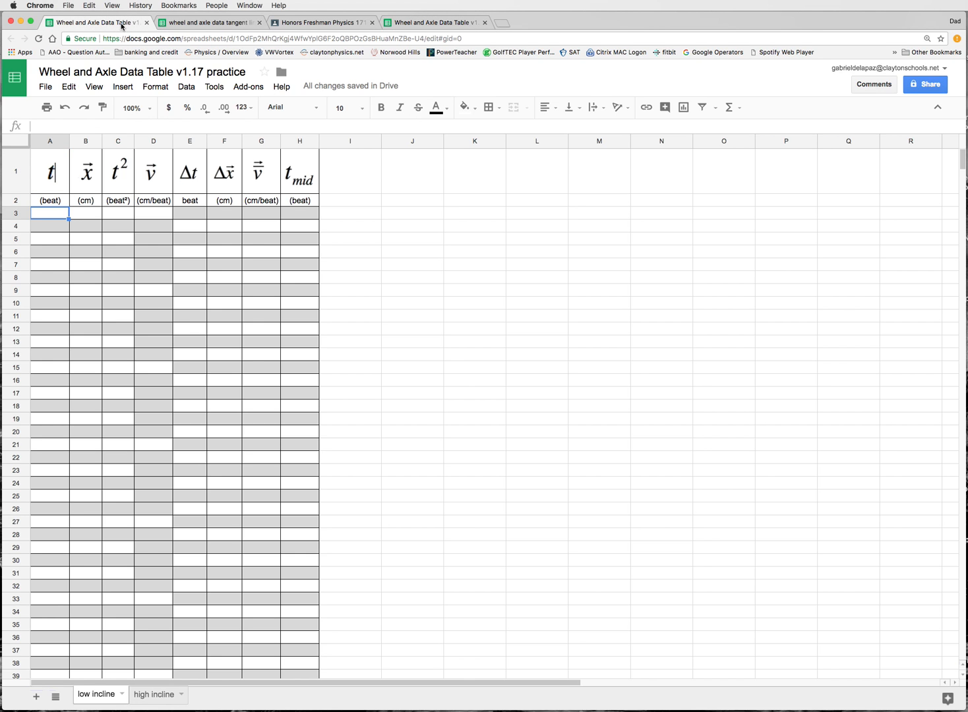
Return to the Honors Freshman Physics stream and bring the 'Enter your wheel lab data' post into view.
left_click(485, 21)
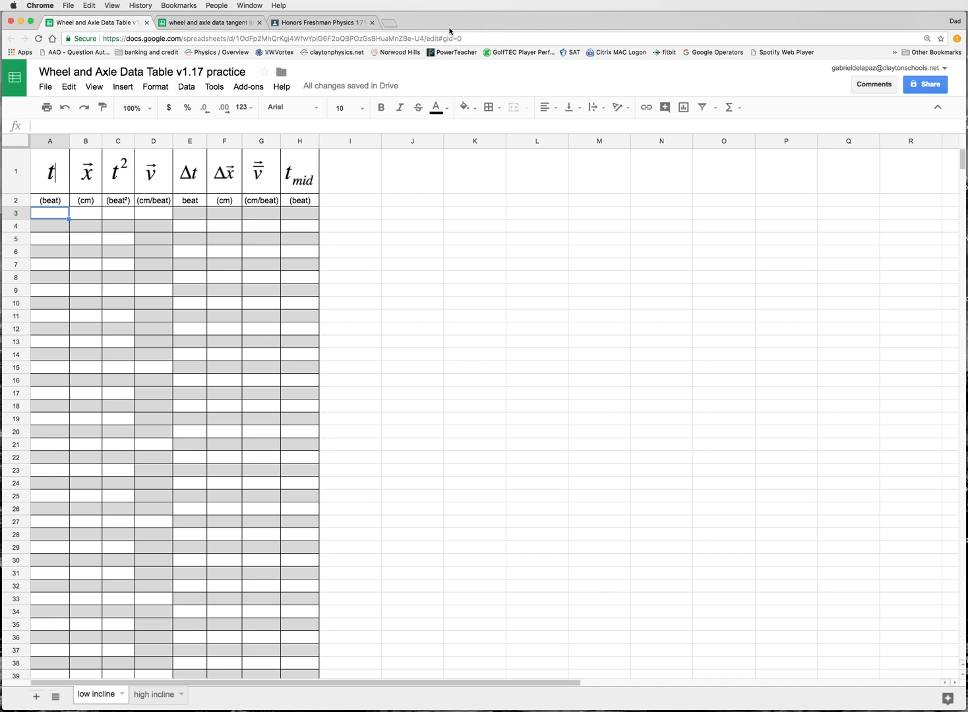
left_click(322, 21)
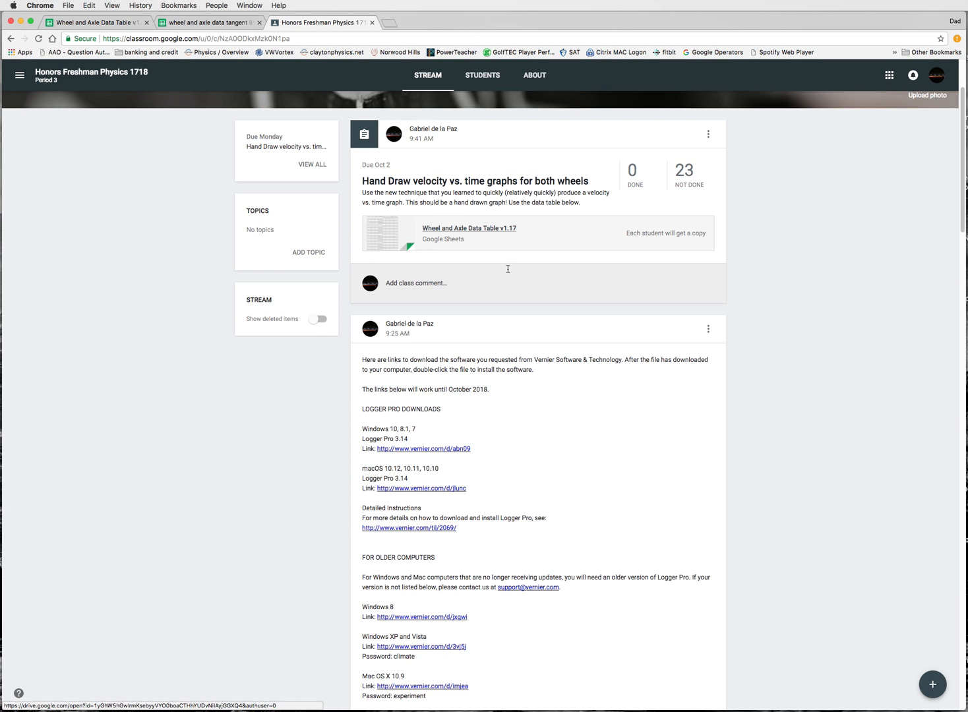
scroll("down", 3)
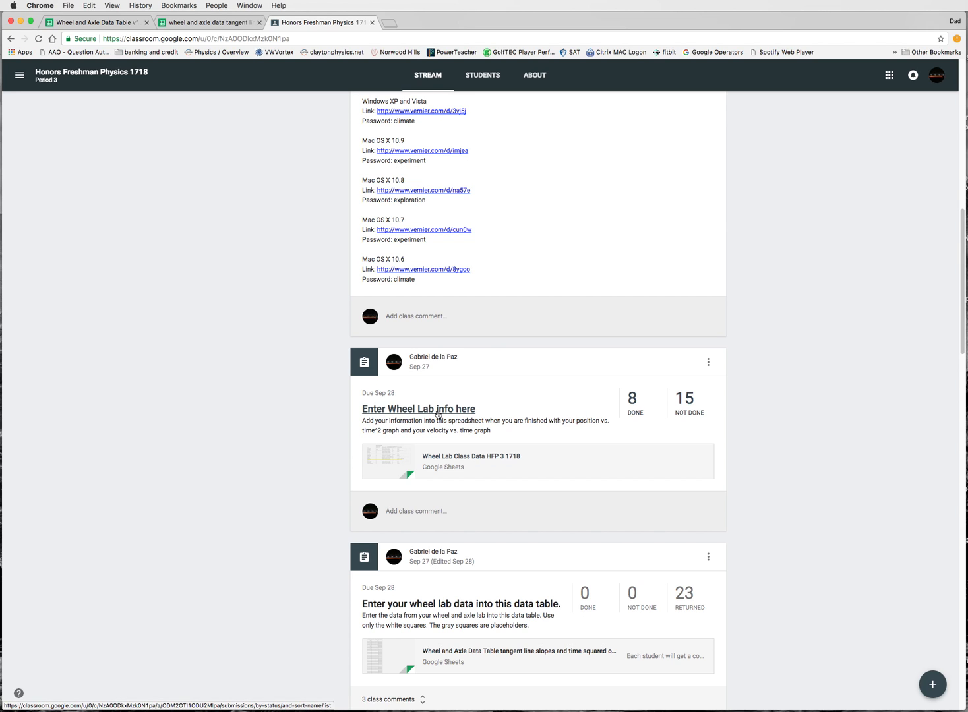
mouse_move(310, 130)
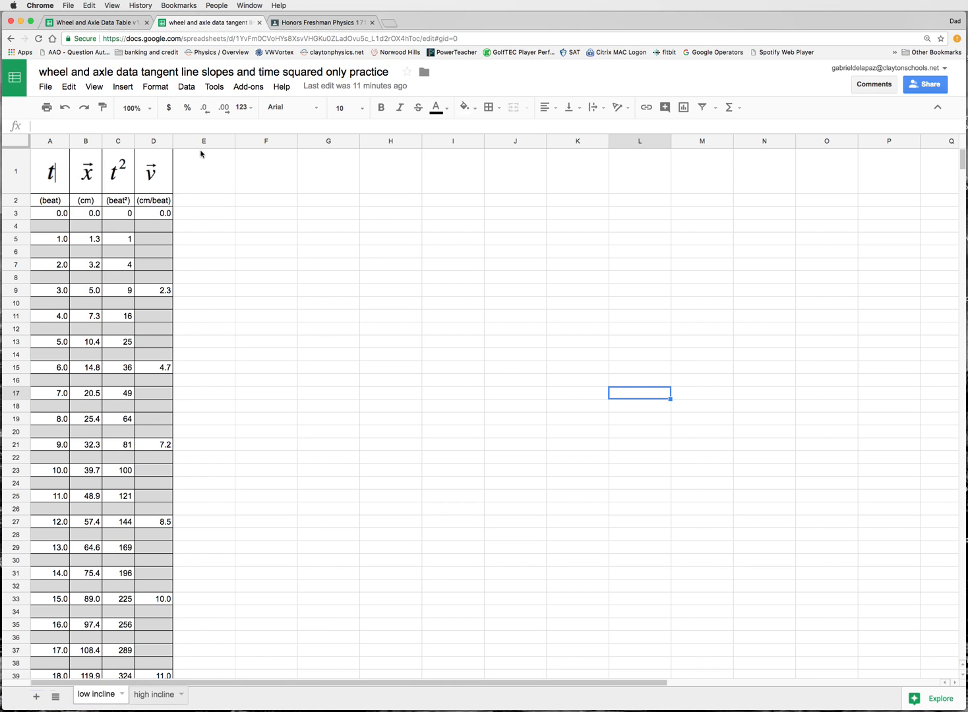
mouse_move(217, 201)
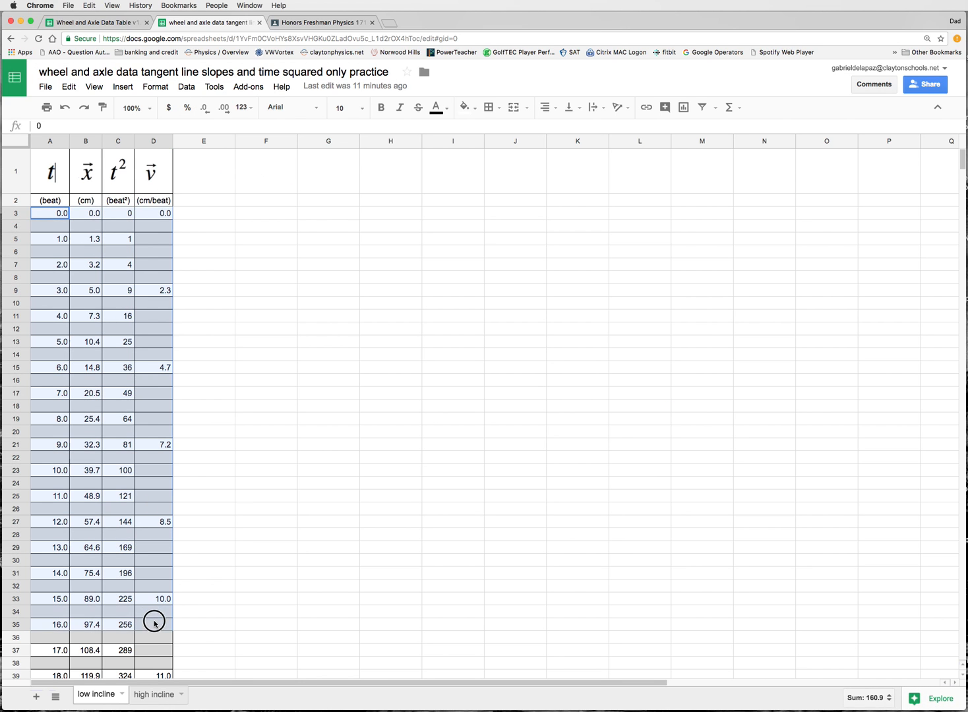
Select A3:D39 of the tangent-slopes sheet and copy it via the Edit menu.
scroll("down", 3)
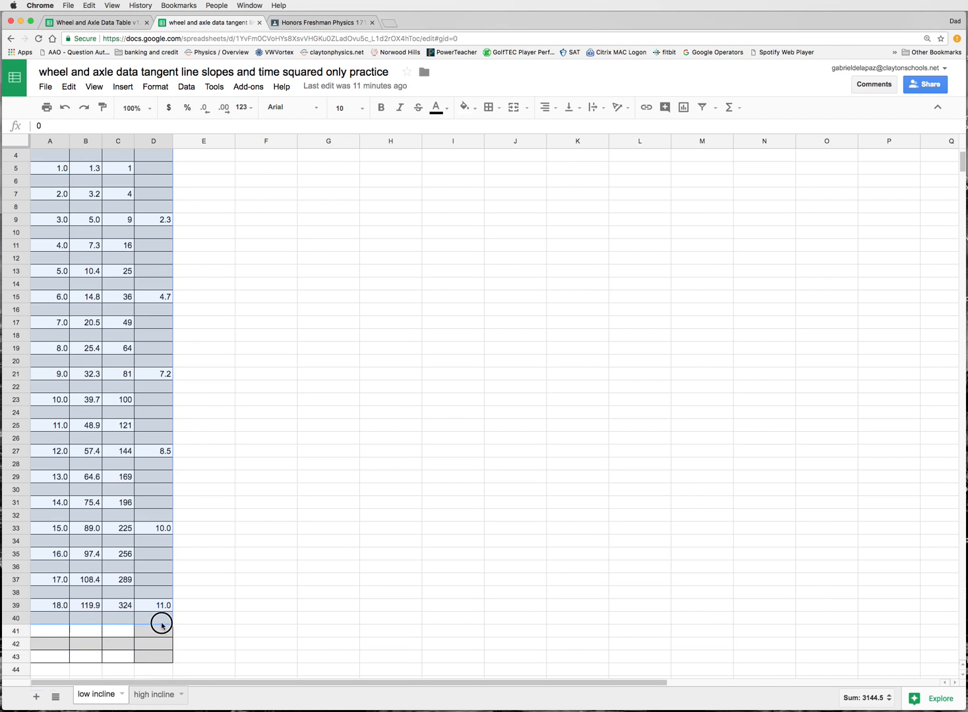
left_click(155, 604)
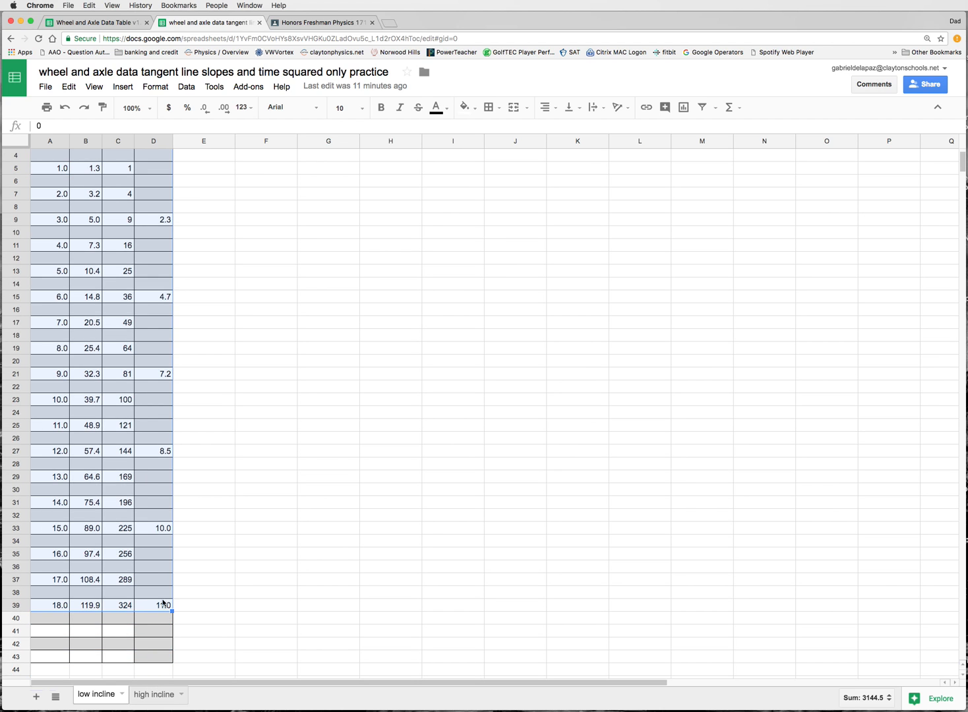
left_click(69, 87)
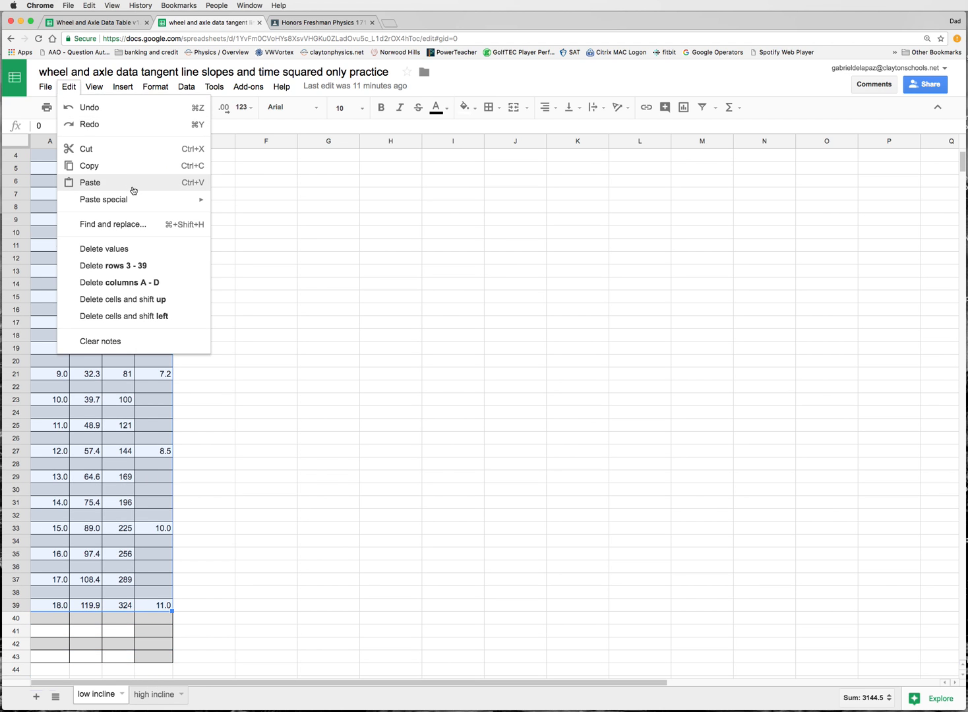
mouse_move(130, 166)
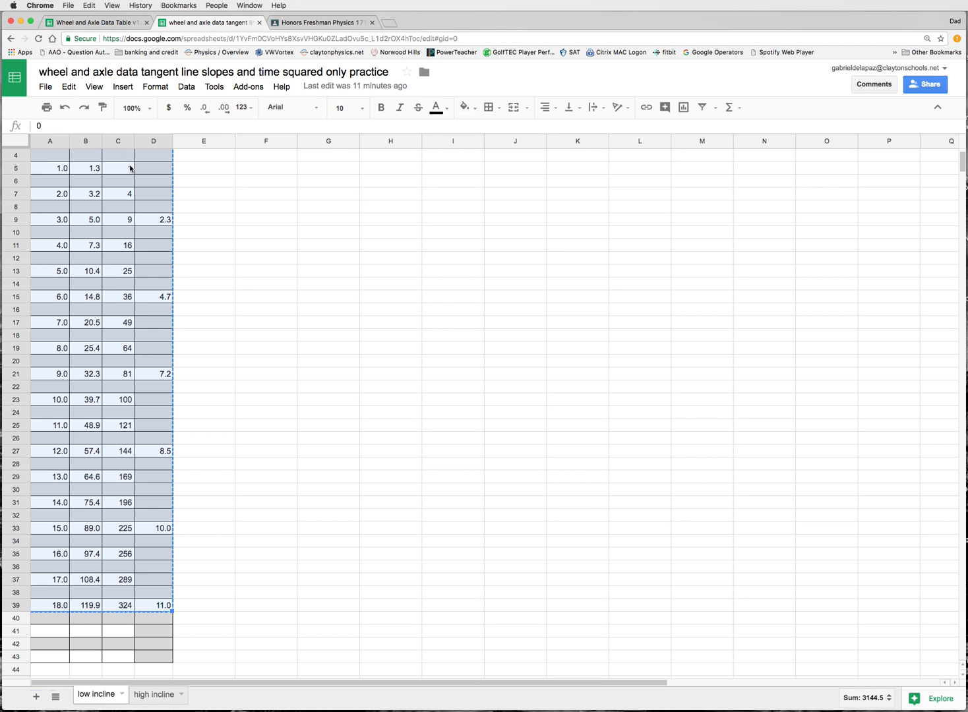
left_click(95, 22)
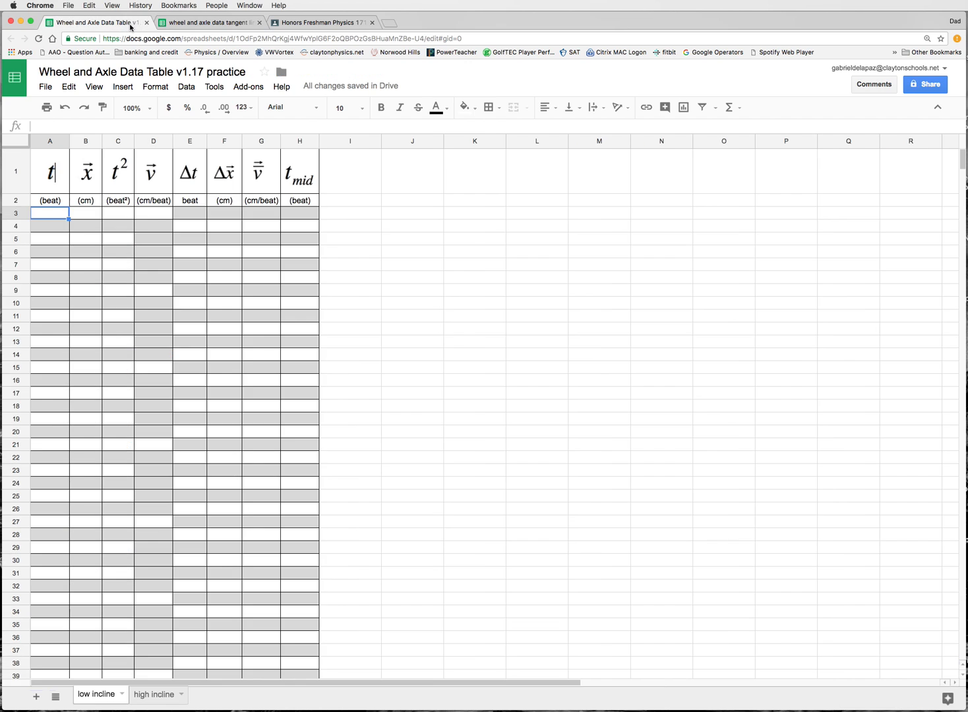
mouse_move(53, 216)
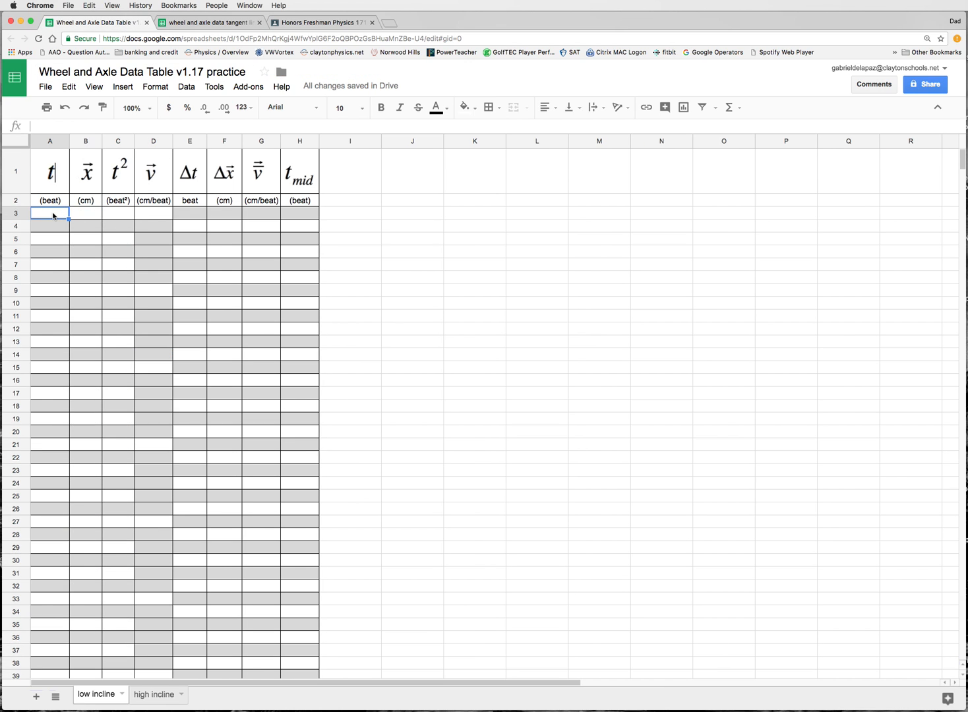
left_click(69, 87)
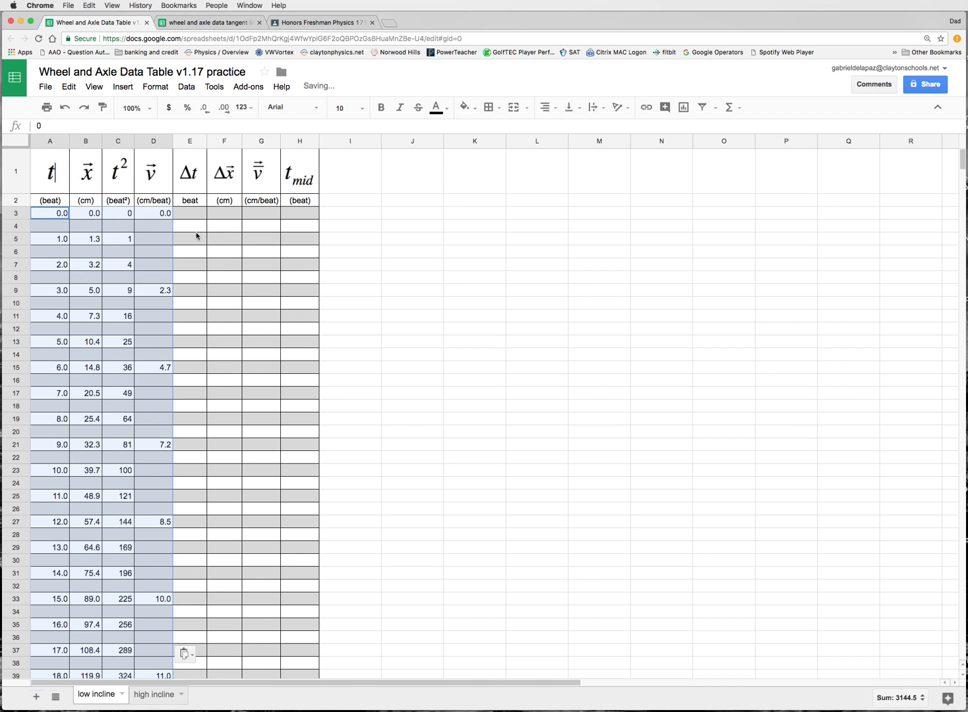
scroll("down", 3)
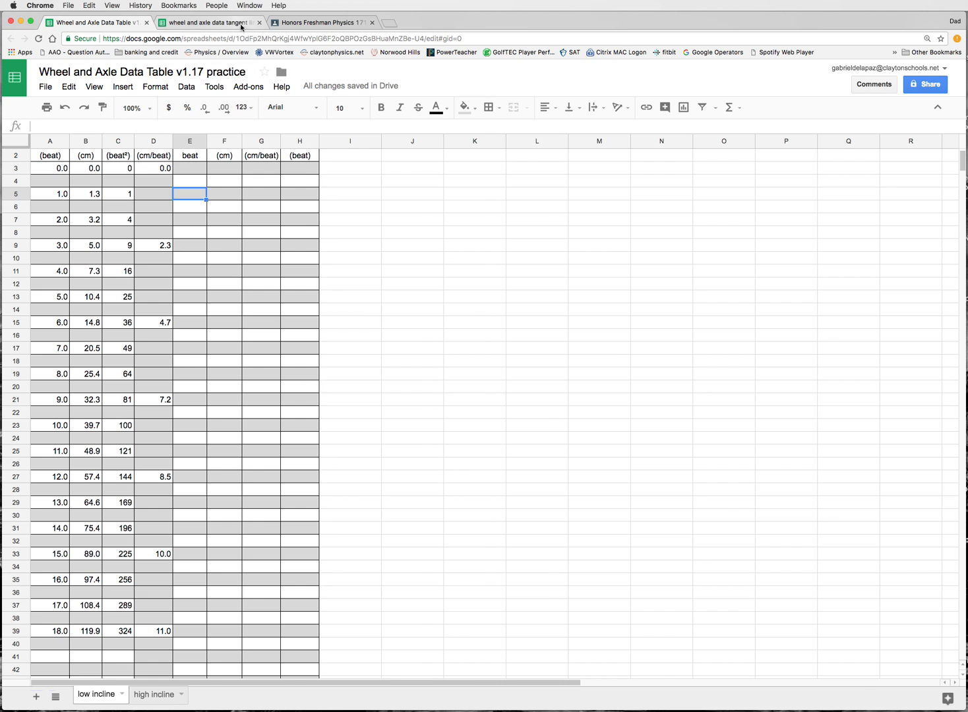
mouse_move(108, 28)
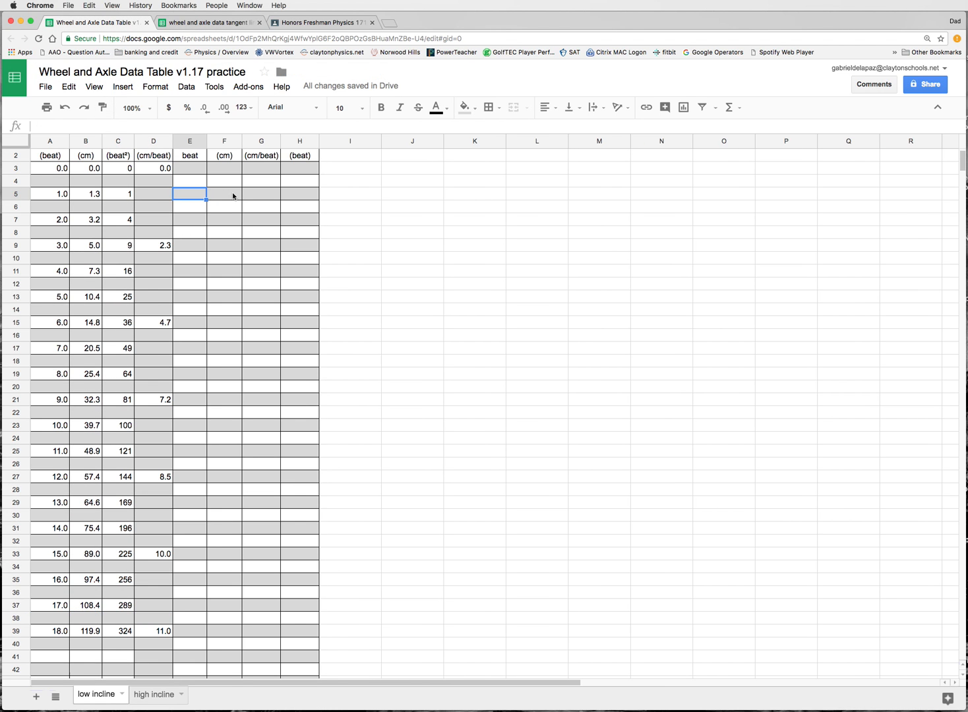
scroll("up", 3)
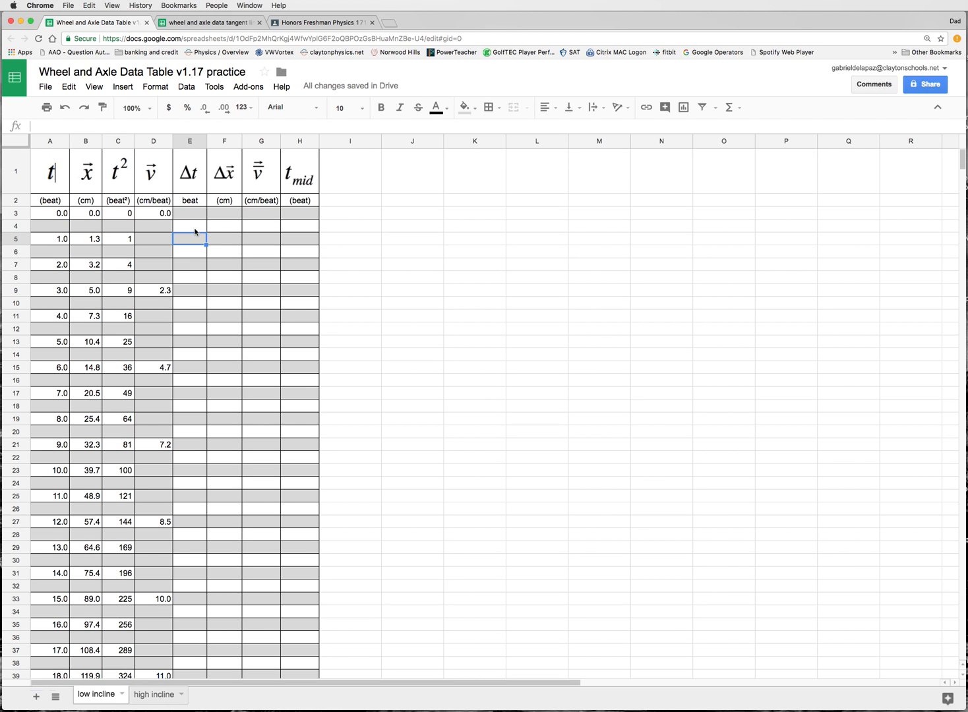
Enter =A5-A3 in E4 so the first Δt shows 1.0.
left_click(190, 227)
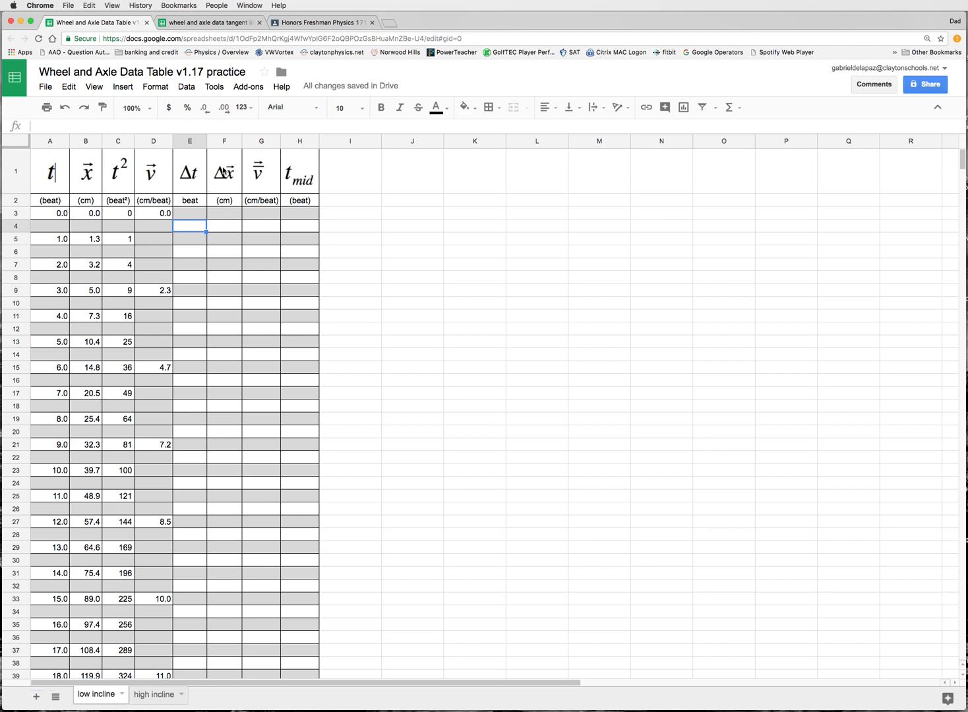
mouse_move(269, 223)
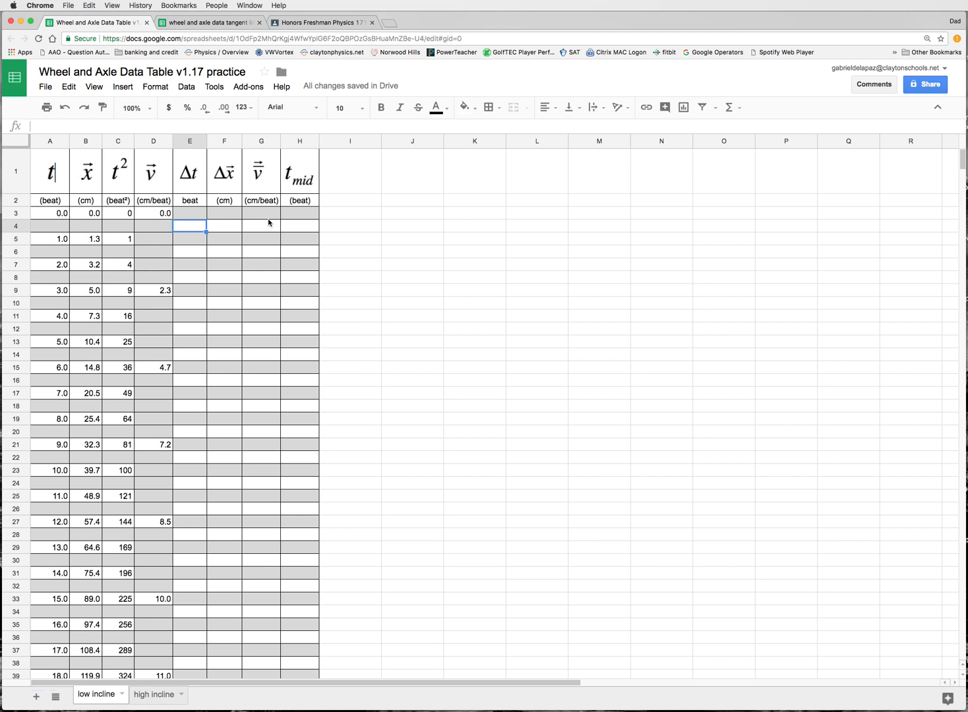
mouse_move(187, 256)
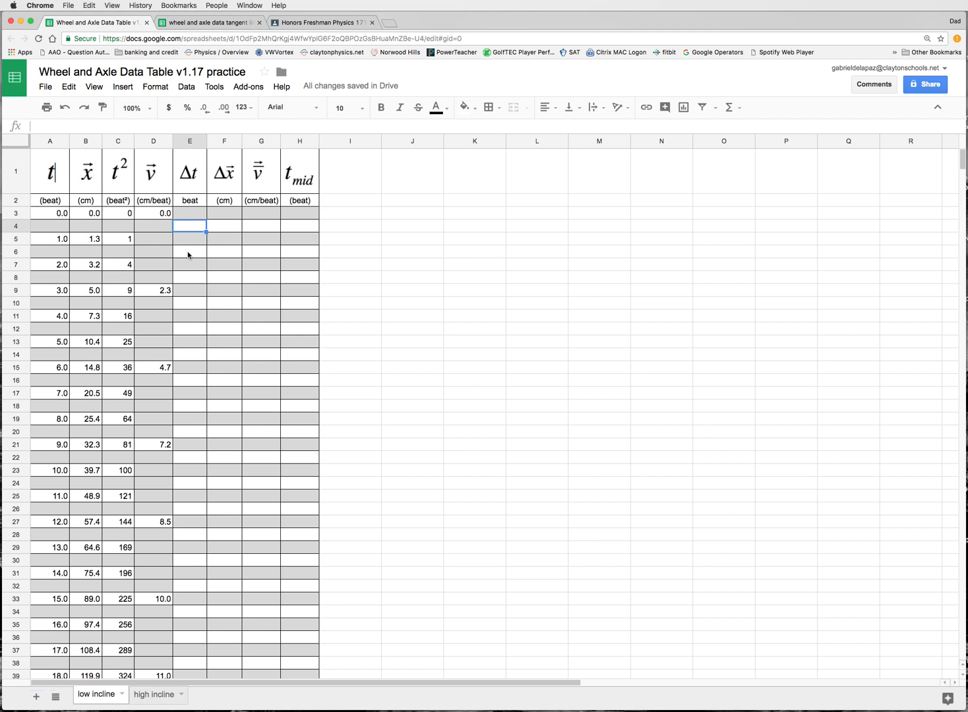
mouse_move(194, 230)
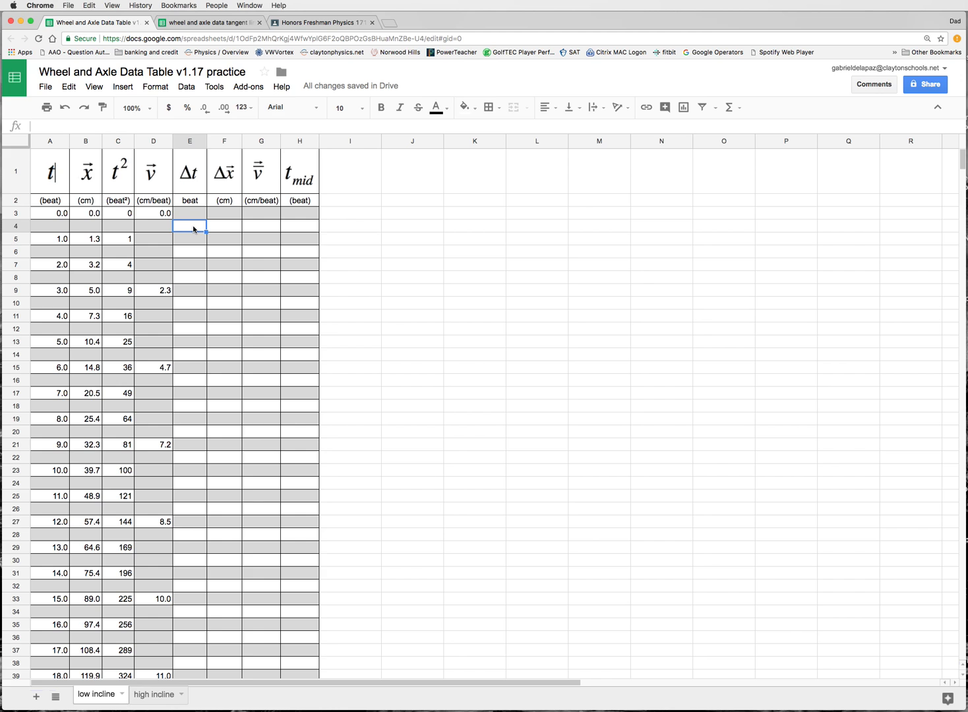
type("=")
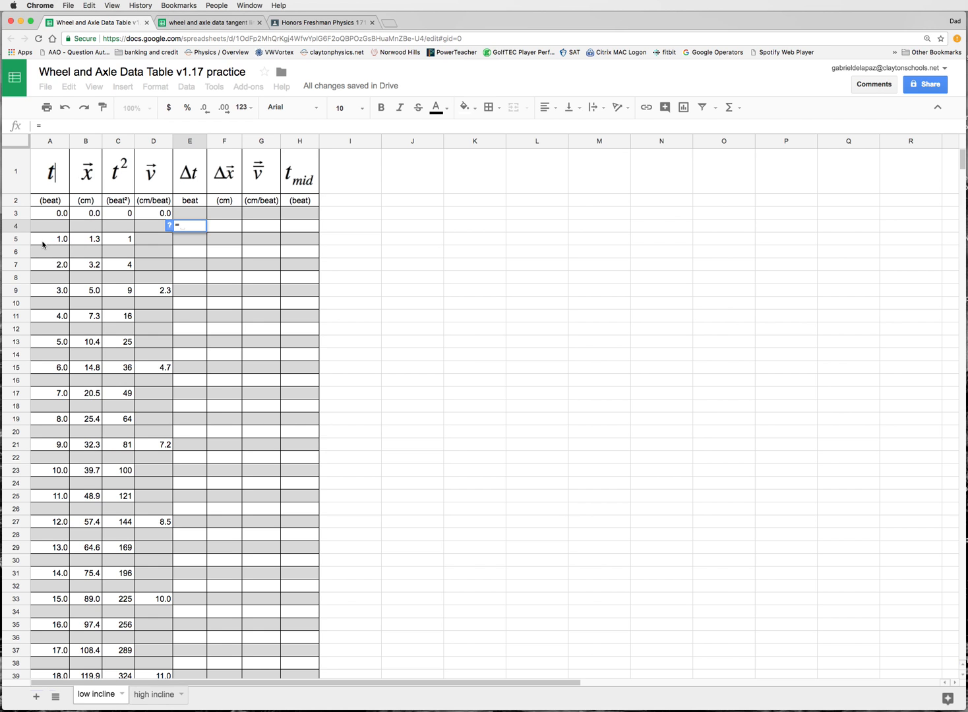
left_click(51, 239)
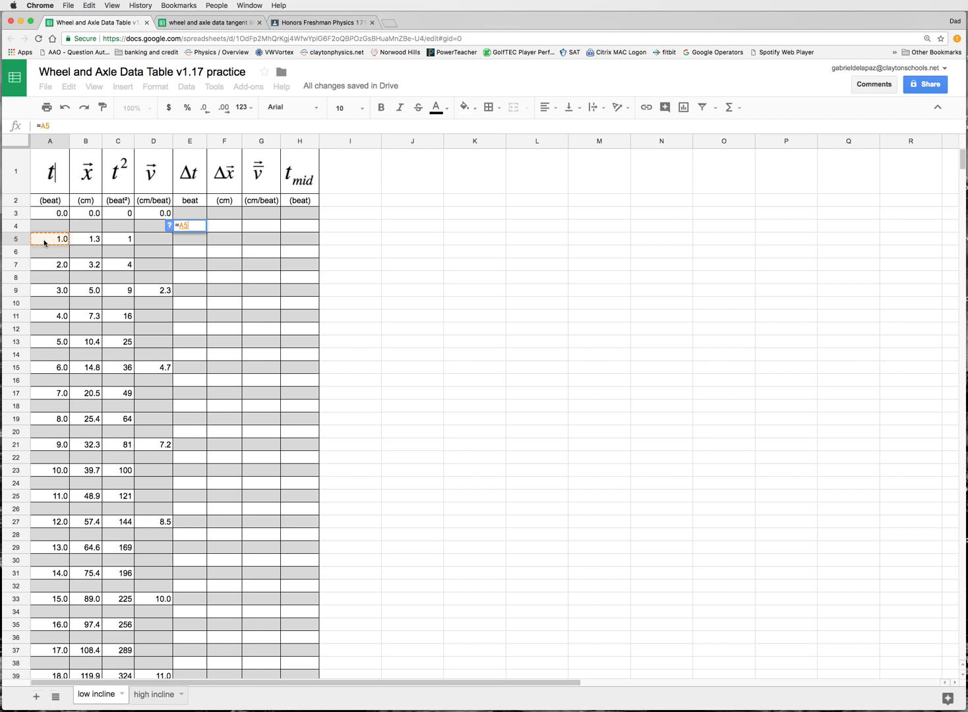
type("-")
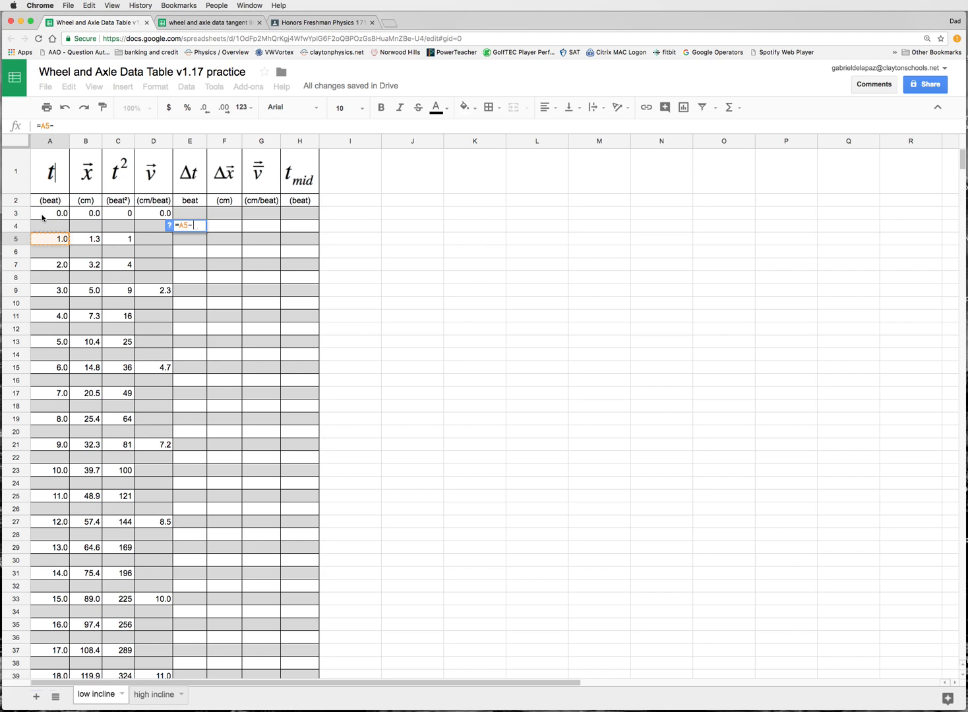
left_click(50, 214)
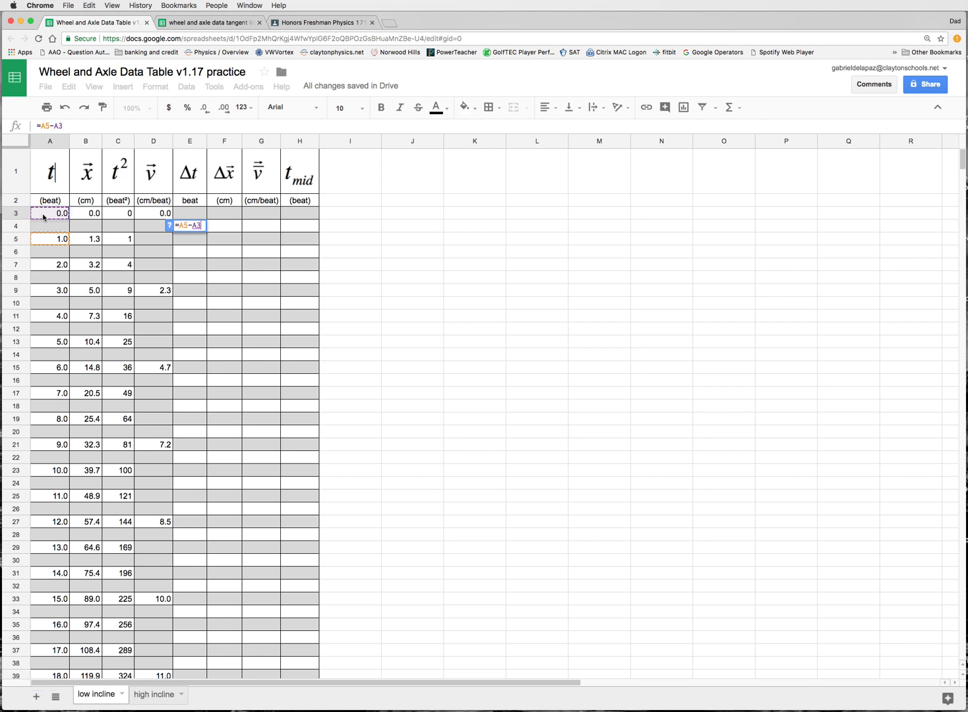
key("Return")
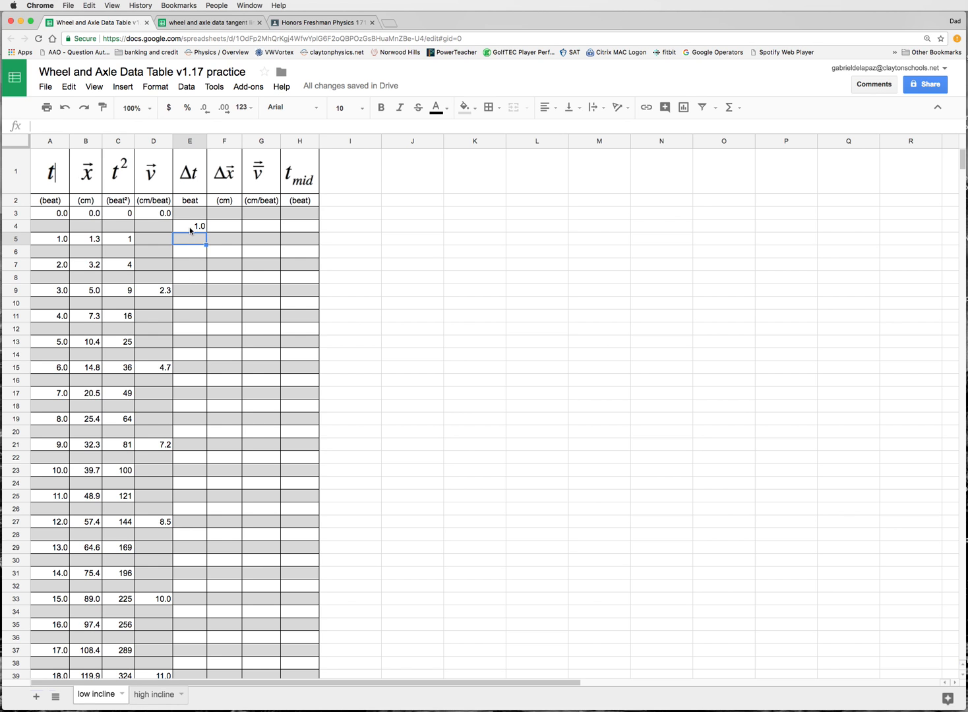
Fill the Δt formula down column E to row 38 and check E6 against E4.
left_click(189, 227)
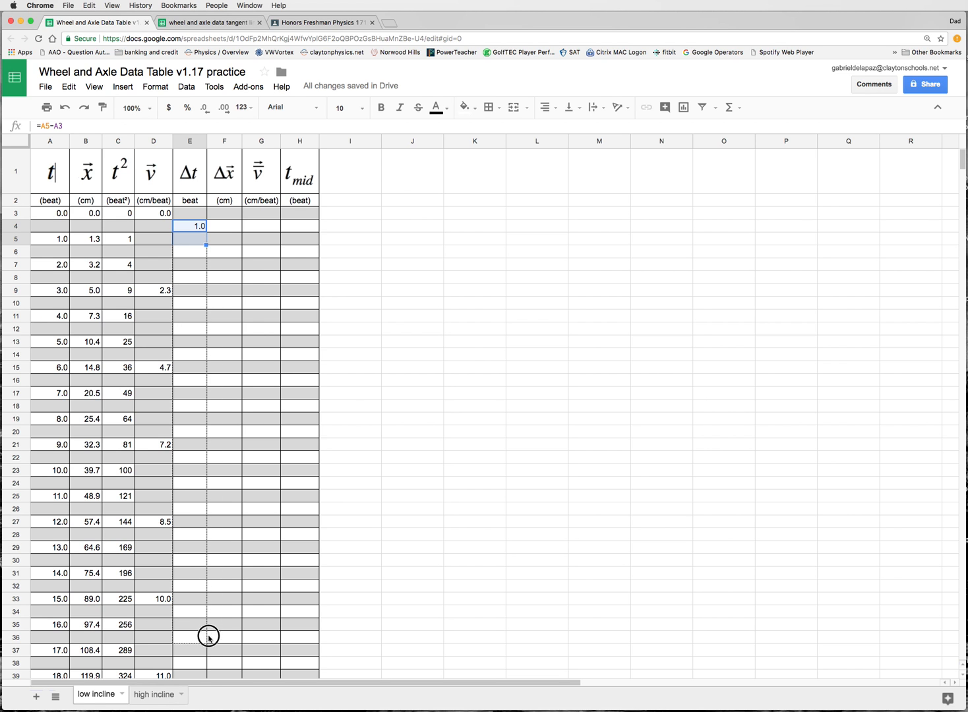
scroll("down", 3)
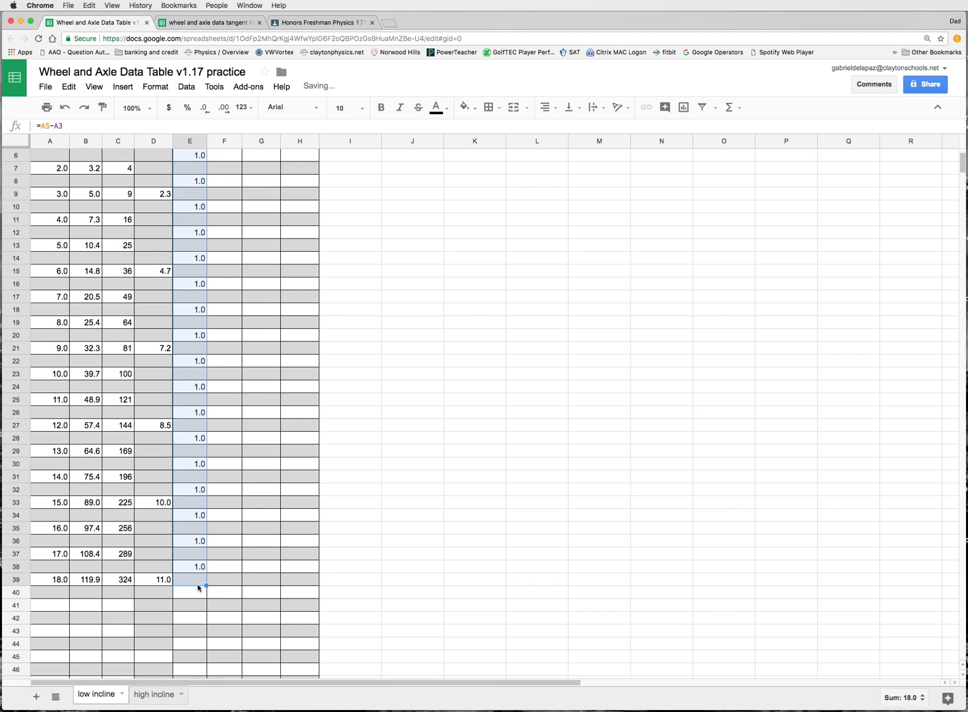
scroll("up", 3)
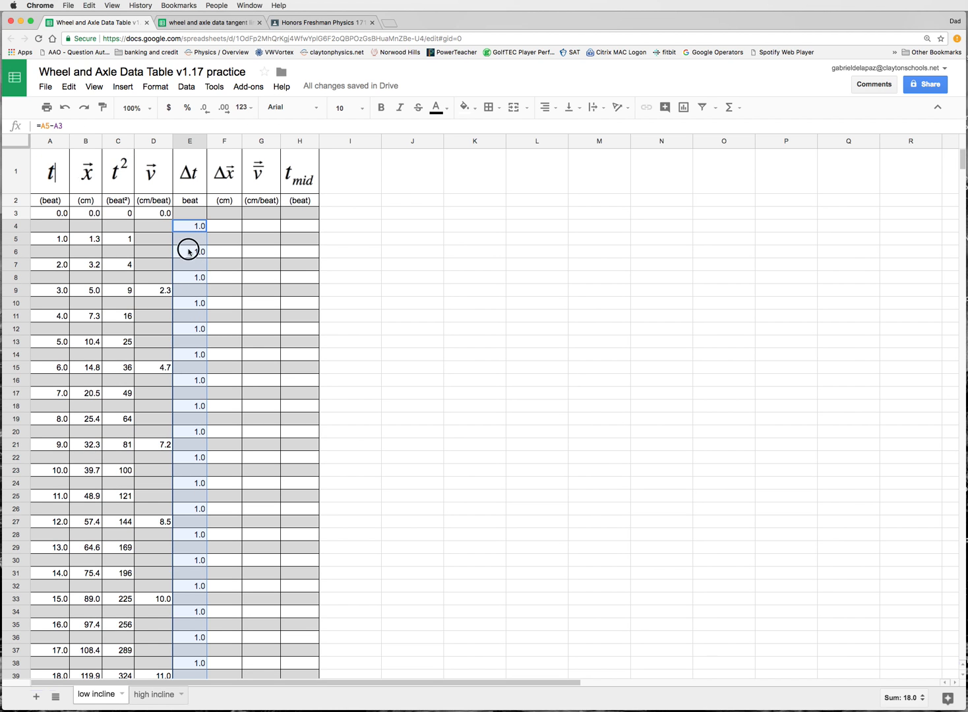
left_click(190, 250)
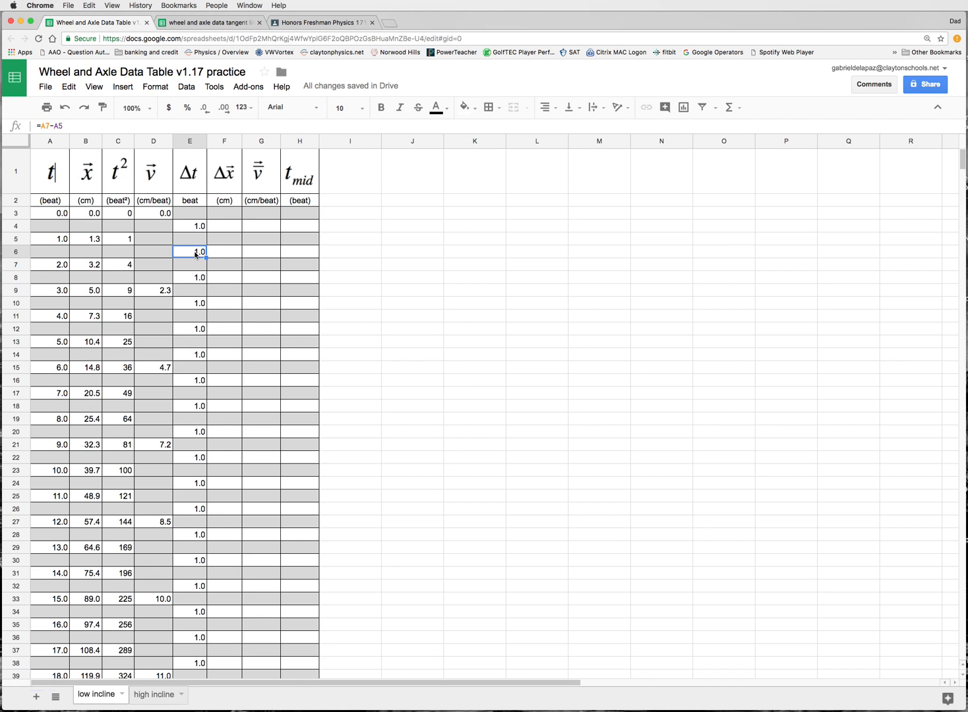
mouse_move(198, 232)
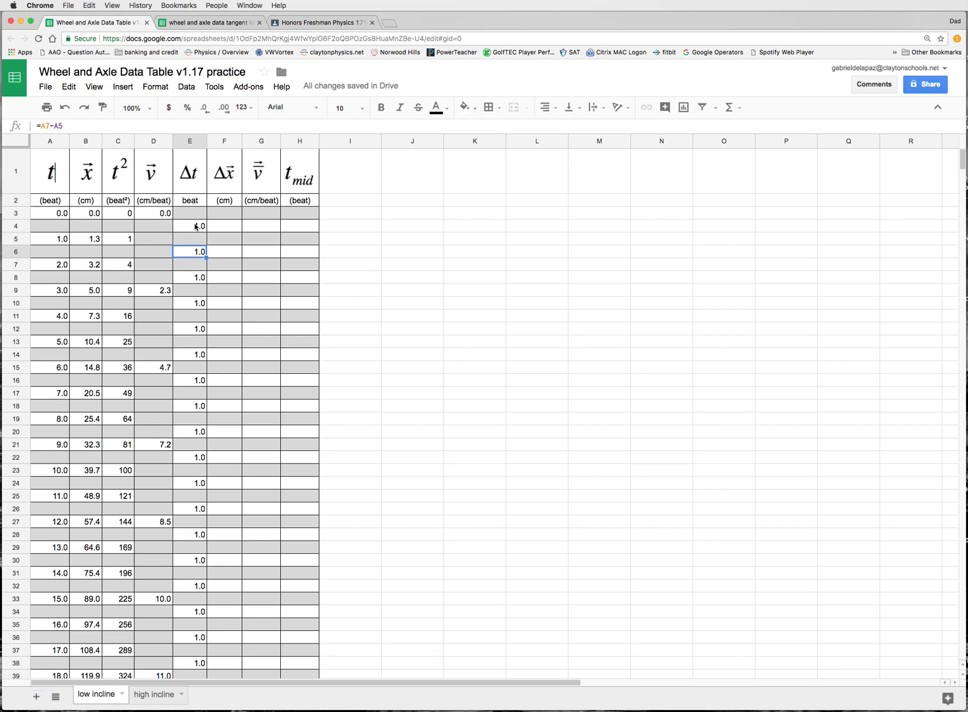
left_click(190, 226)
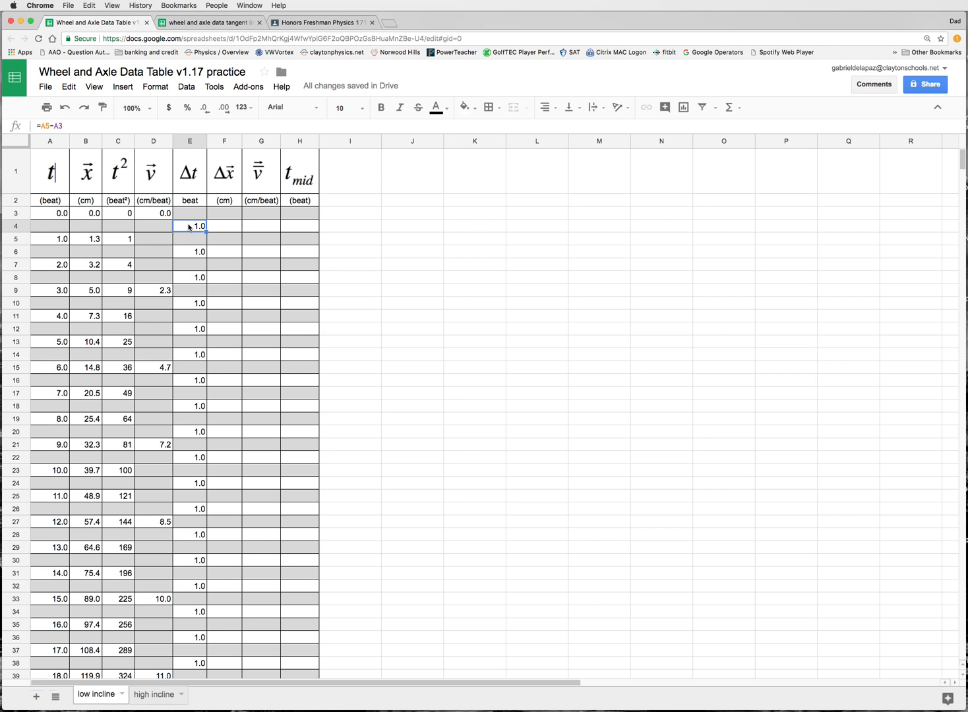
mouse_move(63, 208)
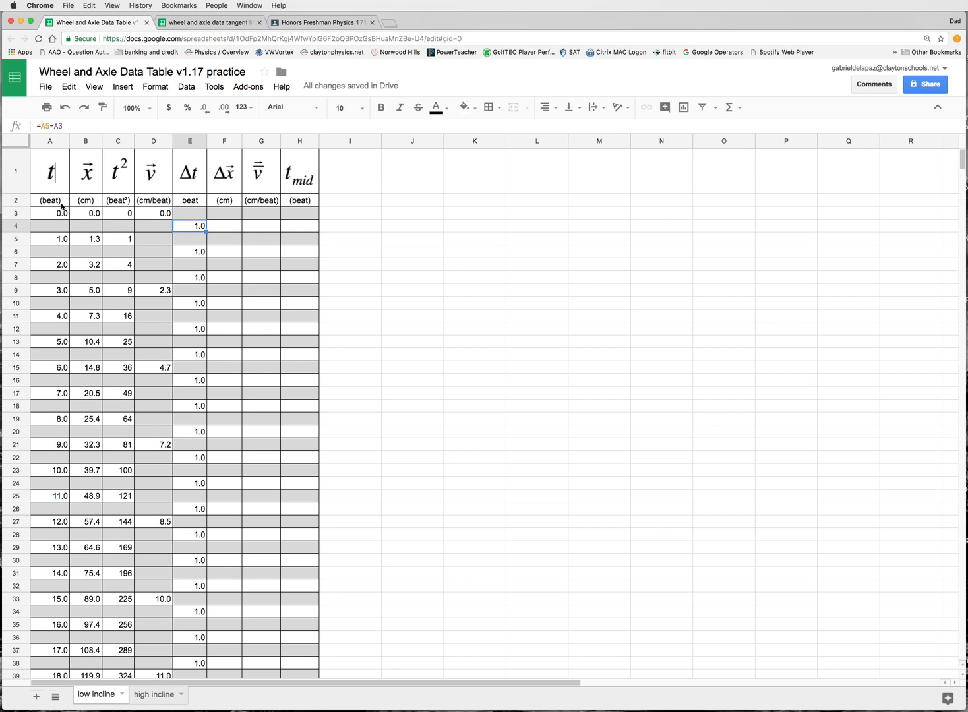
mouse_move(223, 236)
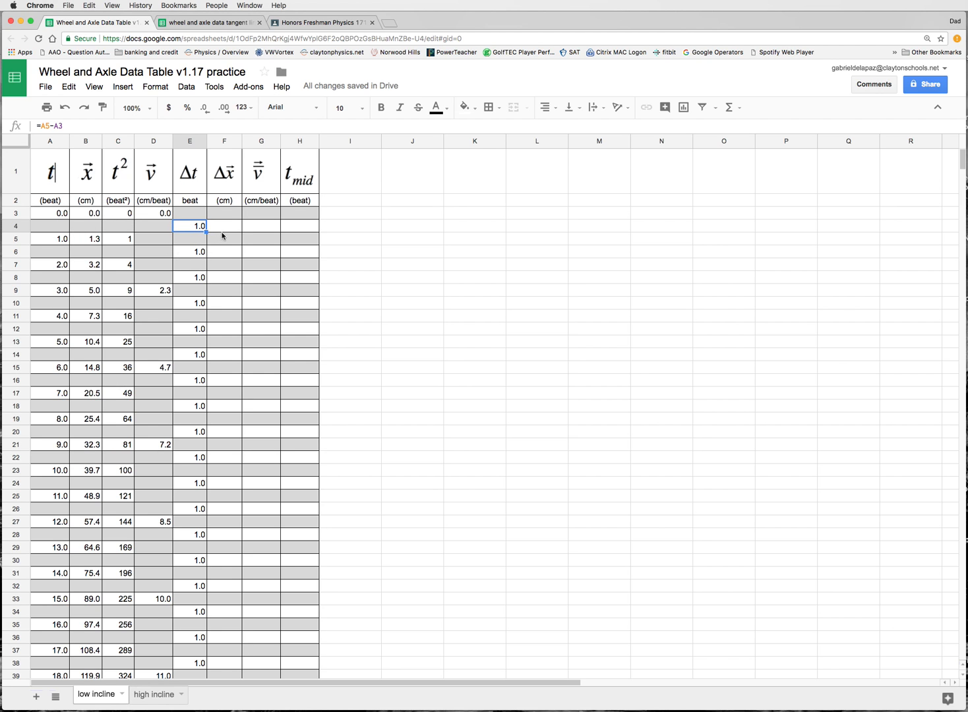
mouse_move(226, 192)
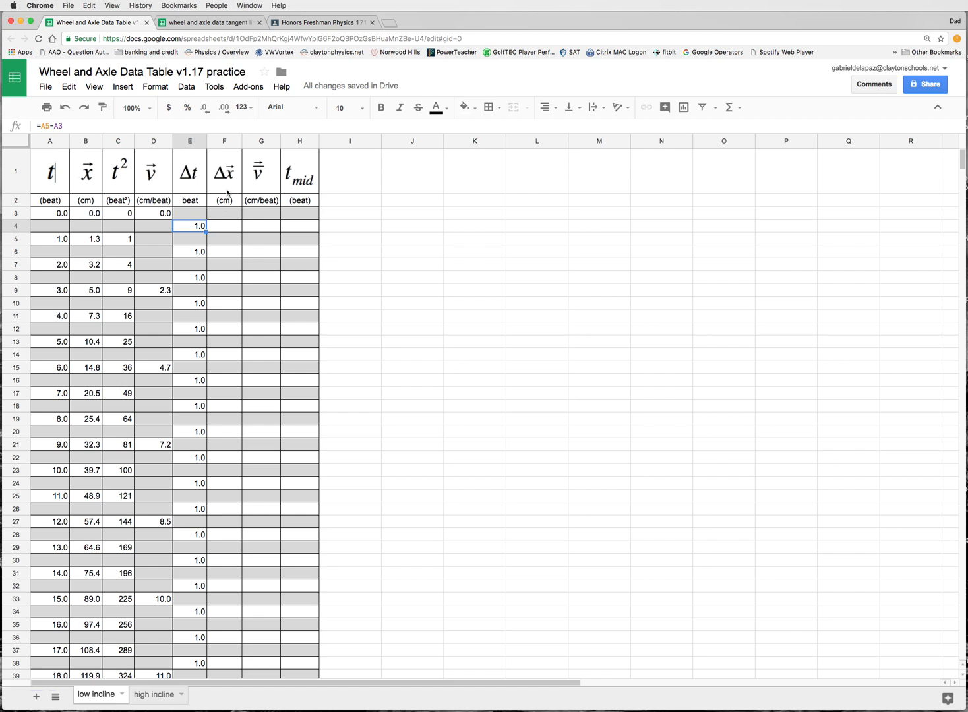
Enter =B5-B3 in F4 and fill the Δx formula down the data rows to row 38.
left_click(224, 227)
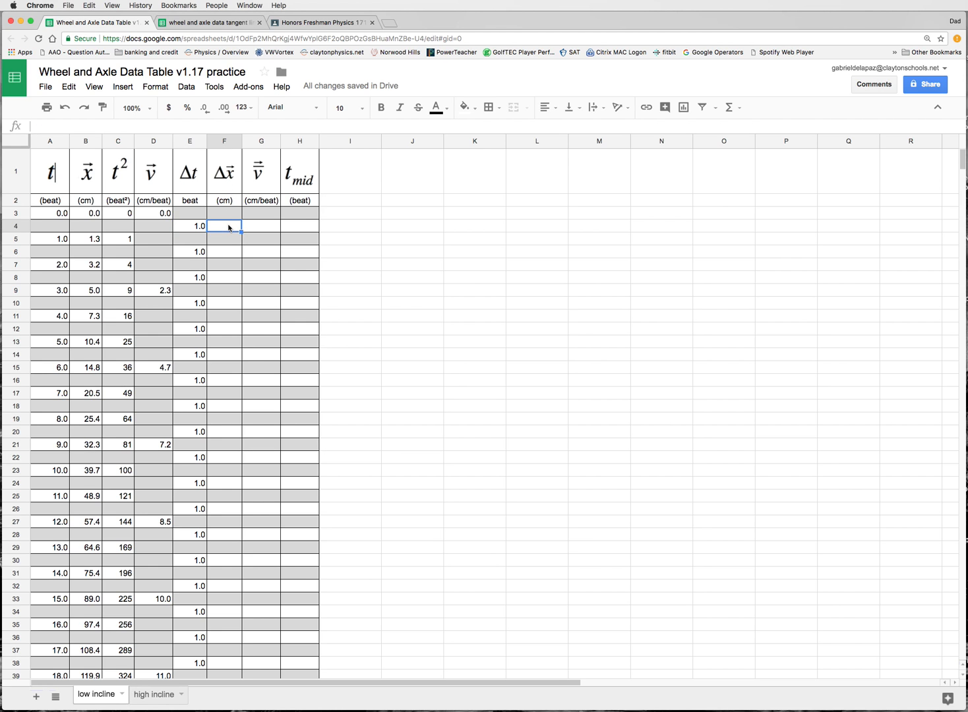
type("=")
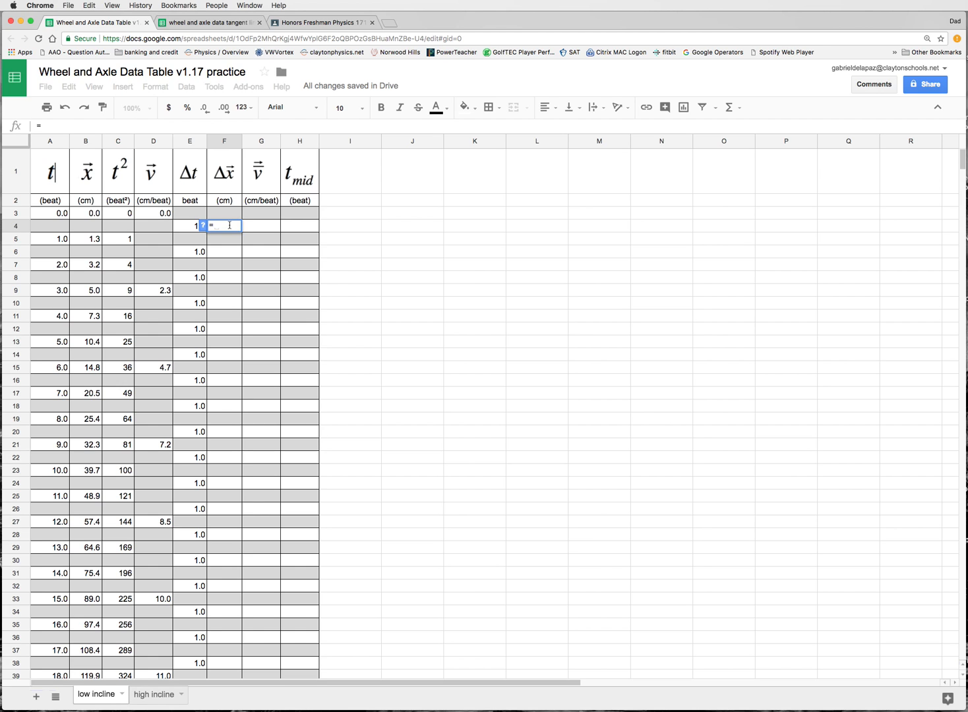
left_click(85, 239)
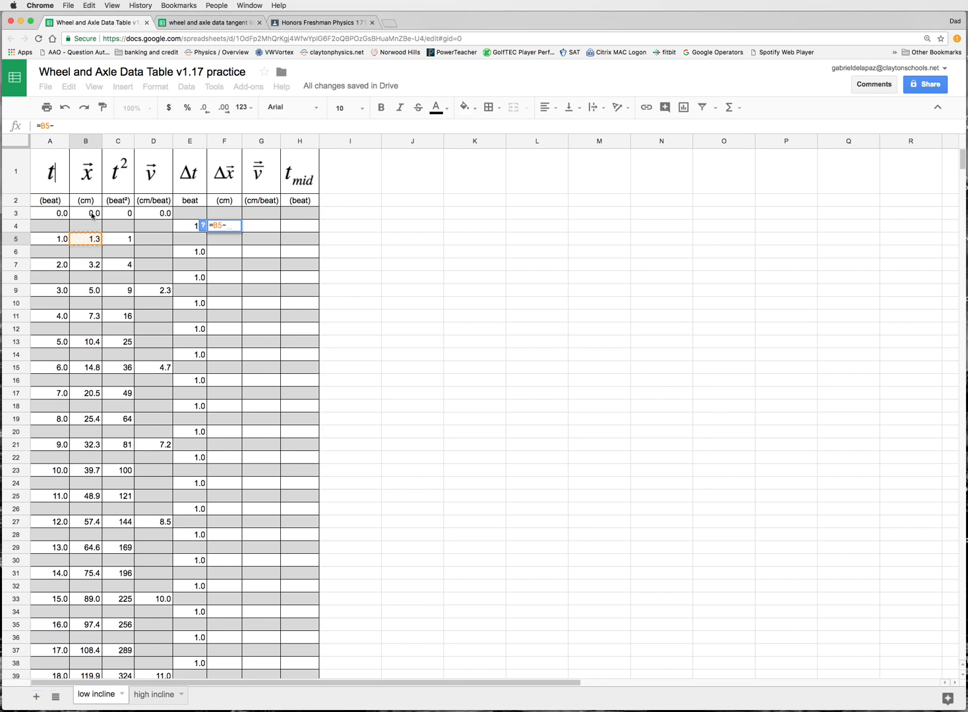
key("Return")
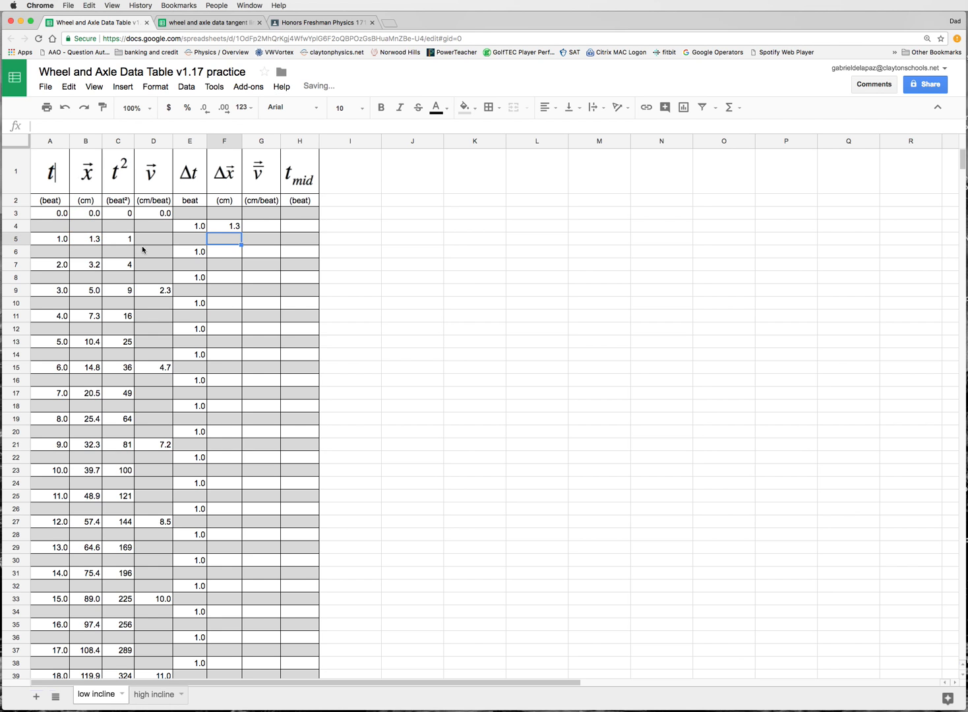
left_click(224, 226)
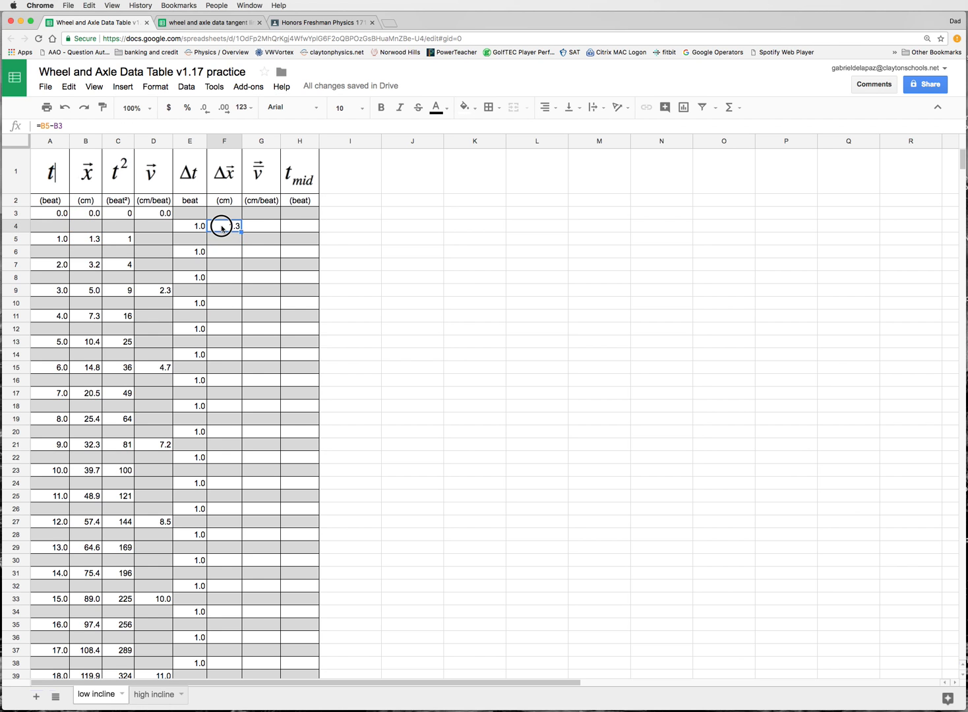
left_click(224, 226)
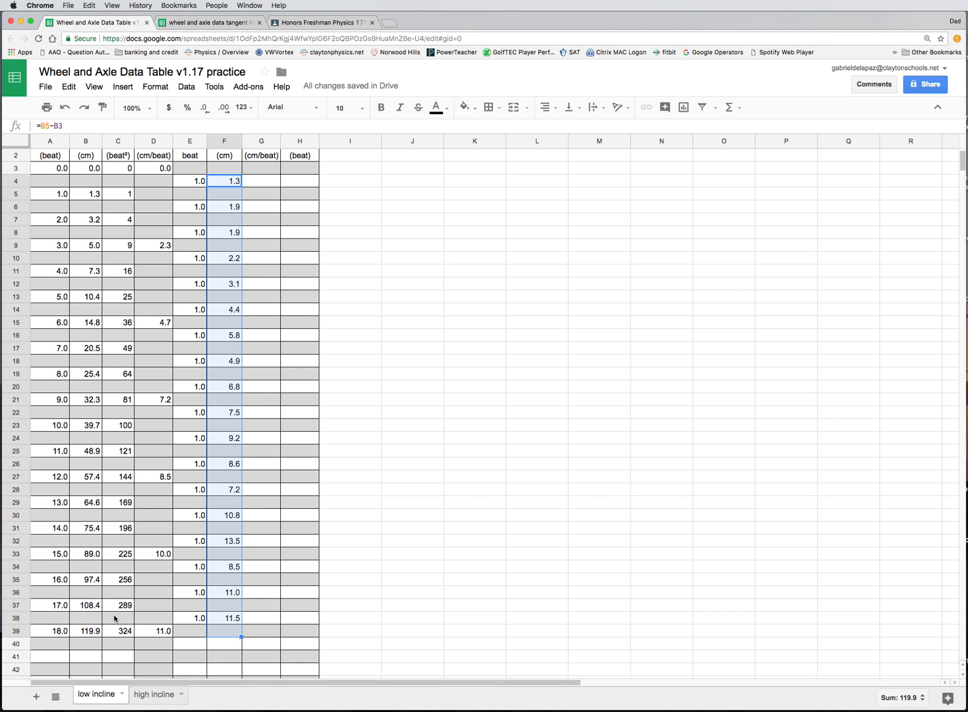
mouse_move(229, 617)
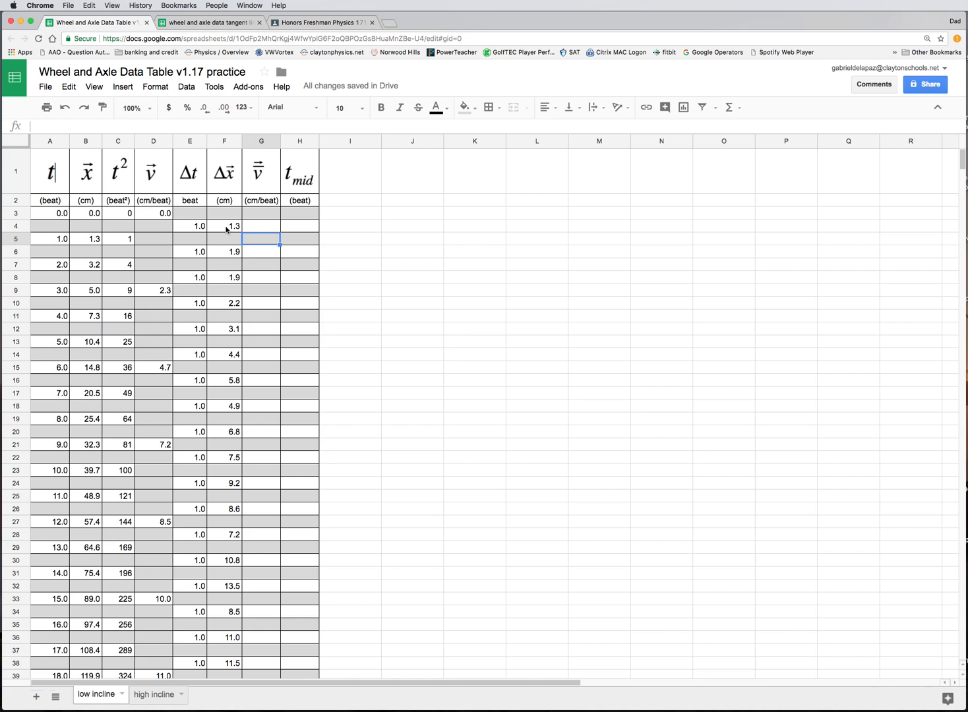
Enter =F4/E4 in G4 for velocity, check it, and move to H4.
left_click(261, 225)
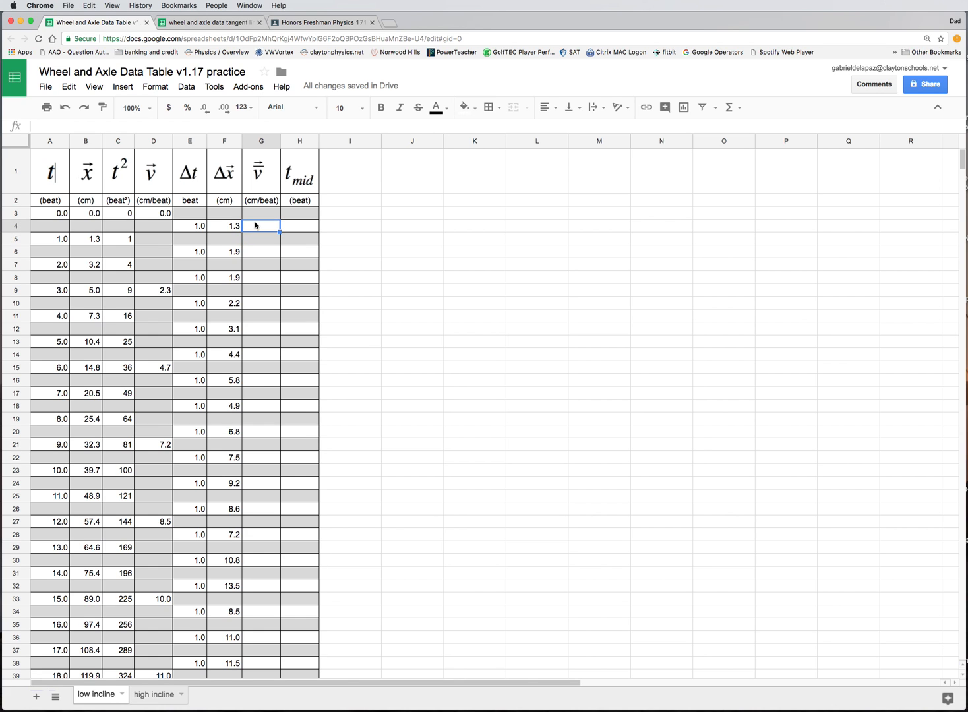
mouse_move(263, 221)
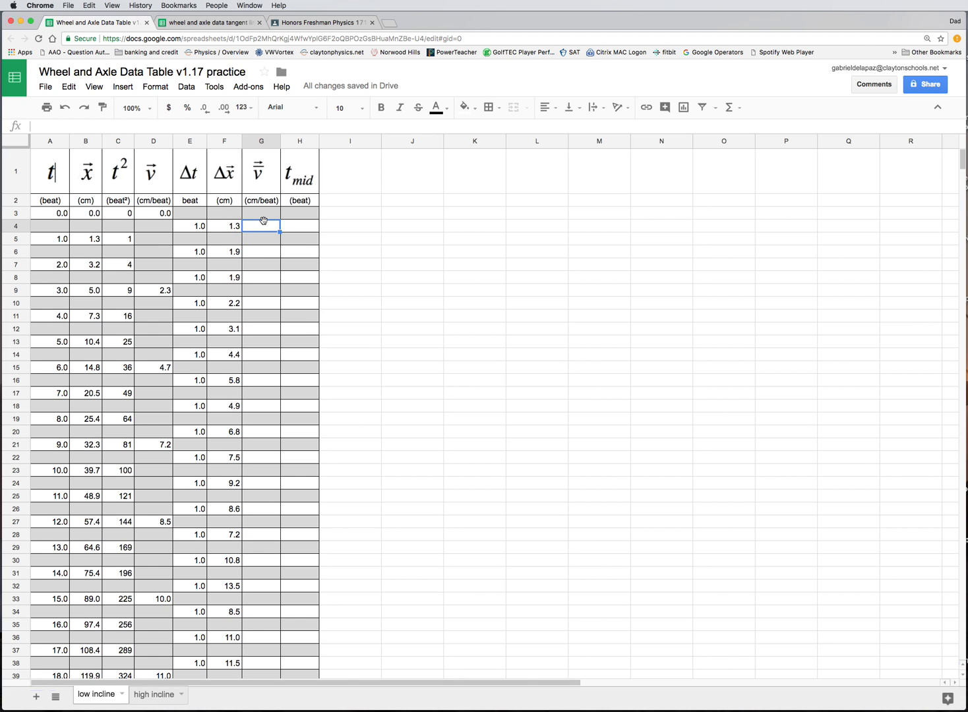
mouse_move(195, 190)
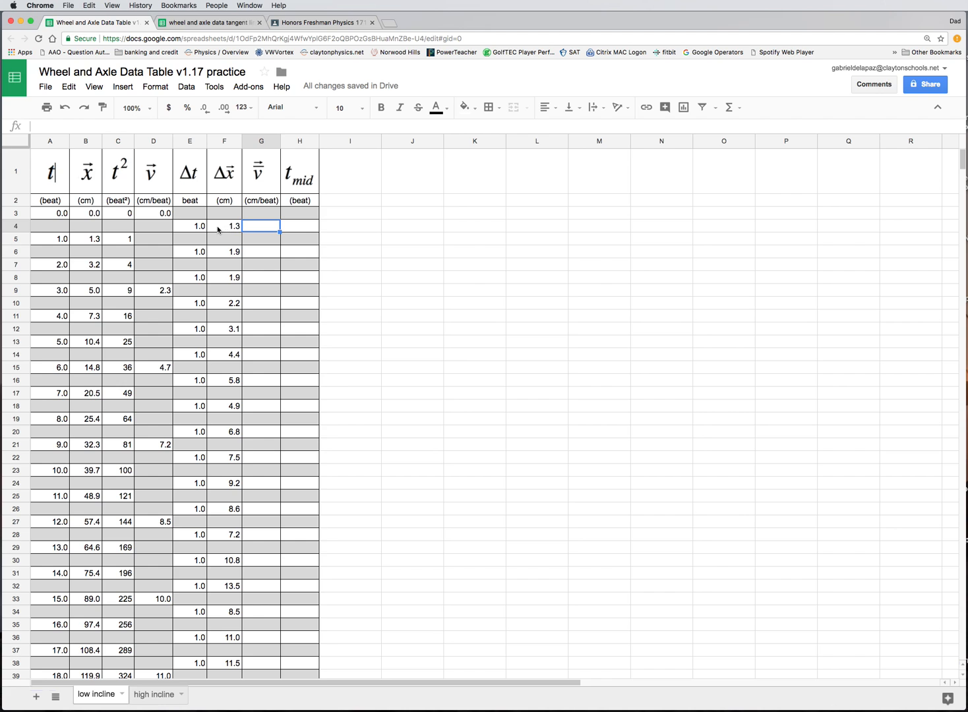
mouse_move(95, 234)
type("=F4")
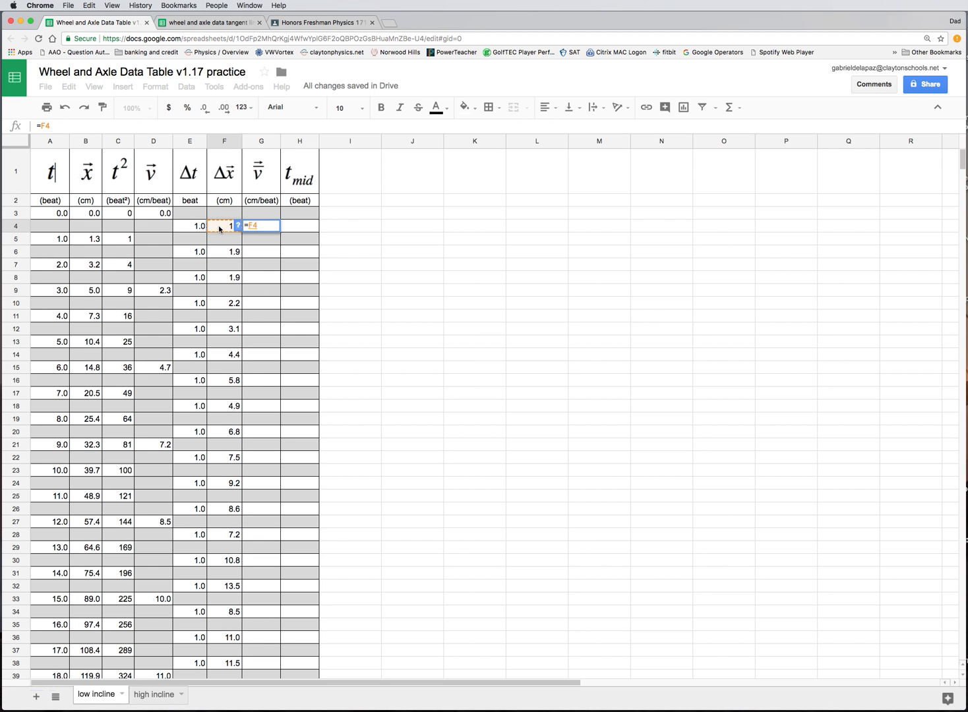
left_click(190, 226)
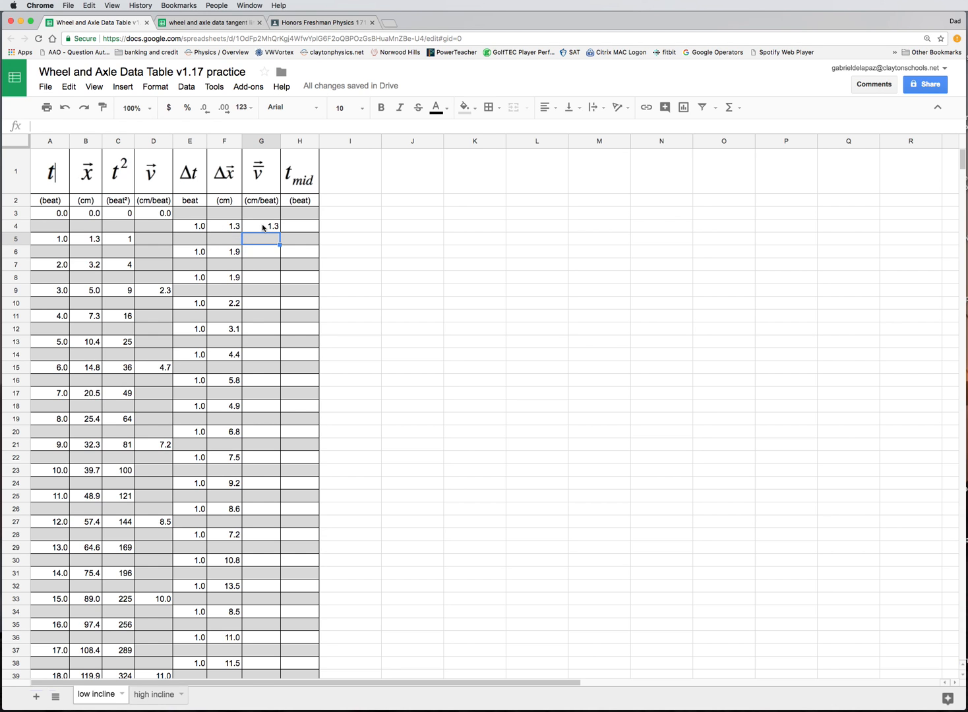
left_click(263, 227)
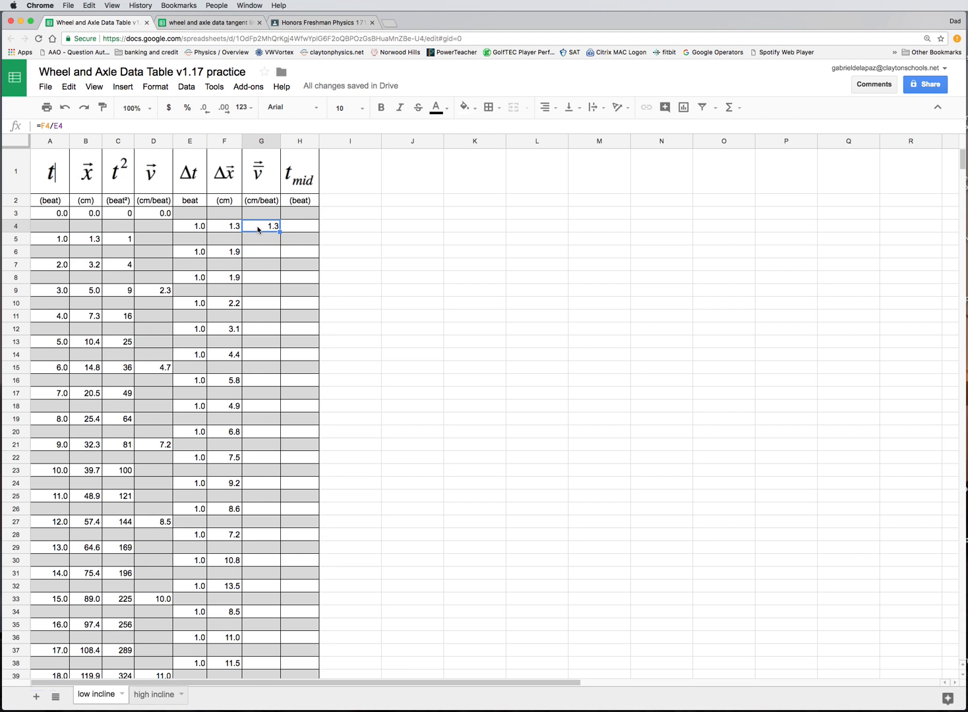
mouse_move(233, 229)
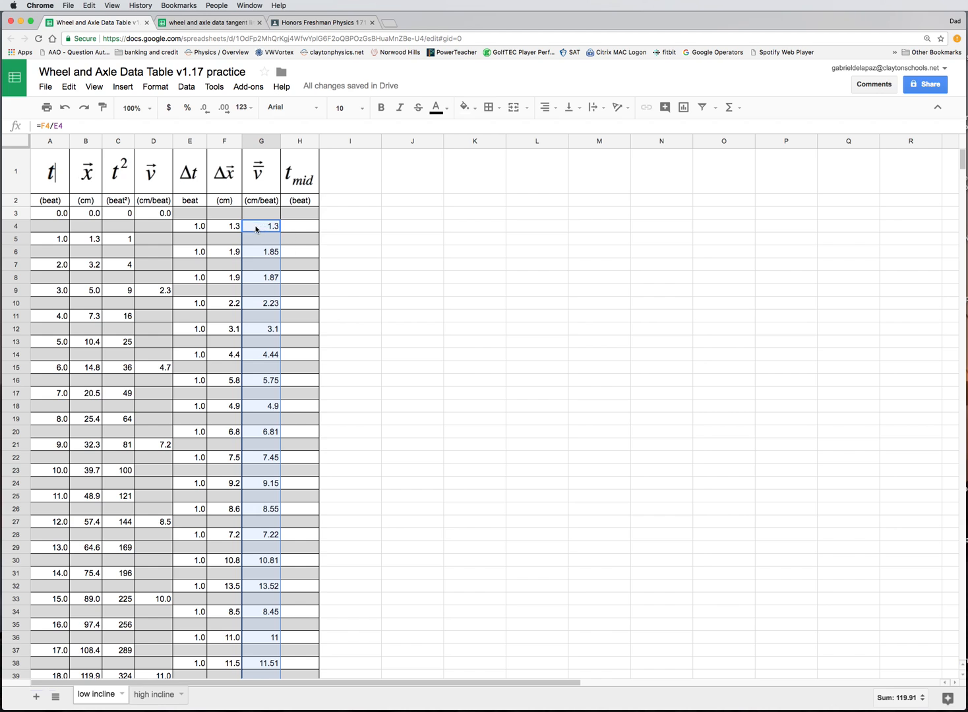
left_click(299, 226)
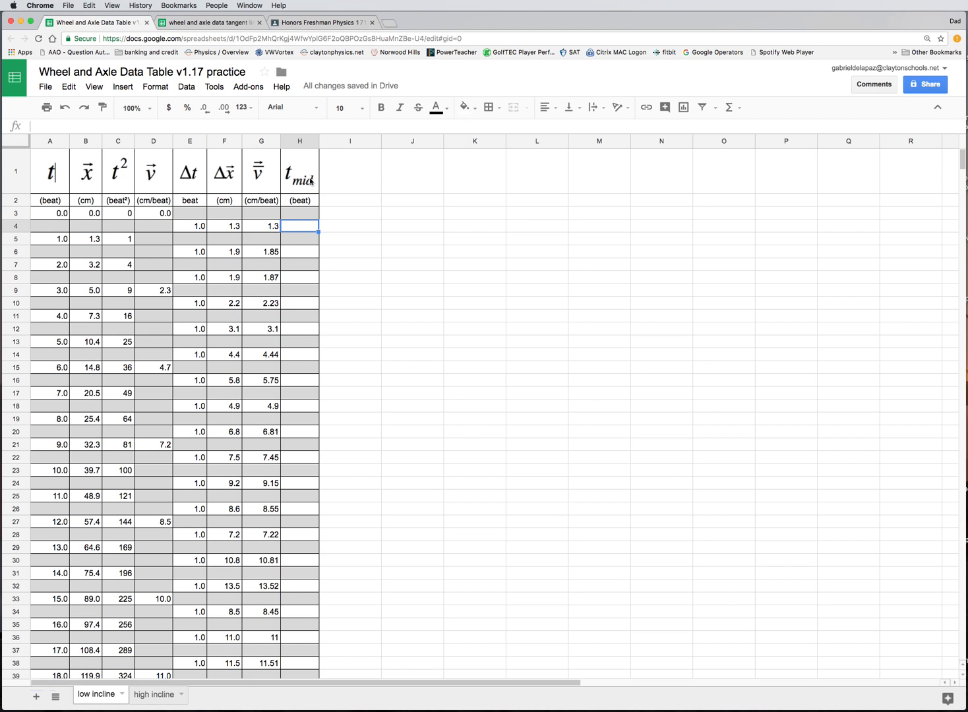
mouse_move(264, 229)
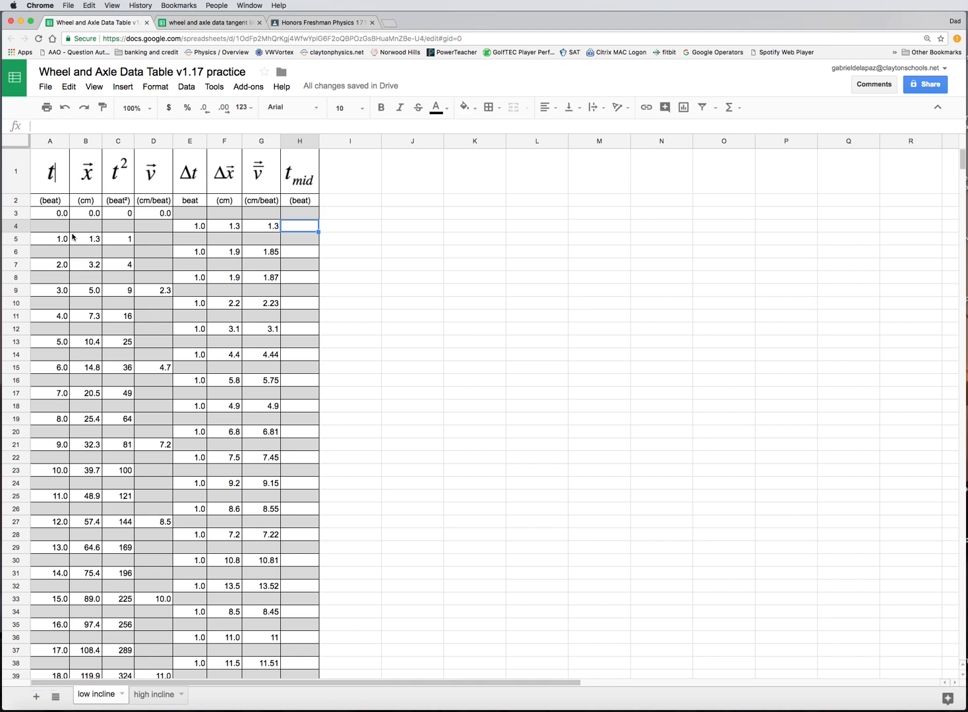
mouse_move(72, 239)
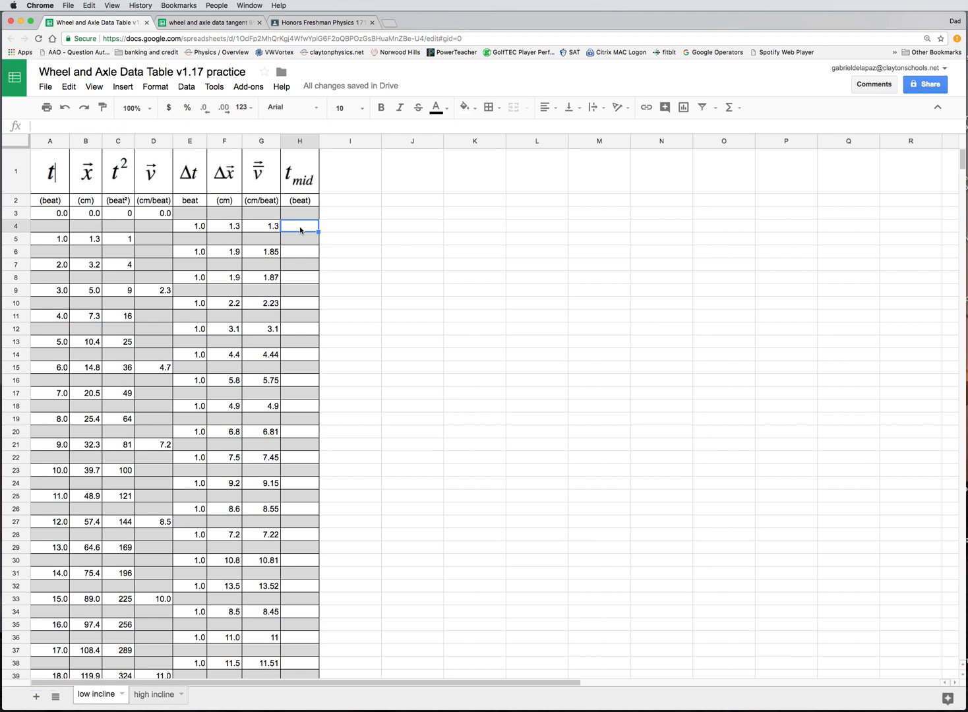
mouse_move(301, 231)
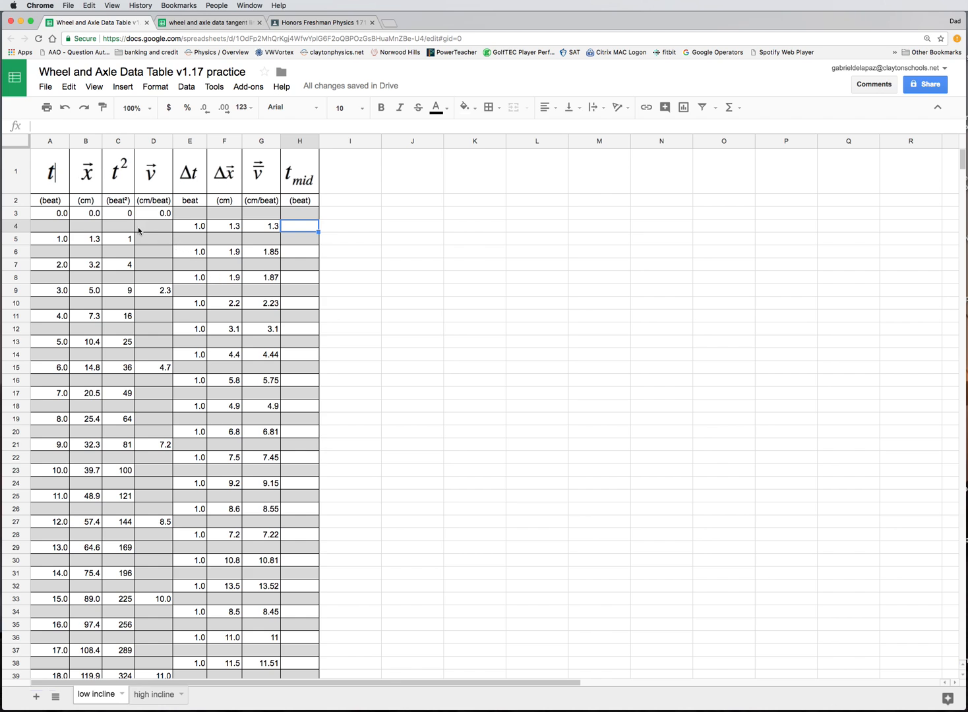
mouse_move(270, 227)
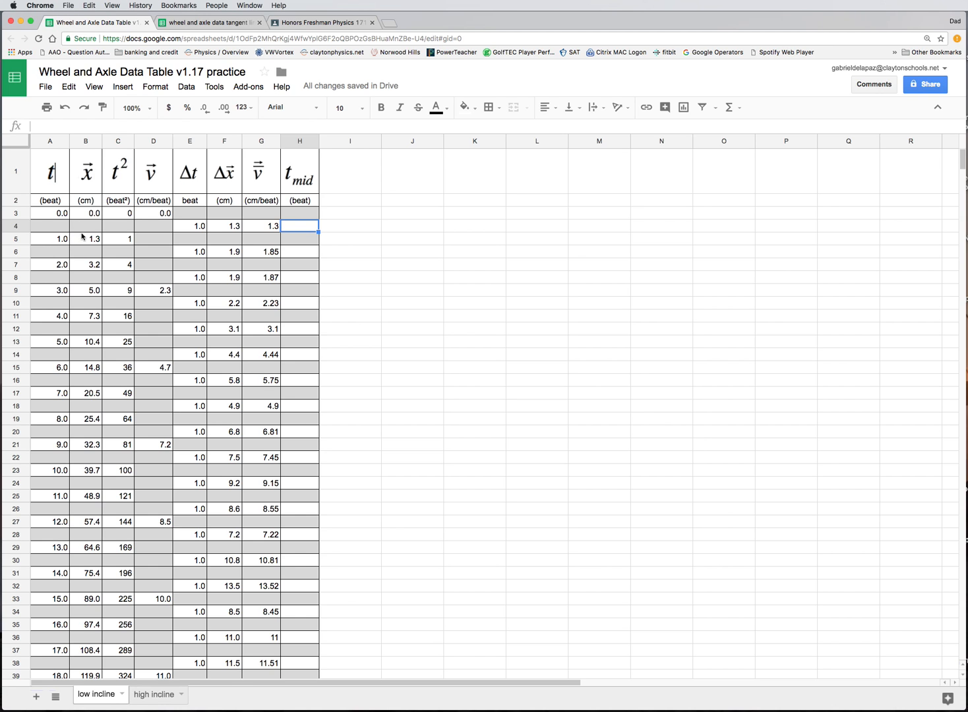
mouse_move(58, 227)
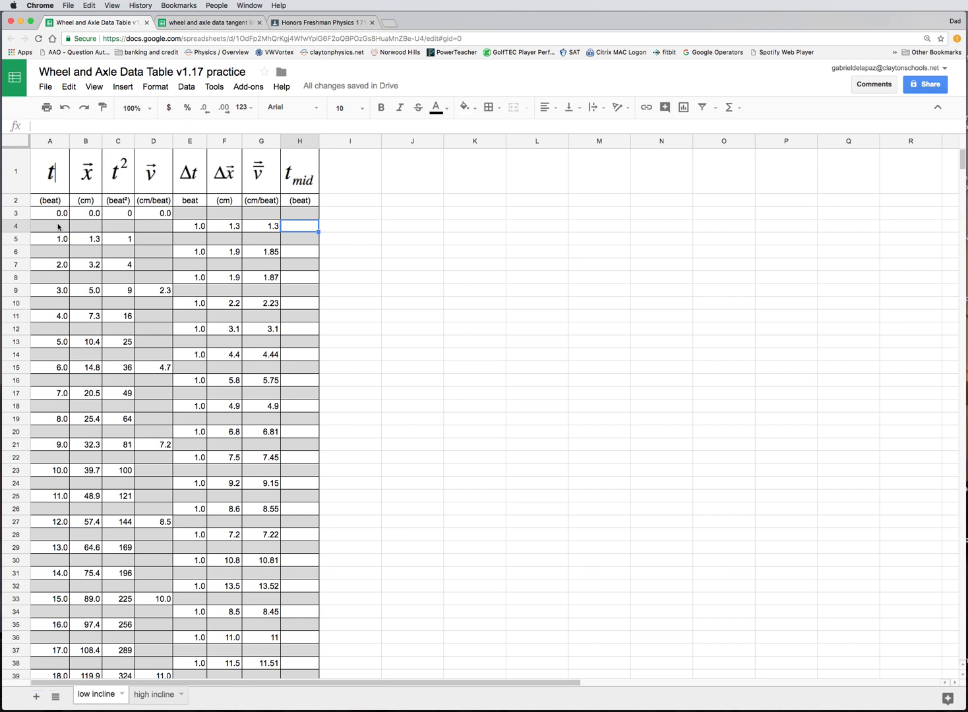
mouse_move(241, 232)
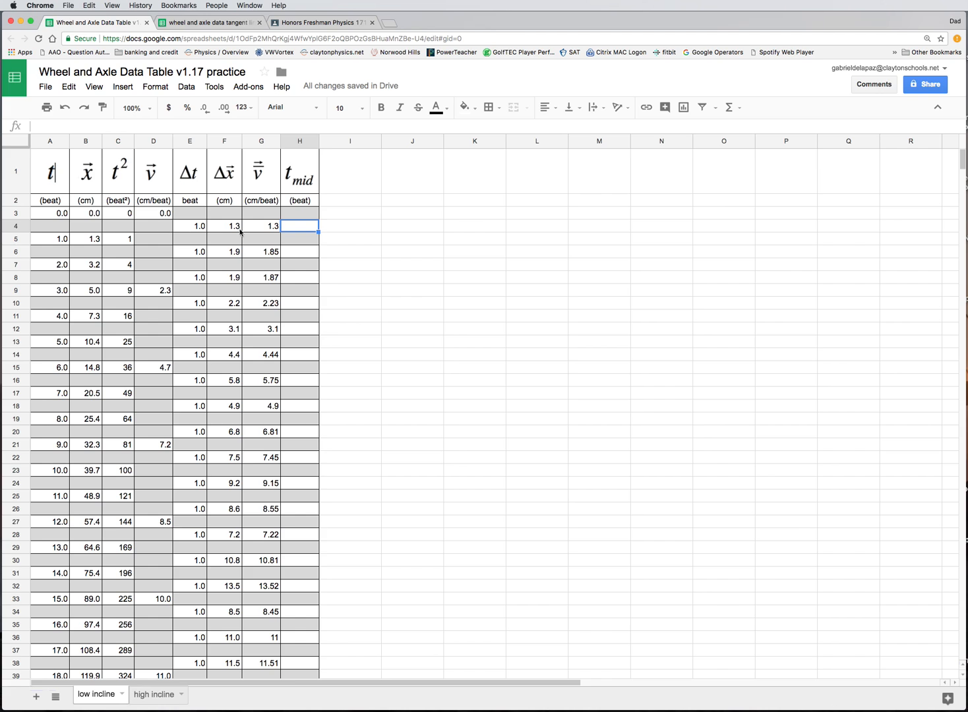
mouse_move(240, 238)
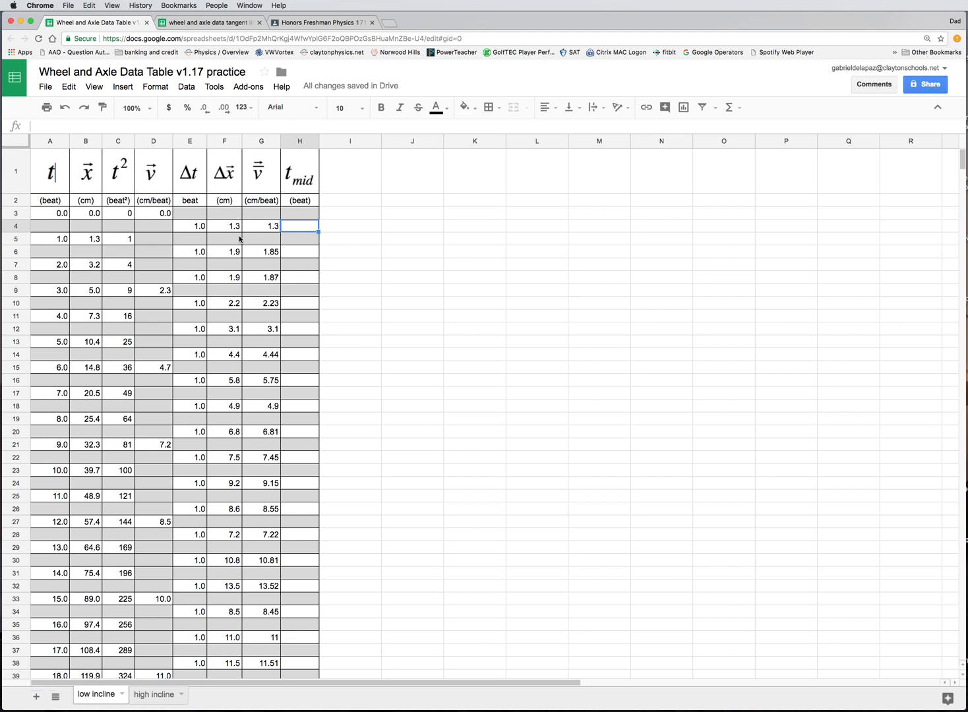
mouse_move(270, 227)
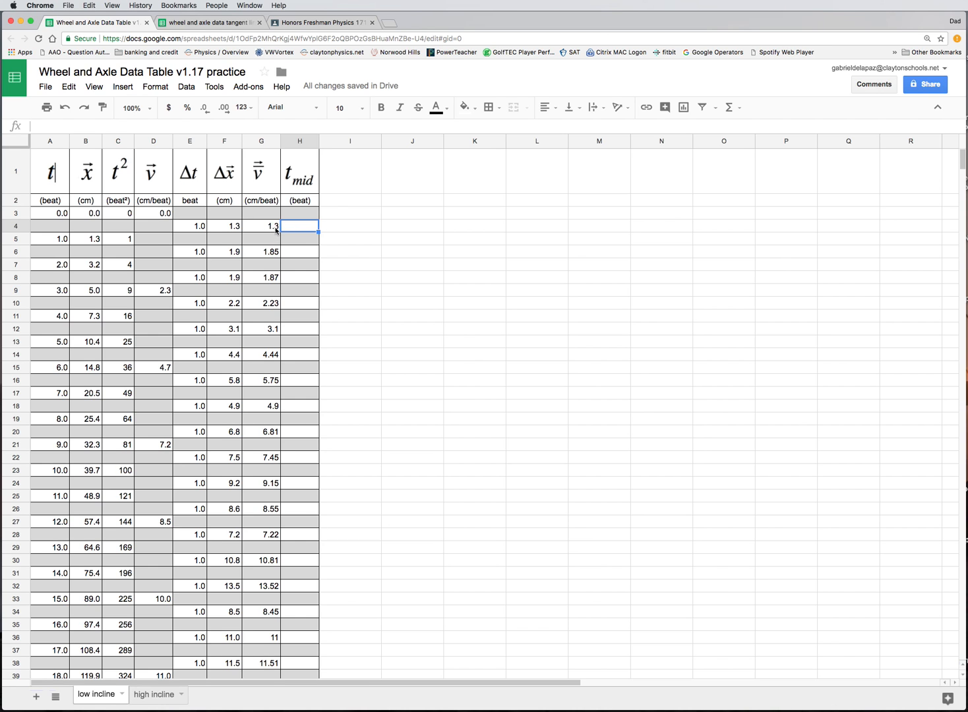
mouse_move(269, 231)
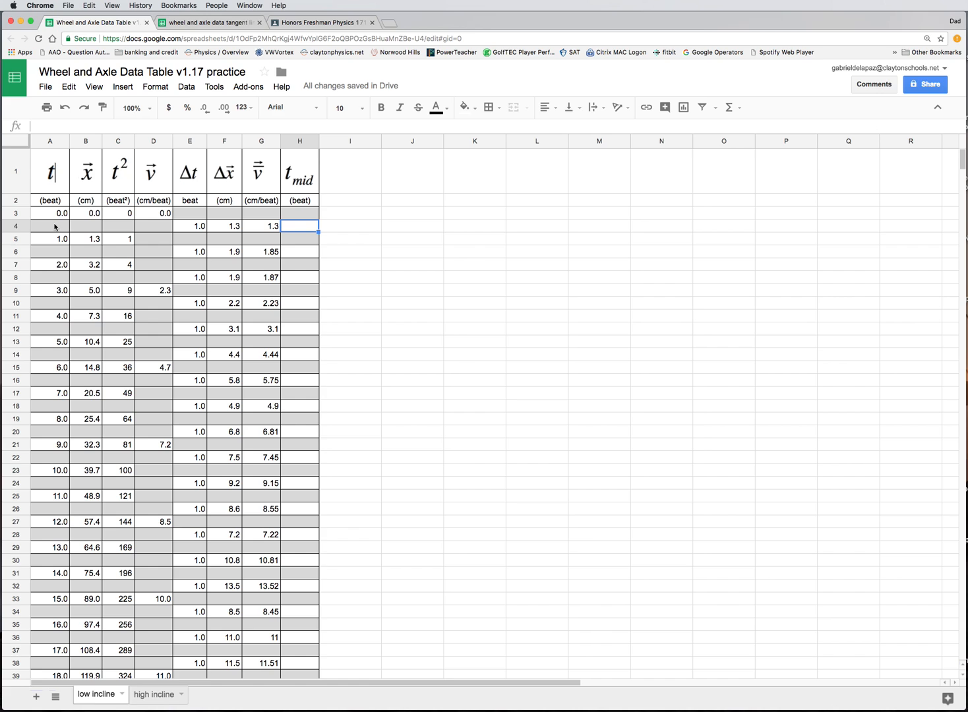
mouse_move(63, 214)
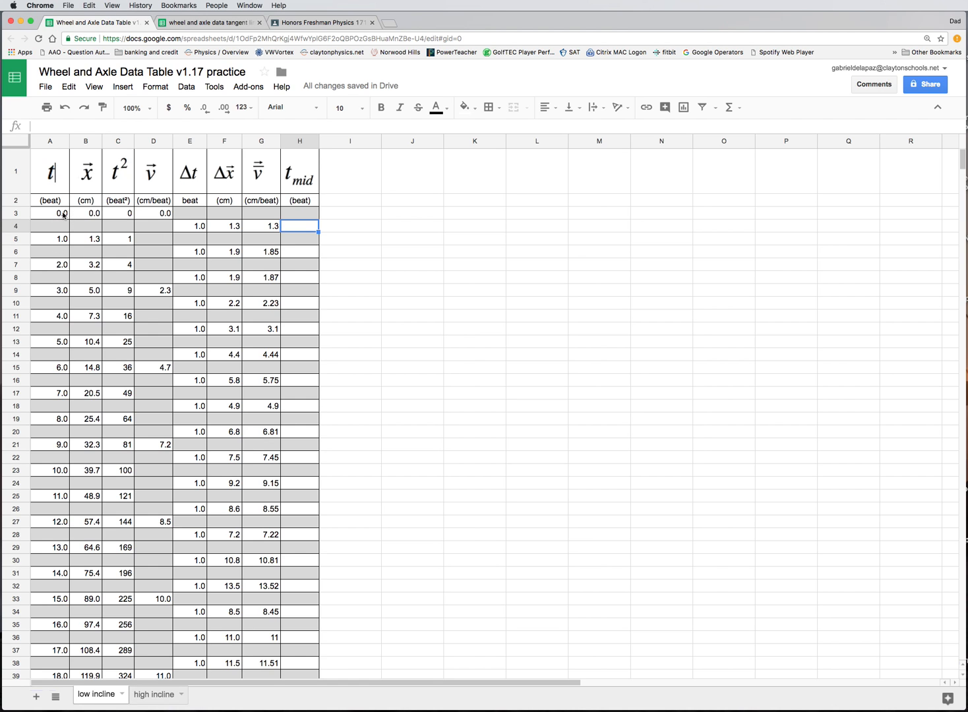
mouse_move(61, 311)
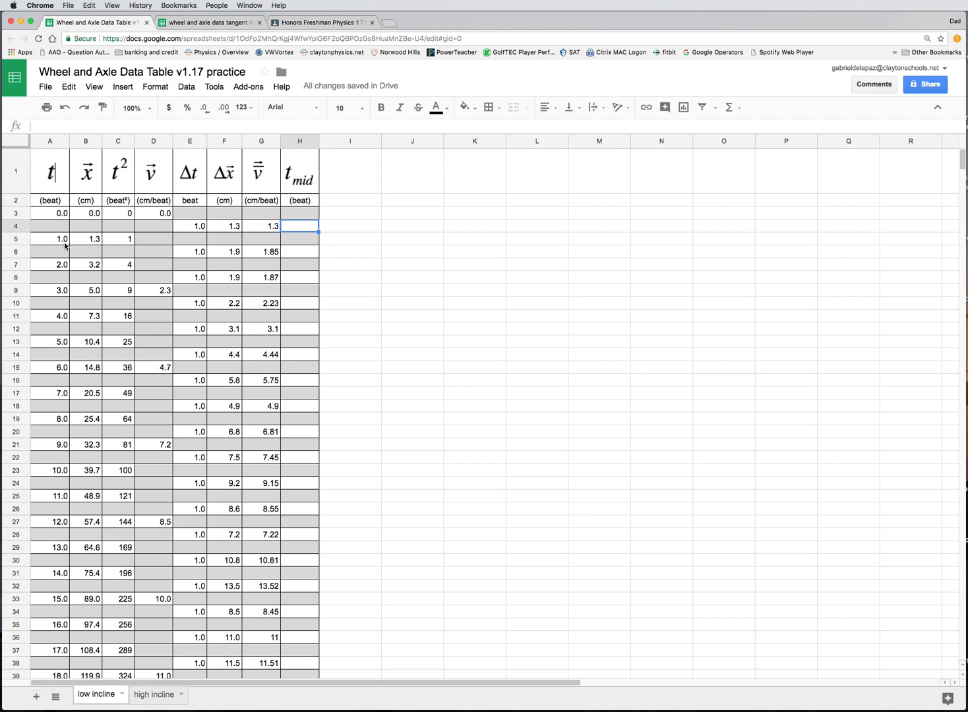
mouse_move(58, 248)
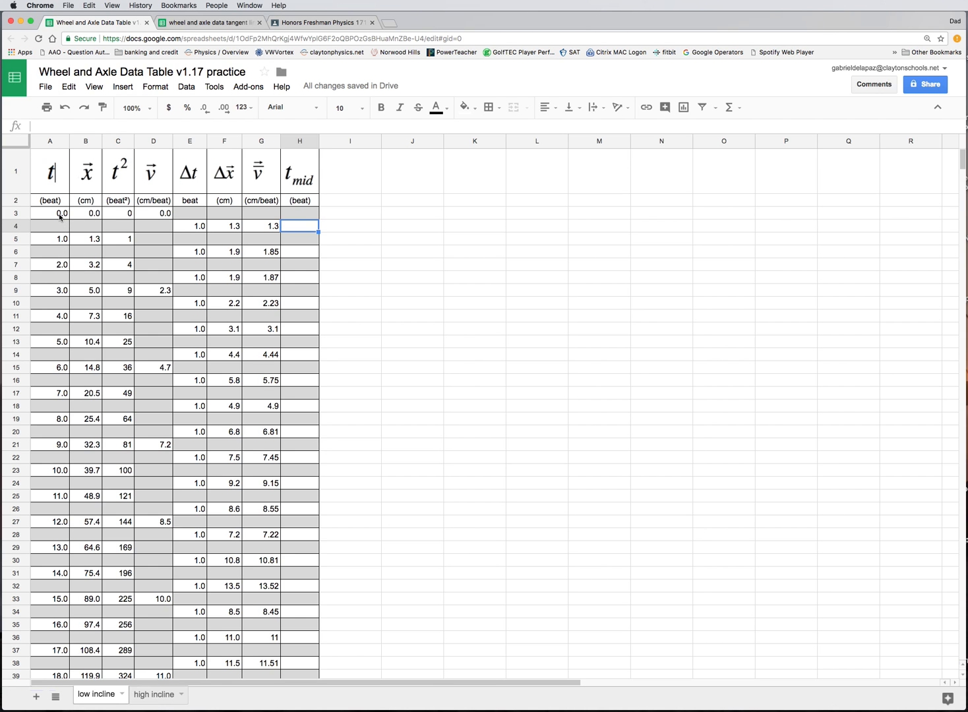
mouse_move(63, 242)
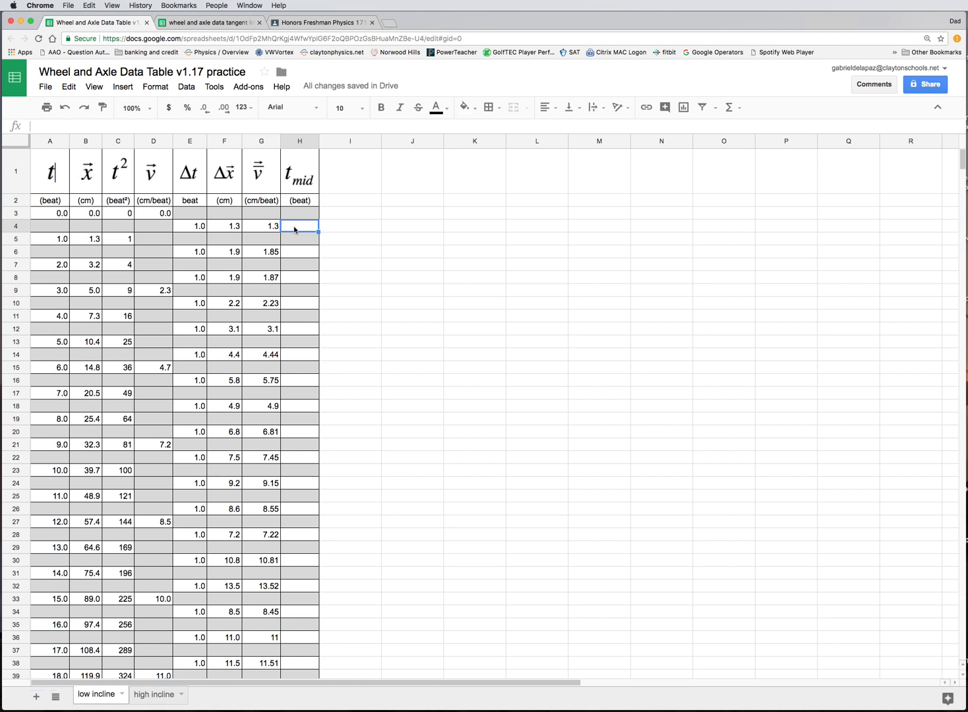
Build the H4 midpoint formula =A3+A5/2, which shows 0.5.
left_click(50, 213)
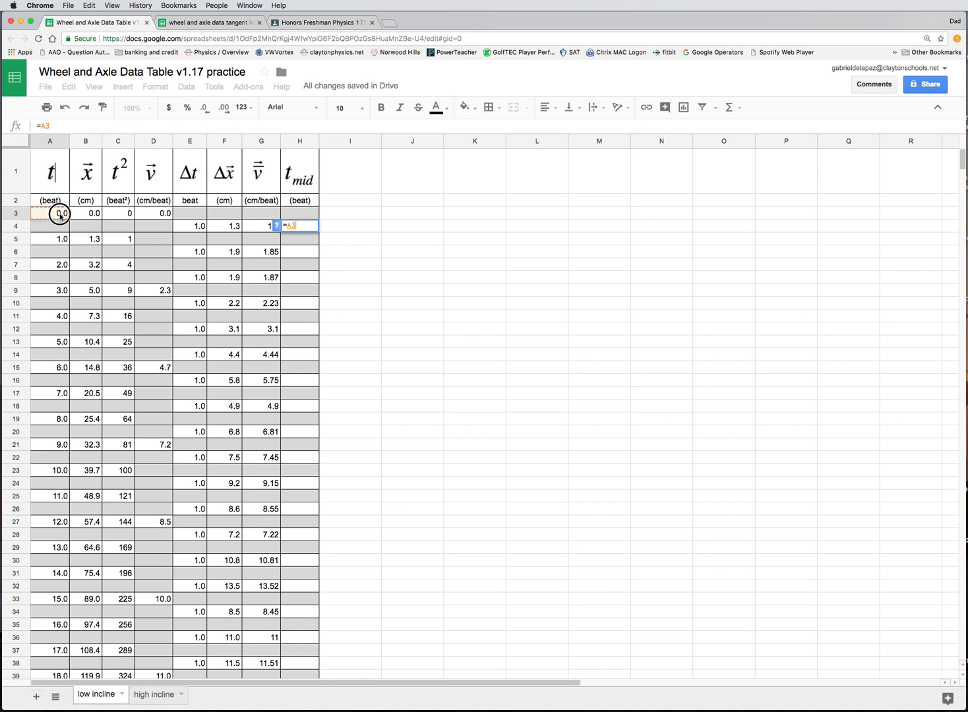
mouse_move(279, 225)
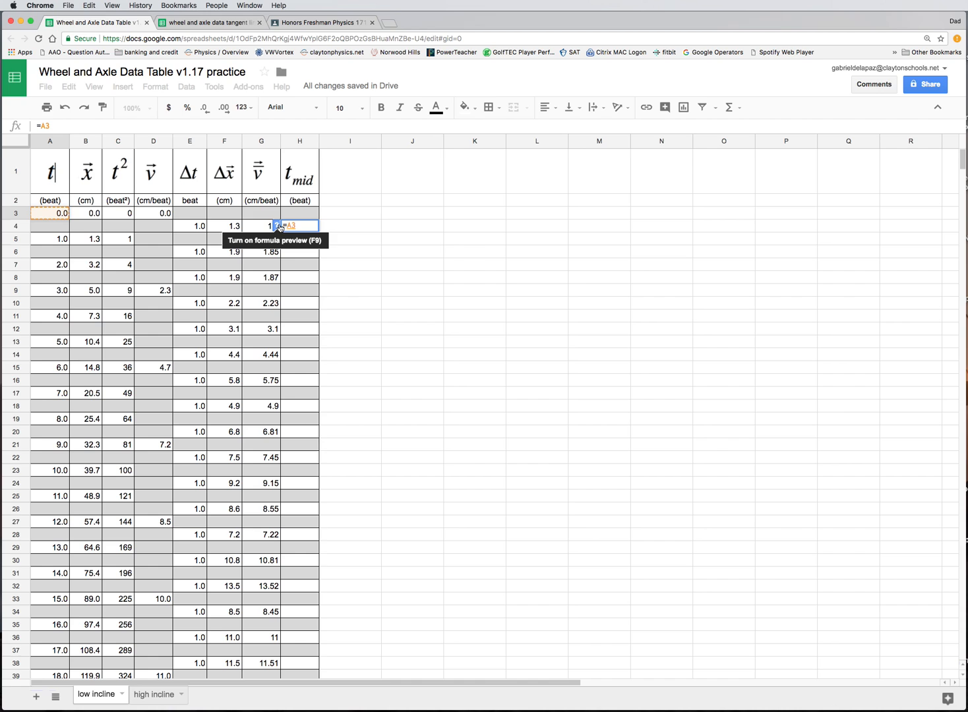
mouse_move(270, 225)
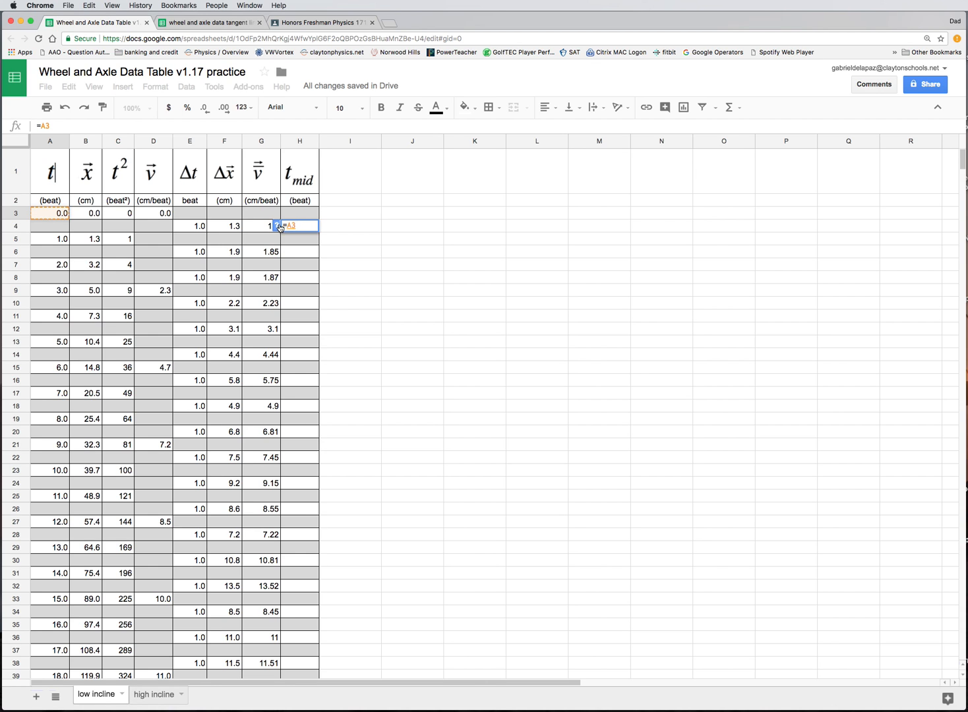
type("+")
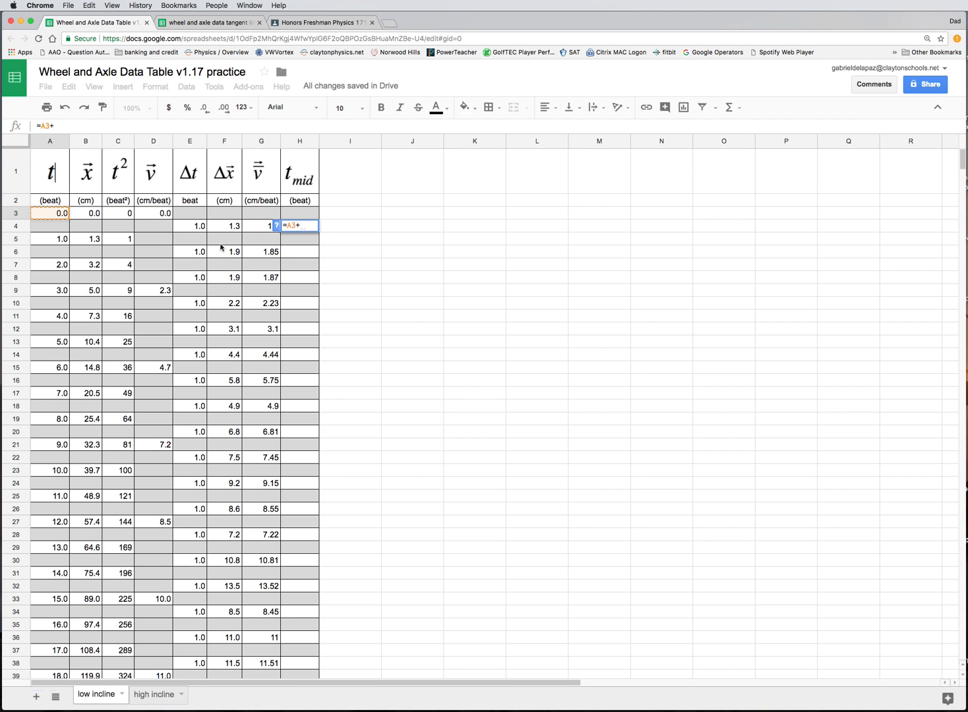
left_click(50, 239)
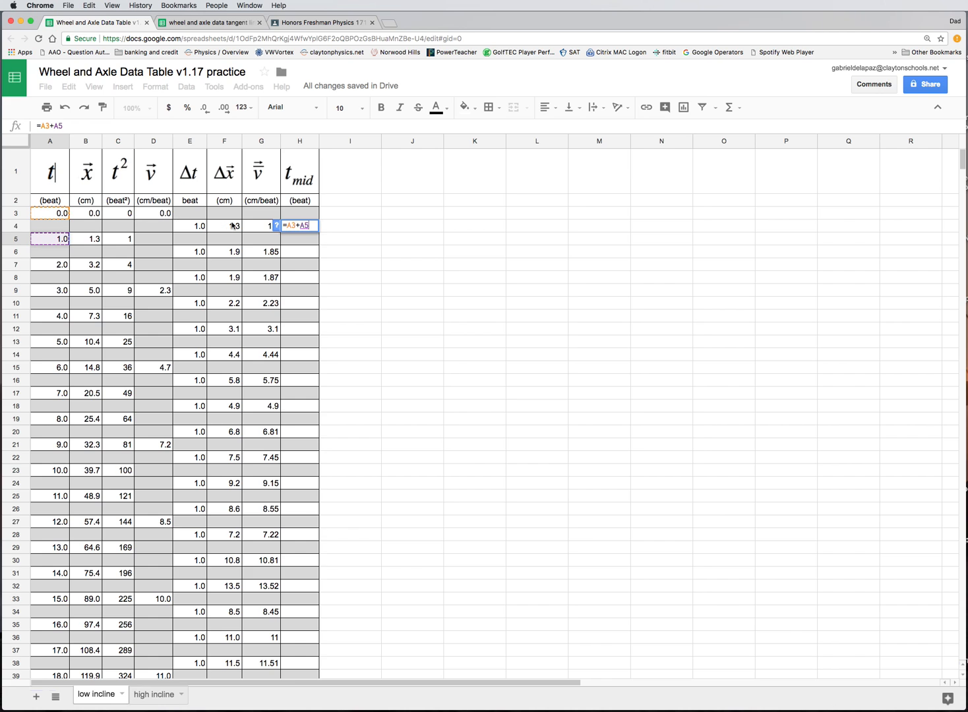
type("/2")
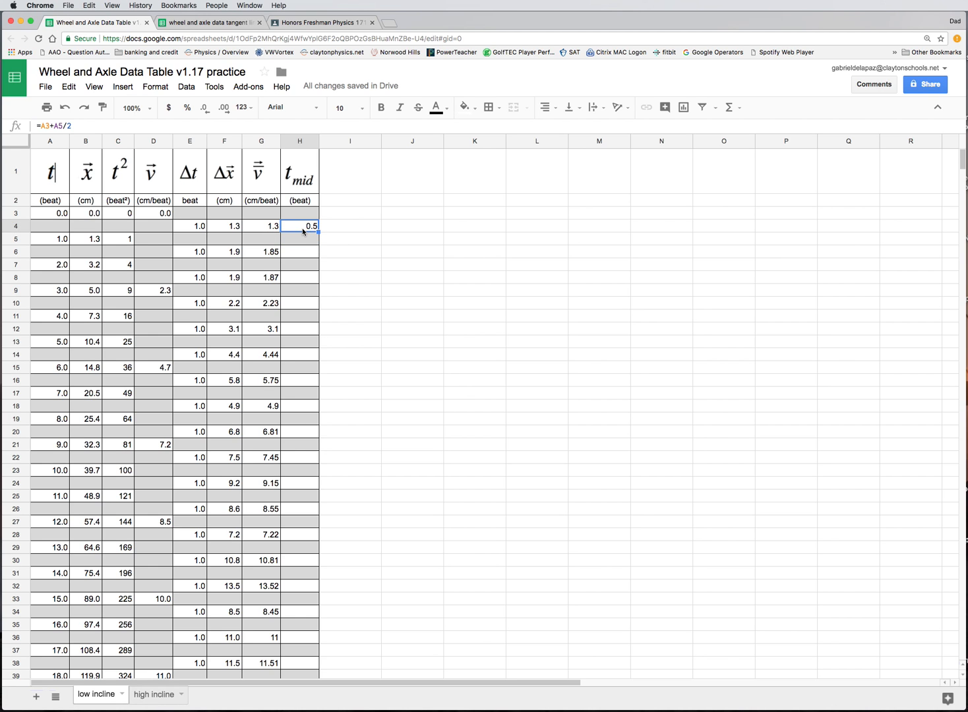
mouse_move(300, 232)
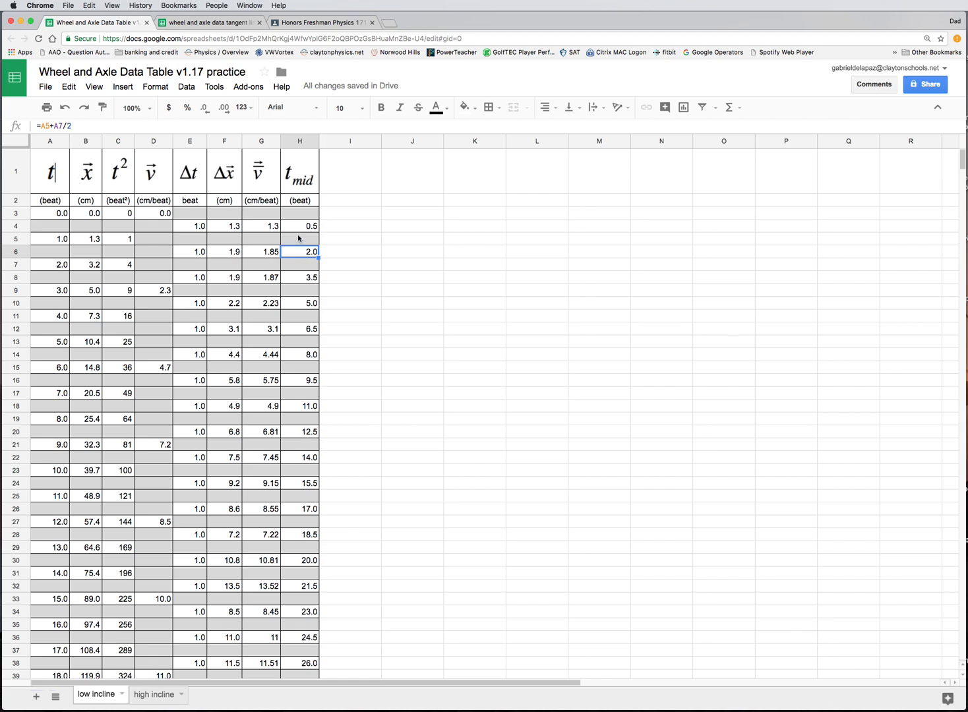
mouse_move(63, 257)
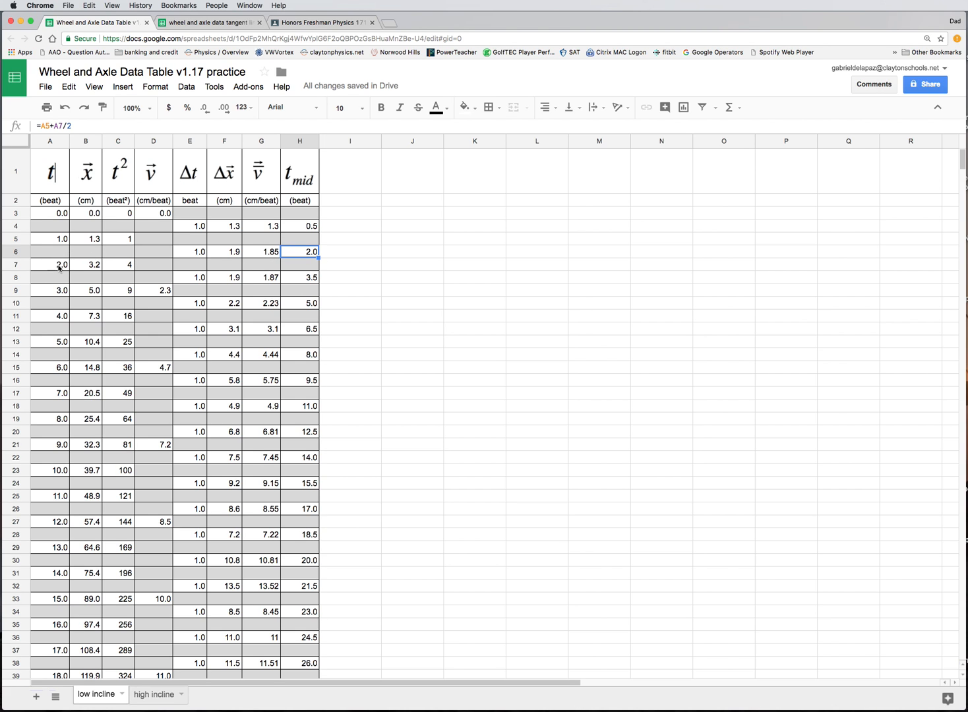
mouse_move(299, 280)
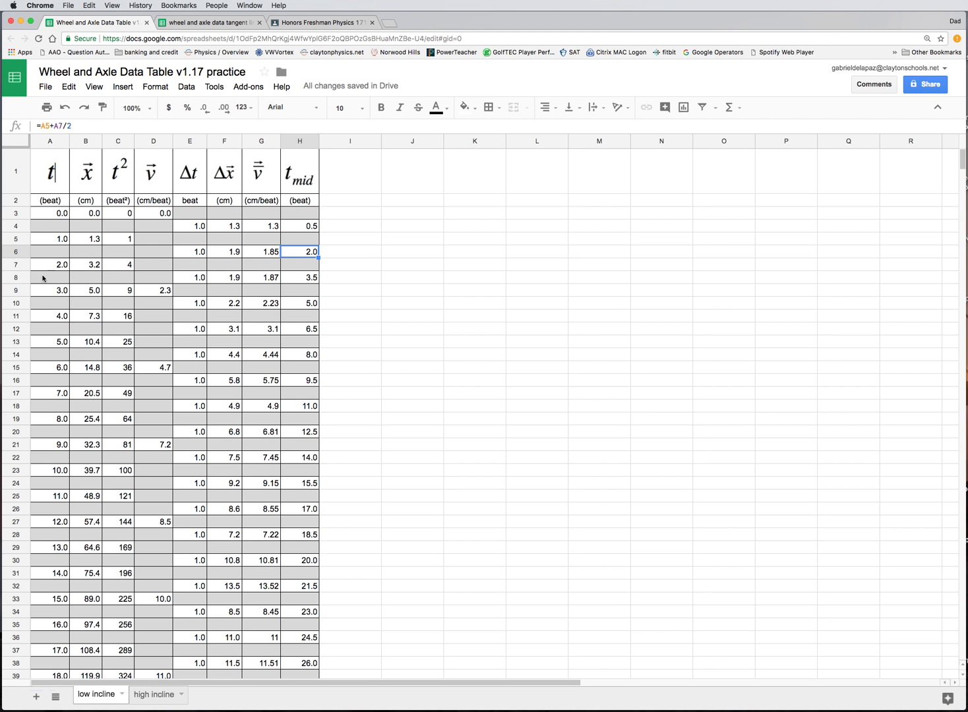
mouse_move(54, 277)
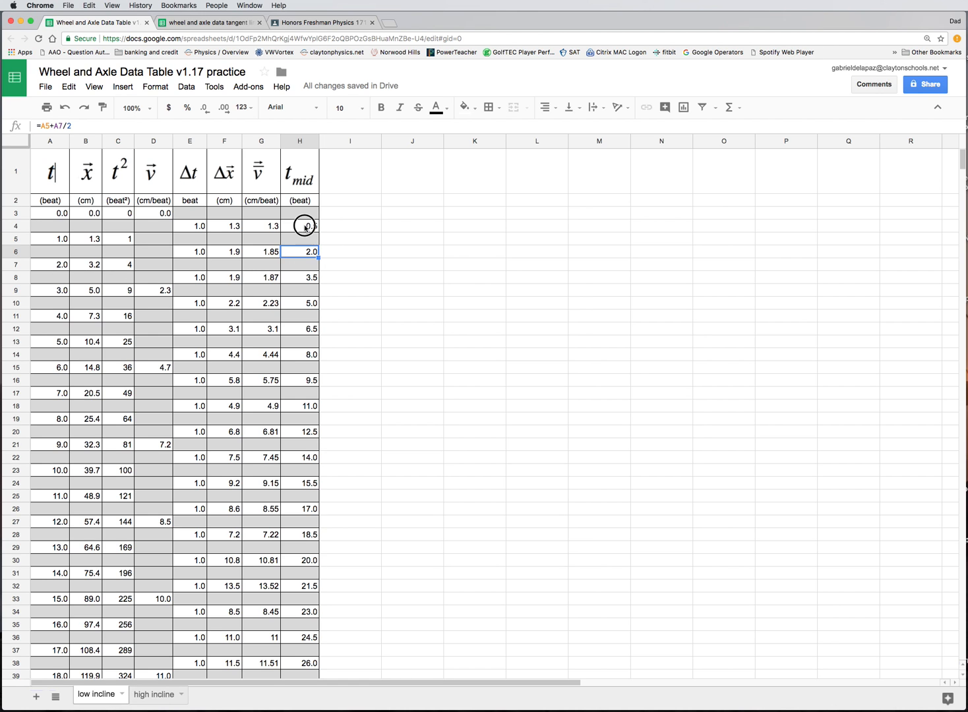
Compare the midpoint formulas in H4 and H6, then reopen H4 to group A3+A5 in parentheses.
left_click(299, 225)
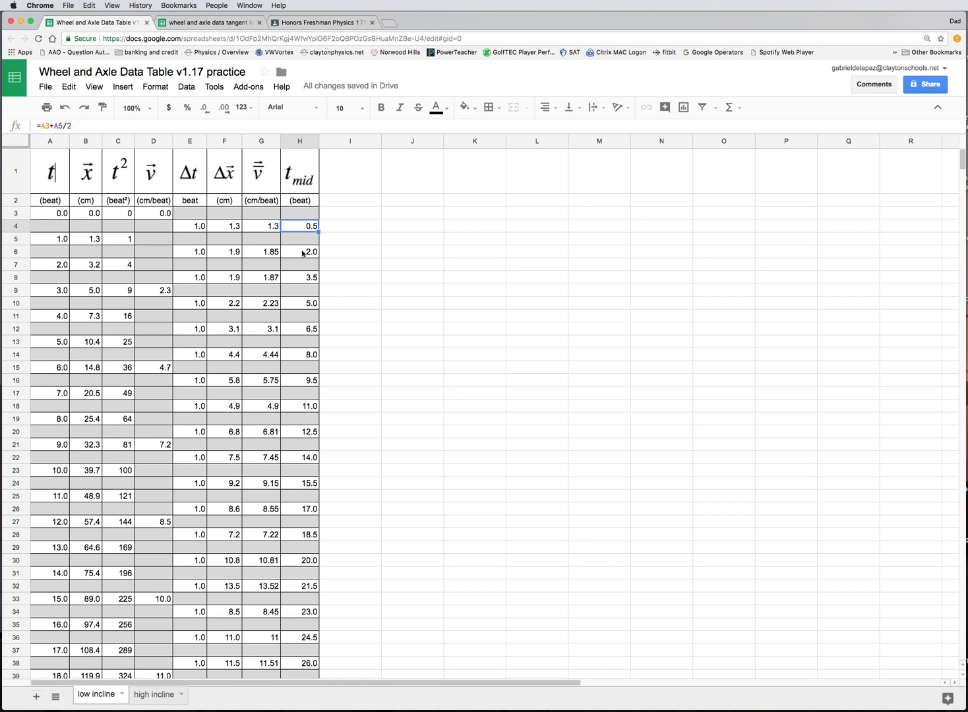
left_click(299, 250)
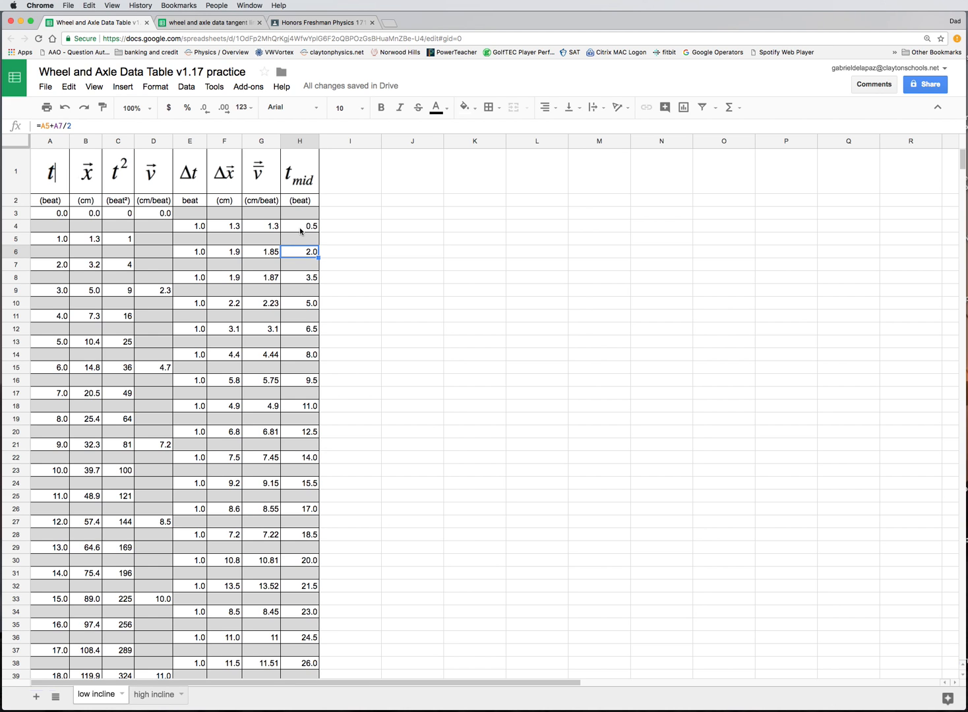
left_click(299, 226)
type("=(A3+A5)/2")
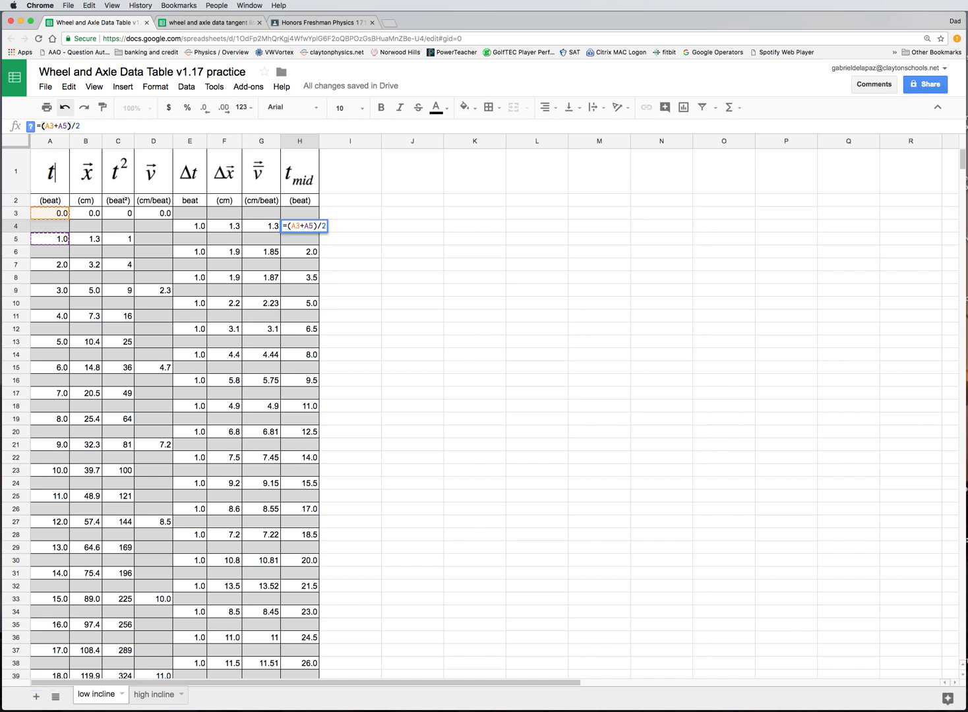
Confirm =(A3+A5)/2 in H4, fill it down column H to 17.5, and check H6.
key("Return")
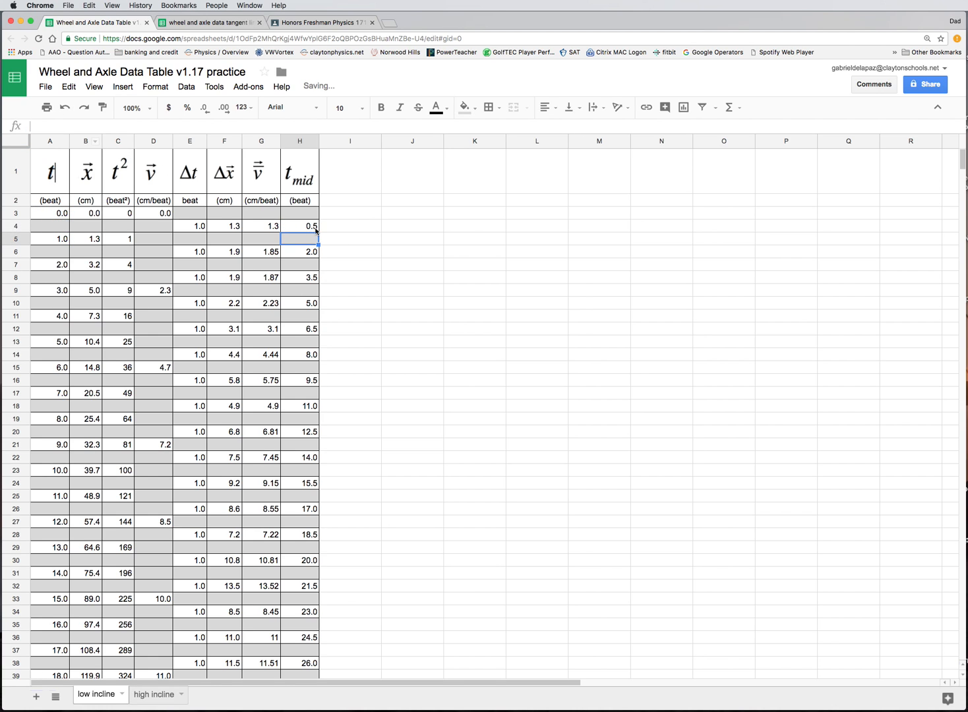
left_click(300, 226)
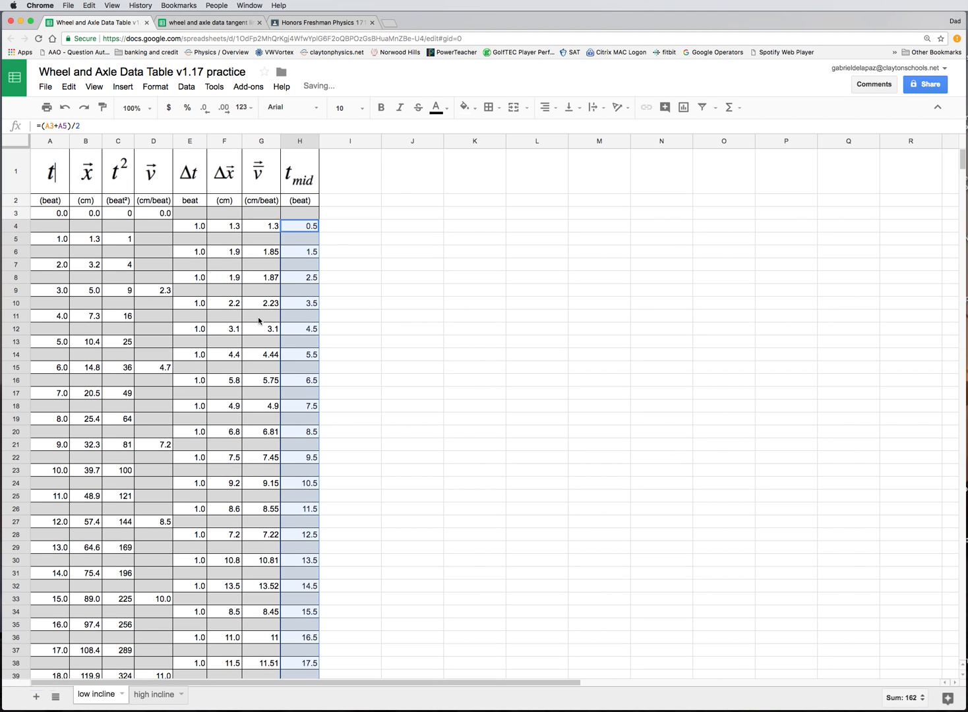
mouse_move(298, 255)
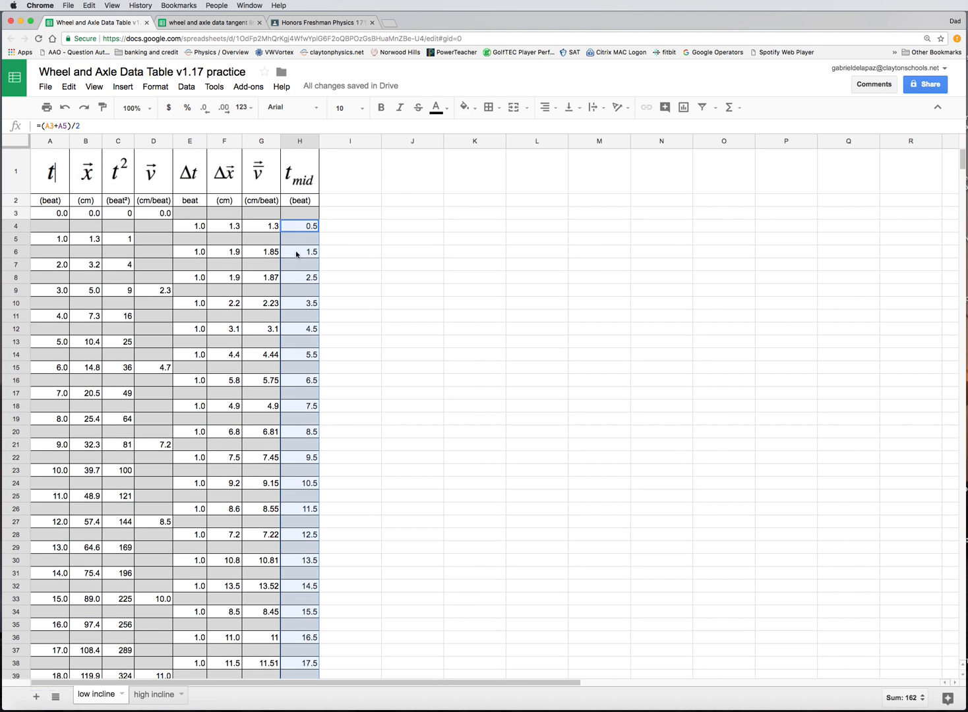
left_click(299, 250)
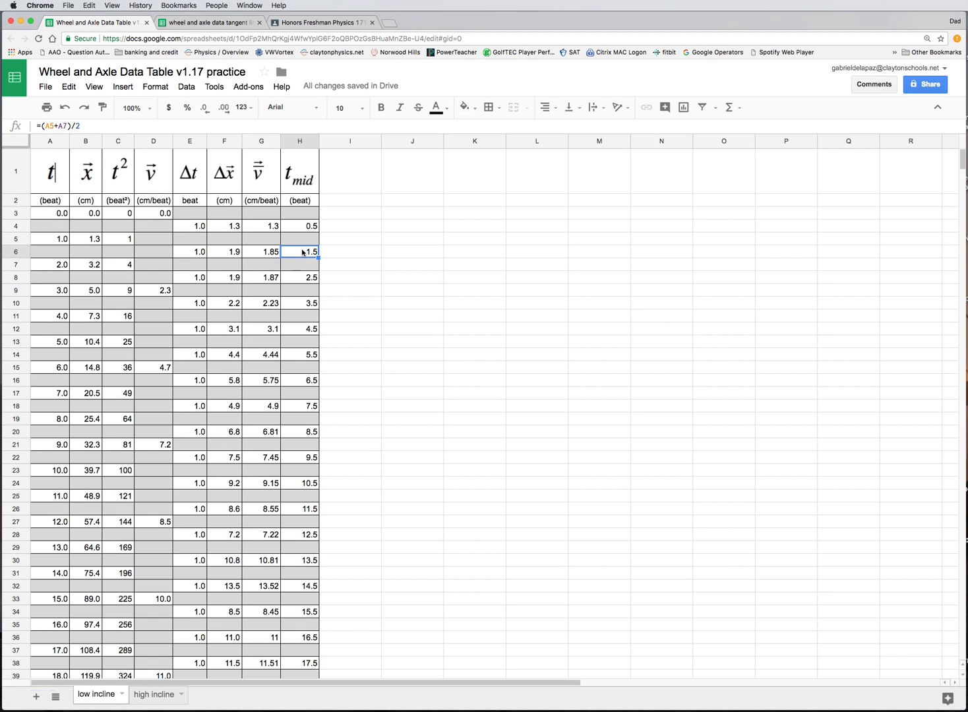
mouse_move(335, 280)
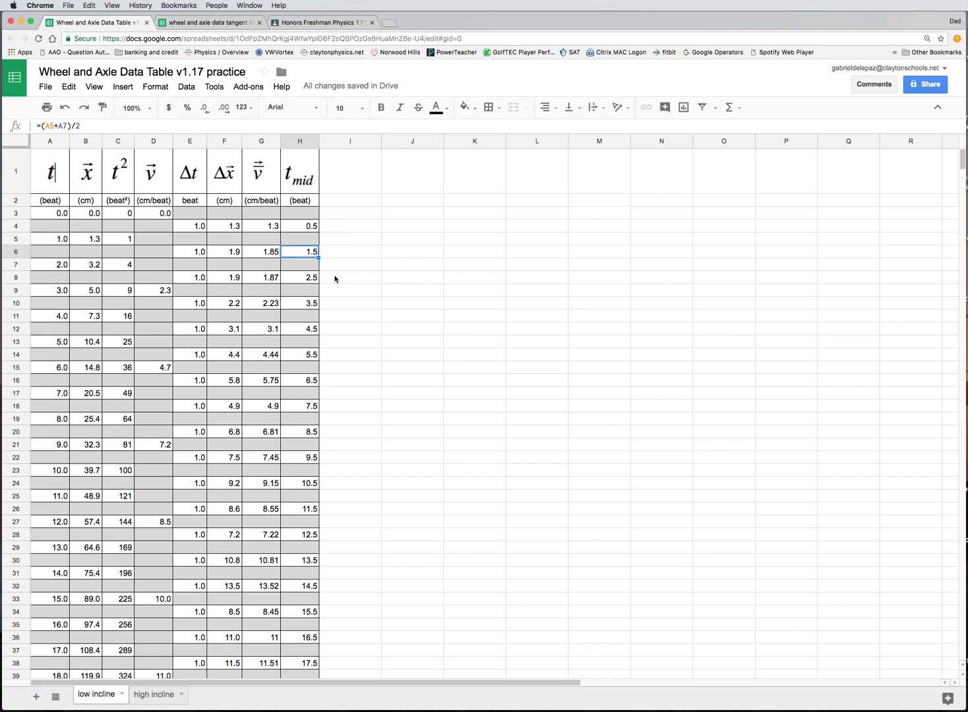
mouse_move(317, 263)
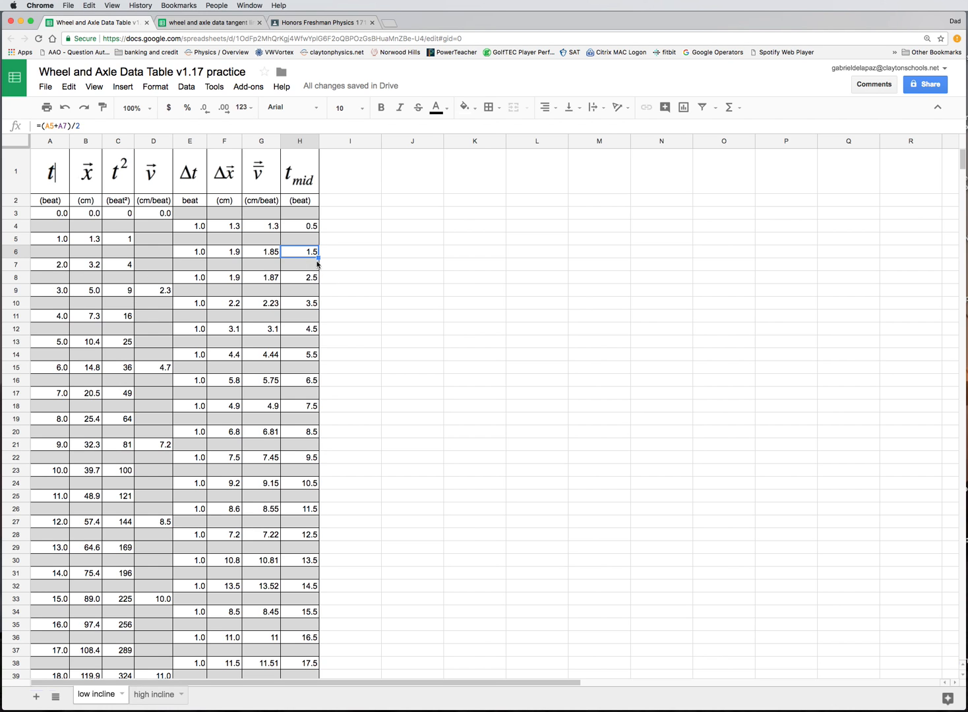
mouse_move(219, 256)
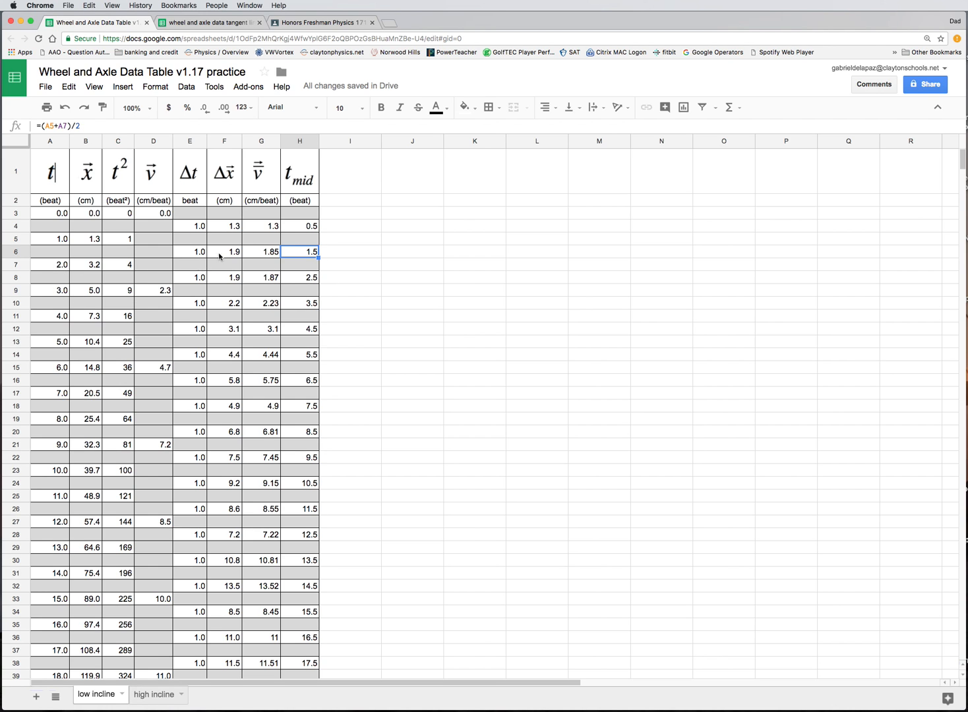
mouse_move(285, 238)
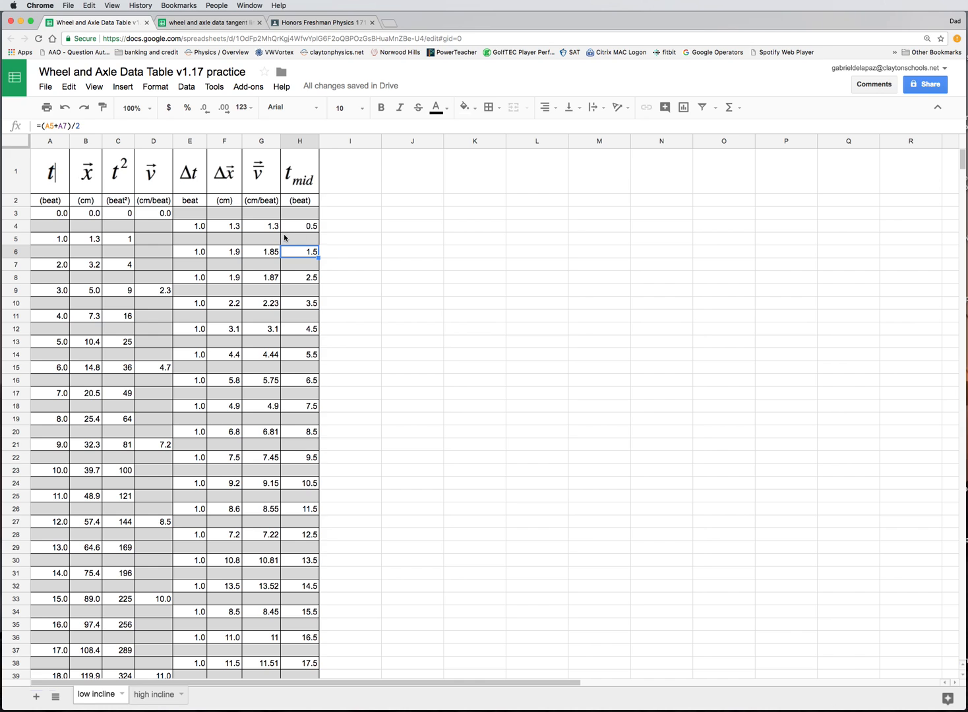
mouse_move(364, 240)
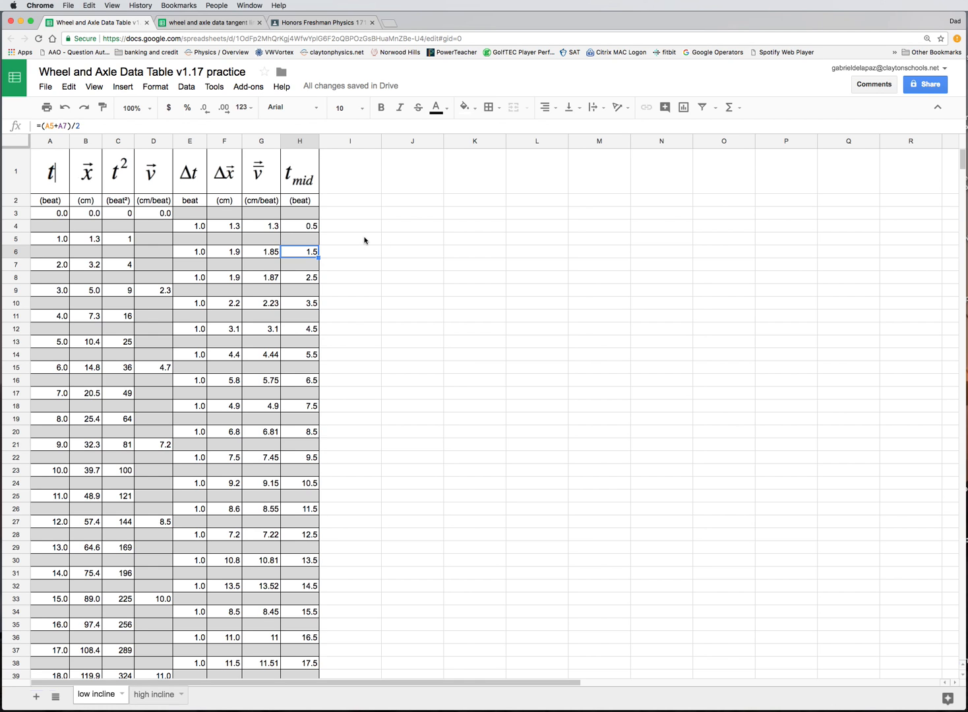
mouse_move(284, 375)
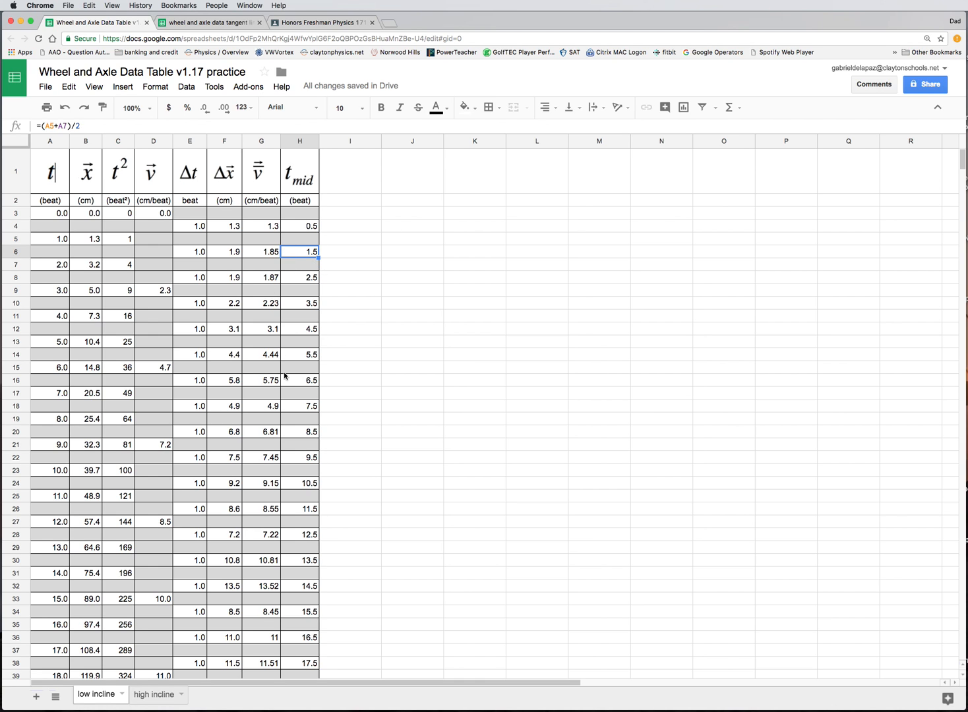
mouse_move(296, 346)
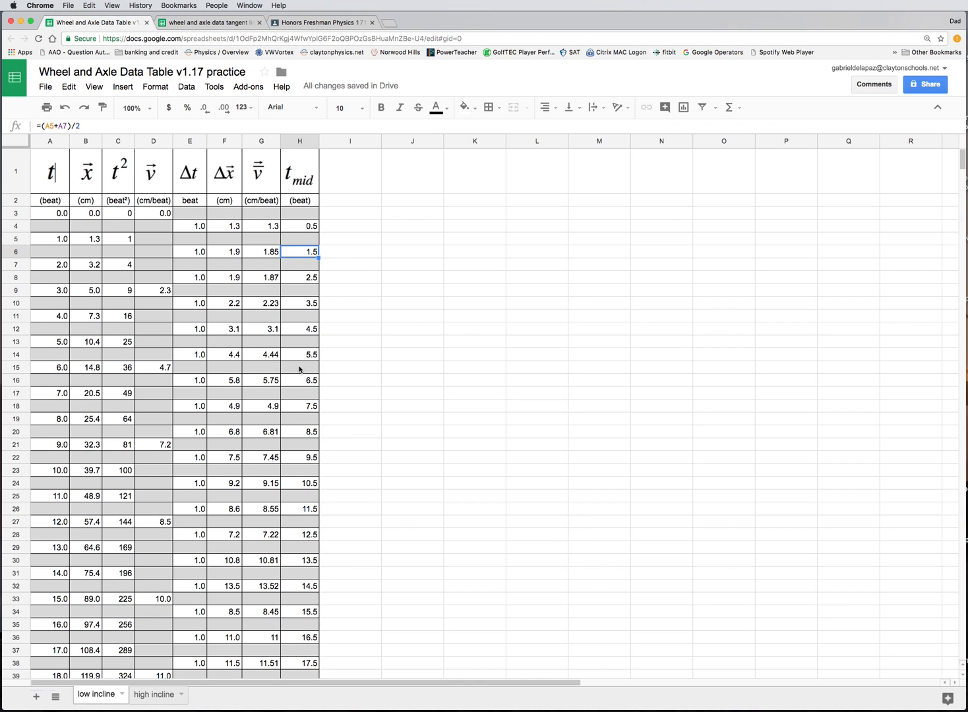
scroll("down", 3)
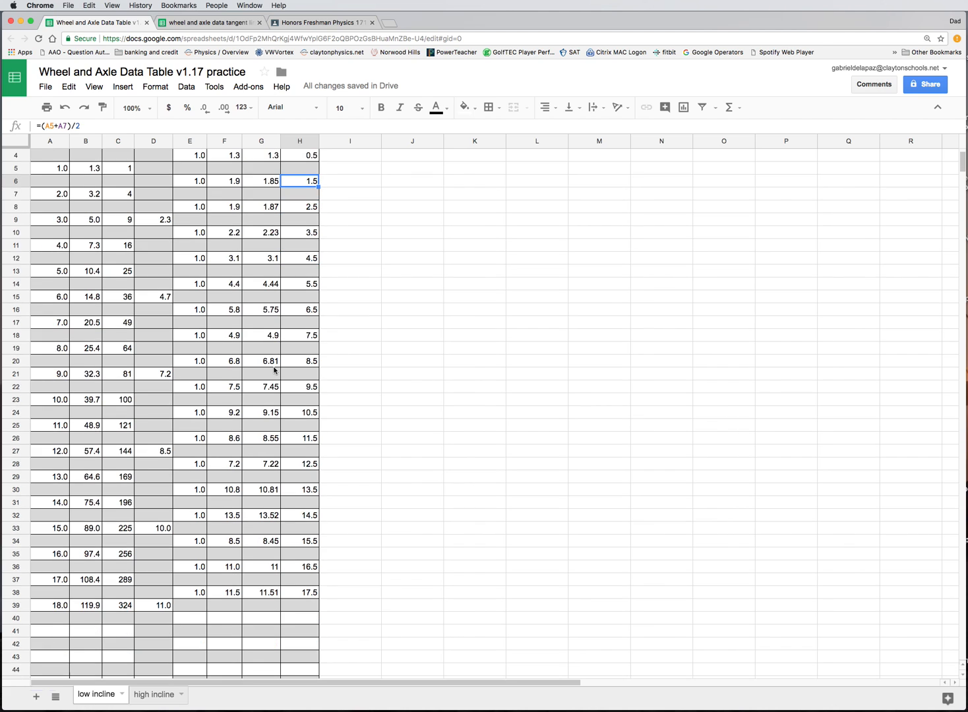
scroll("up", 3)
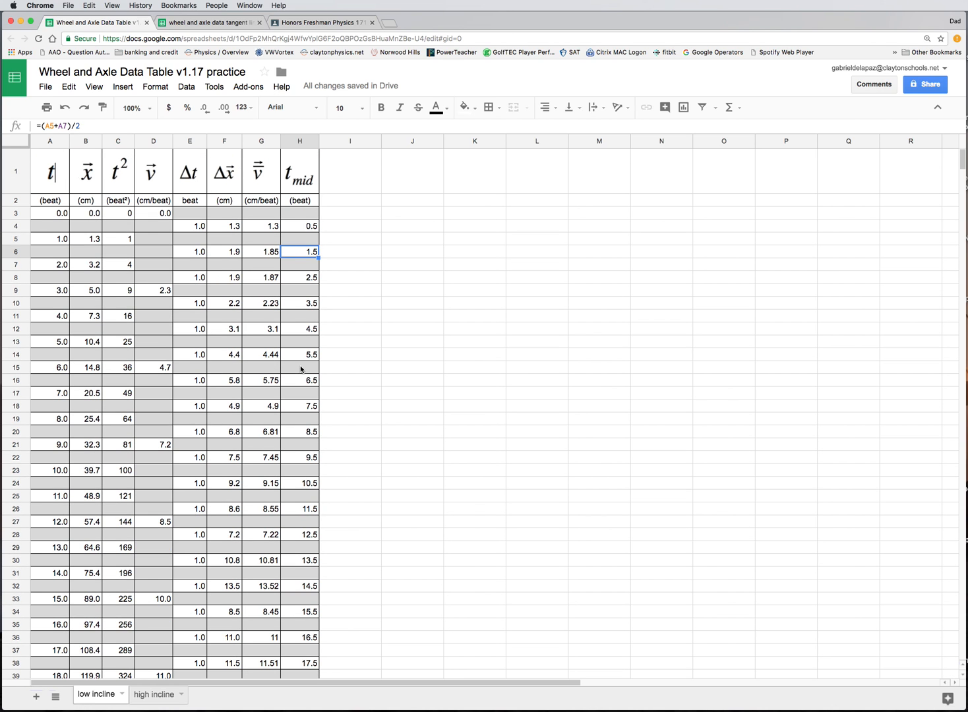
mouse_move(290, 245)
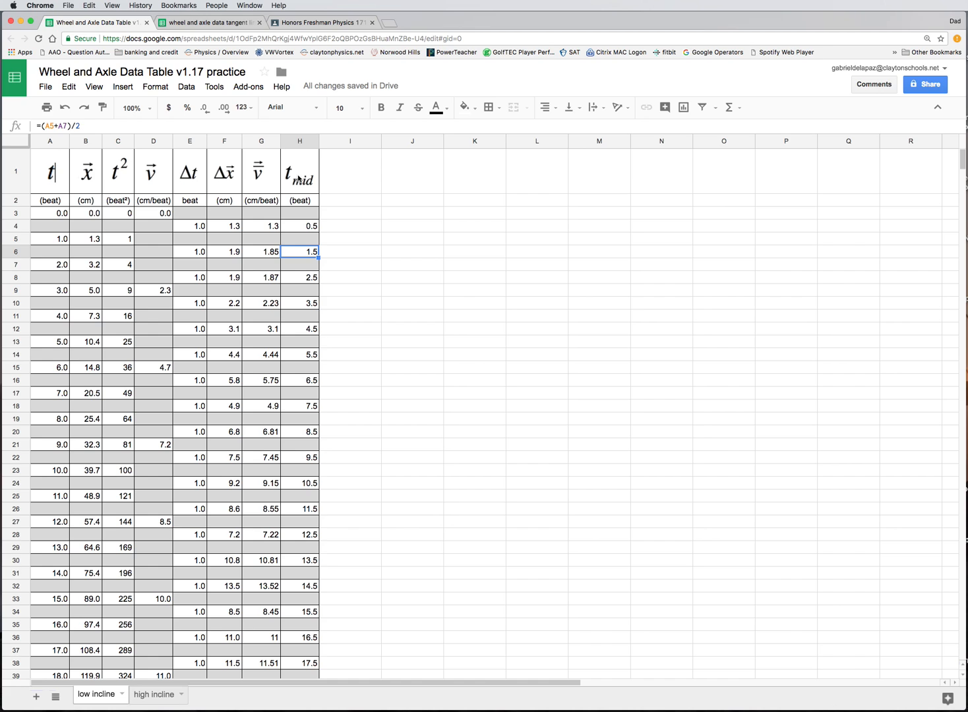
mouse_move(256, 166)
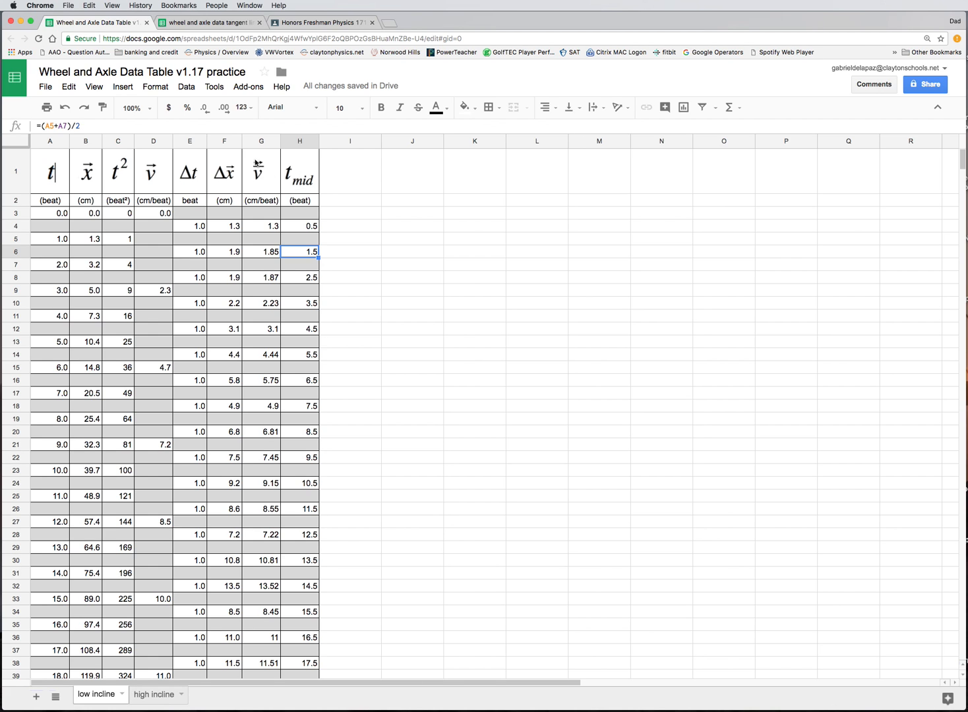
mouse_move(302, 193)
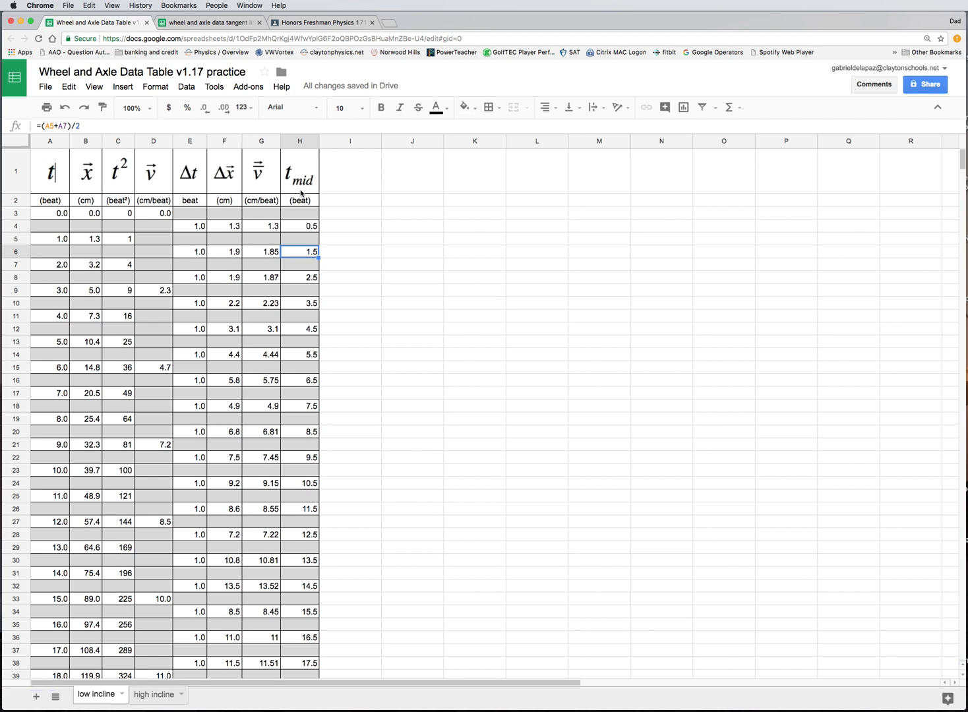
mouse_move(484, 204)
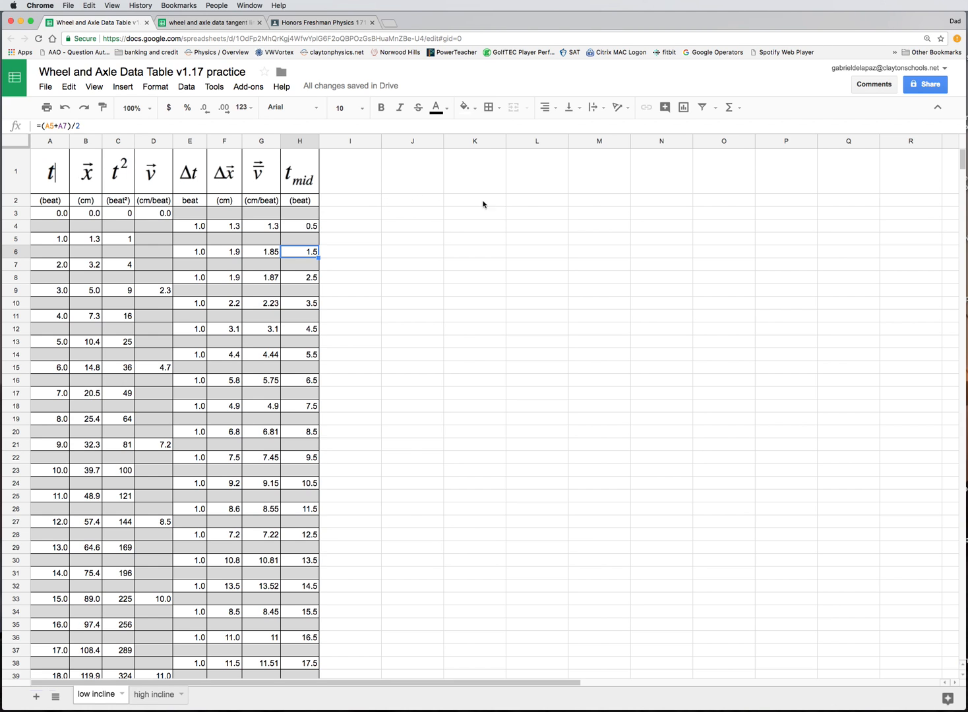
mouse_move(384, 331)
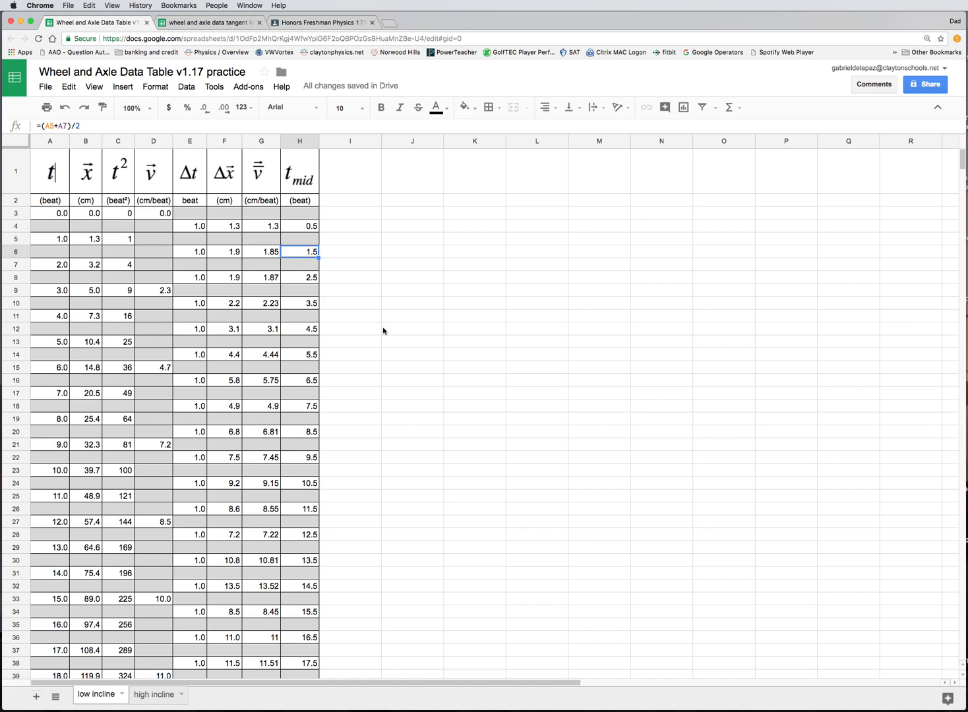
mouse_move(497, 337)
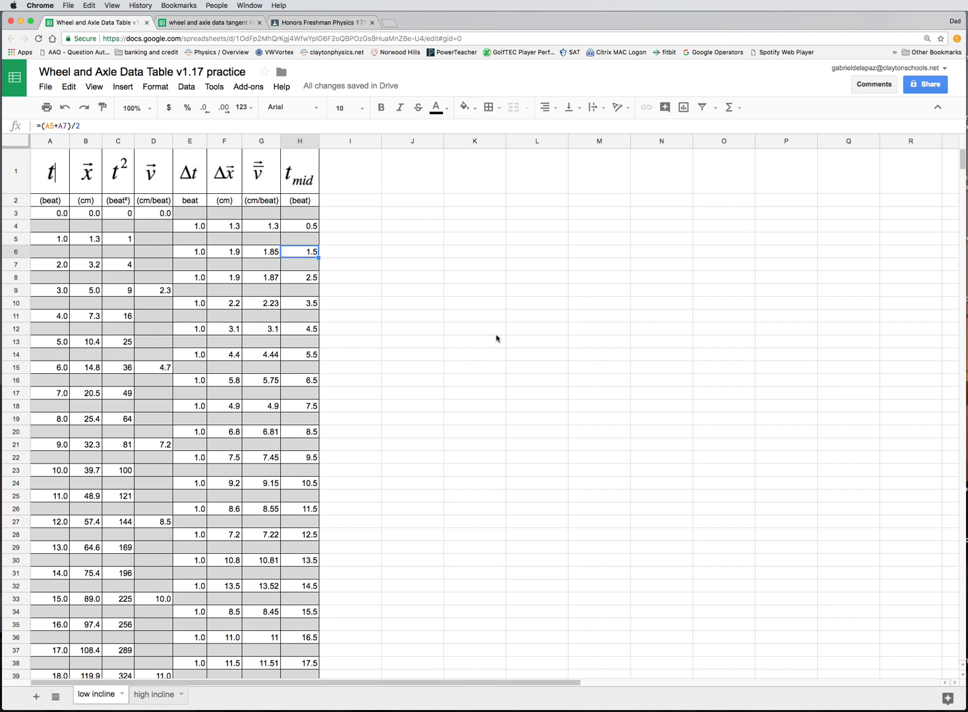
mouse_move(440, 333)
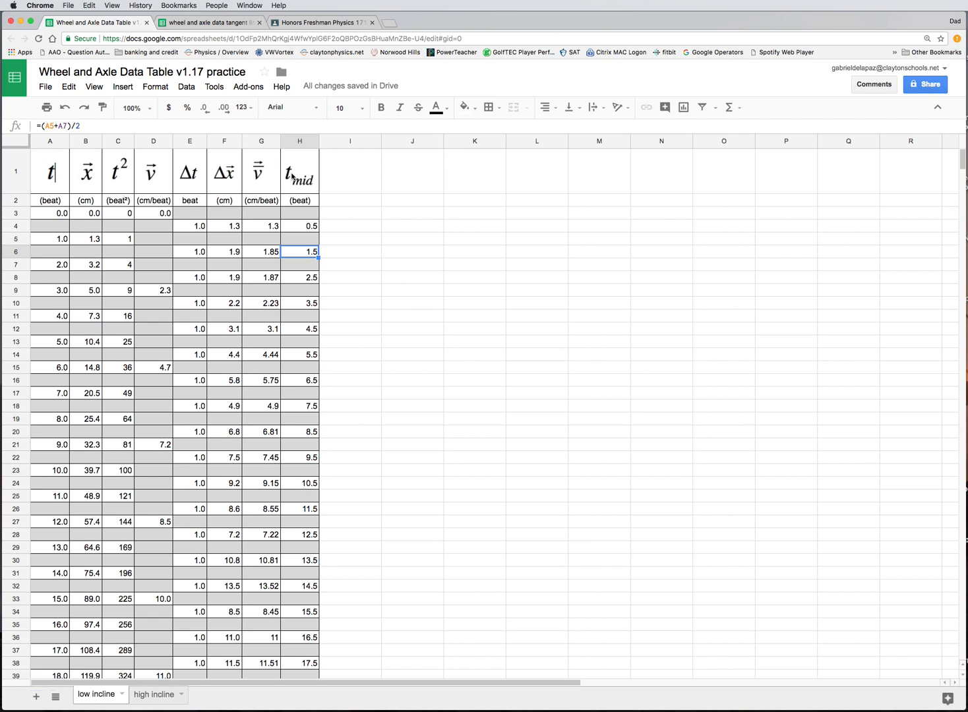
mouse_move(264, 174)
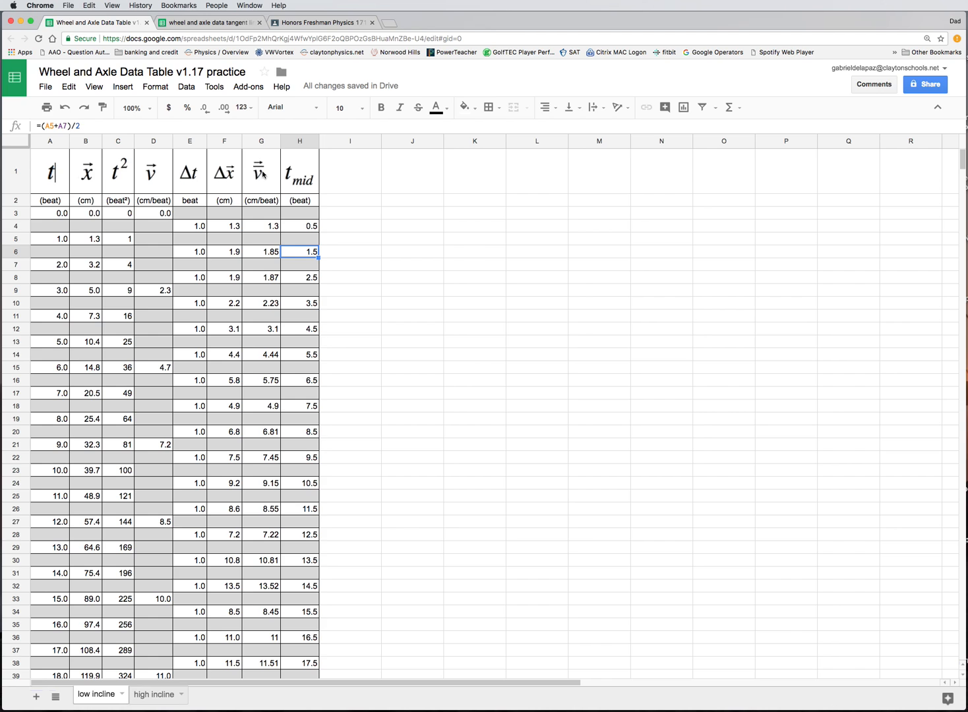
mouse_move(240, 186)
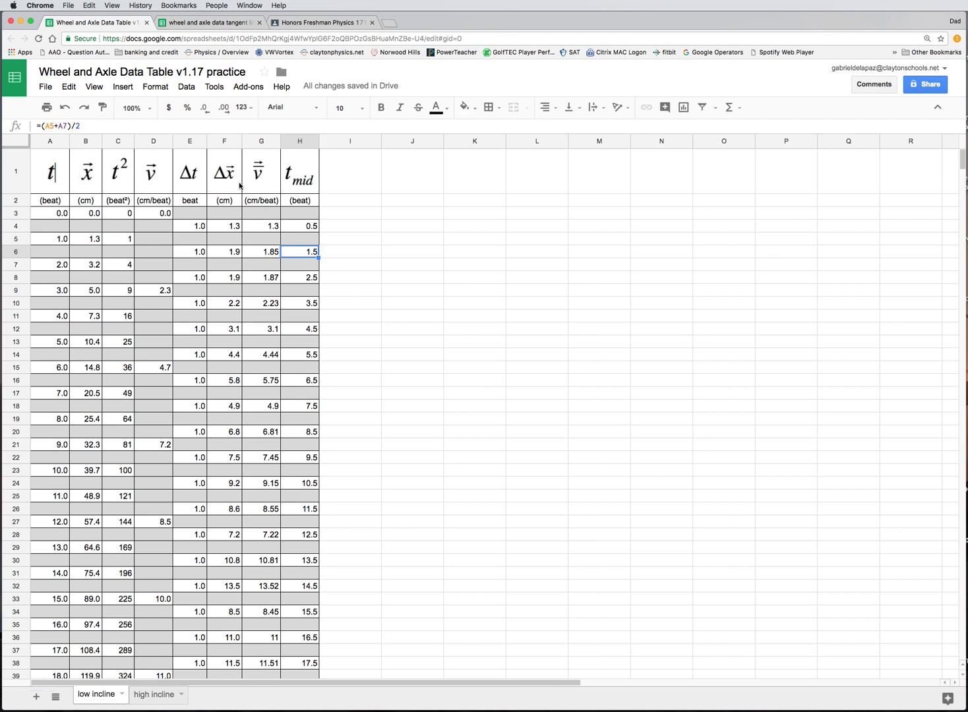
mouse_move(274, 227)
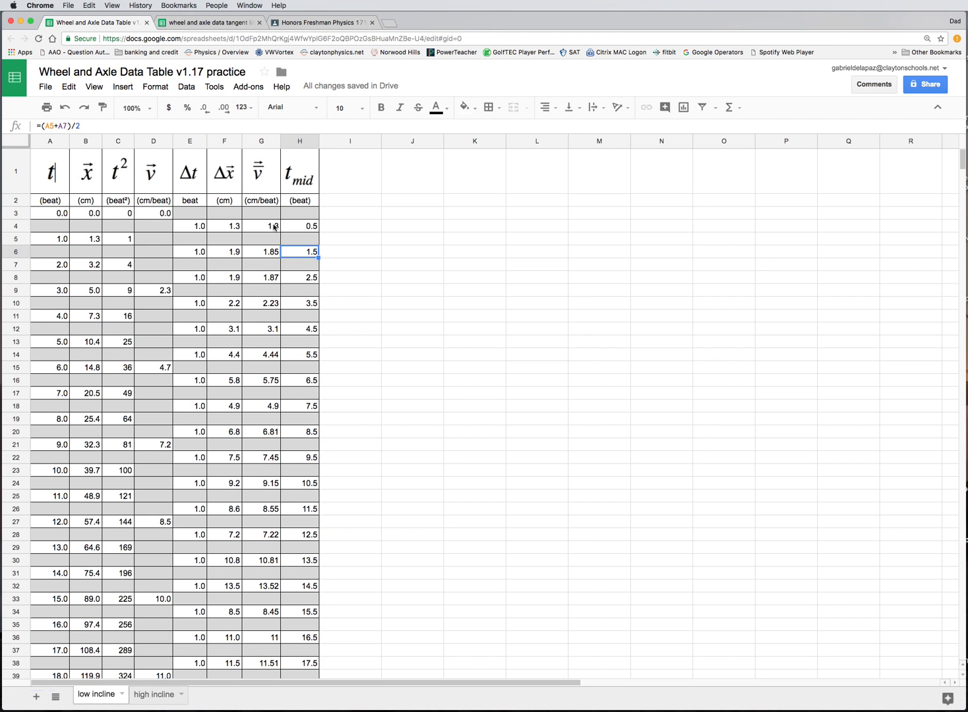